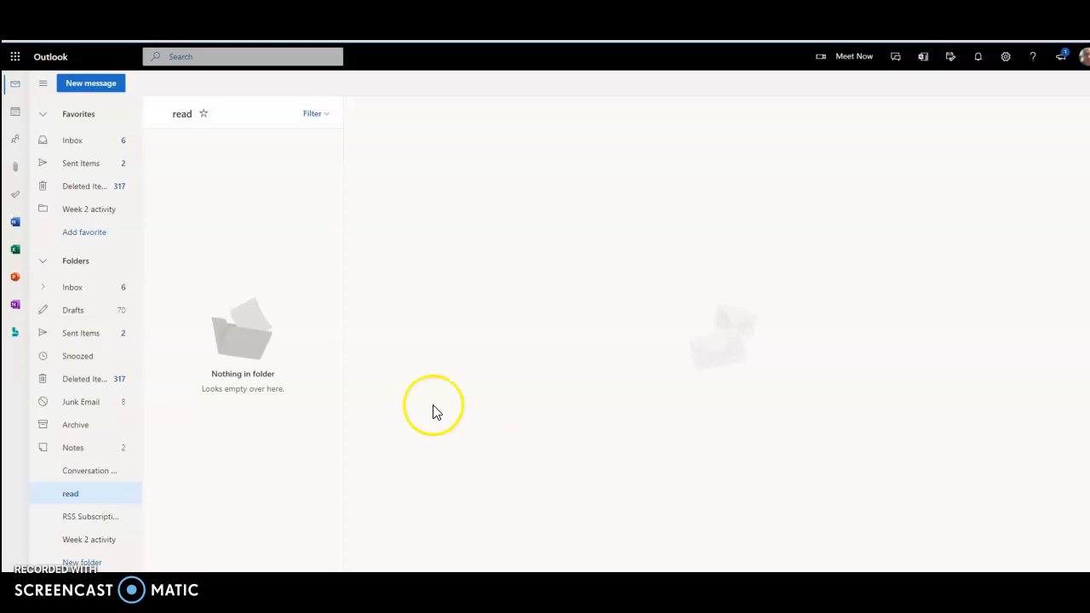
mouse_move(259, 250)
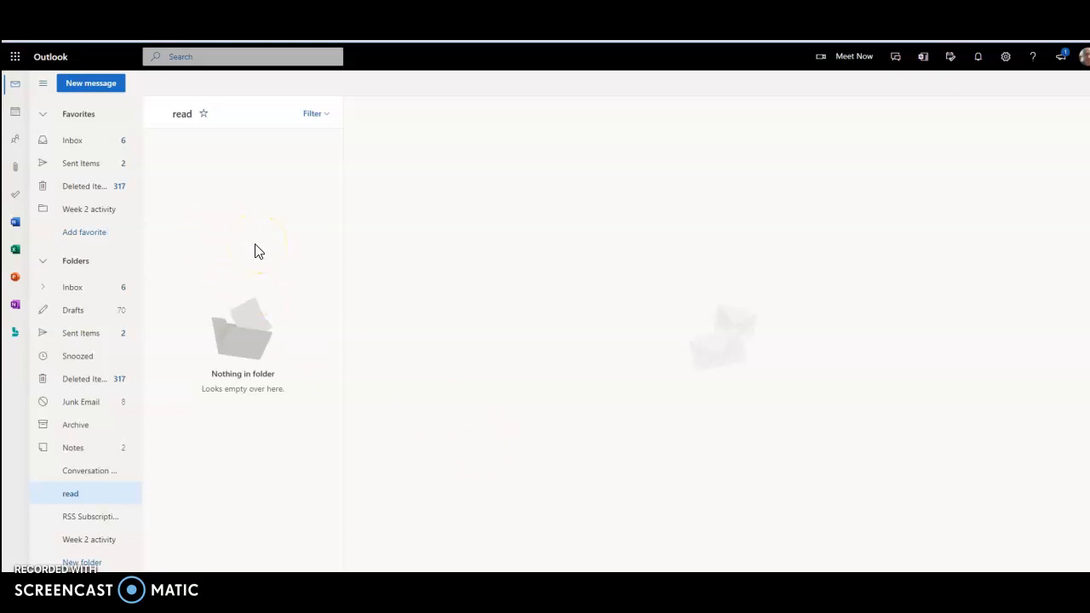
mouse_move(213, 198)
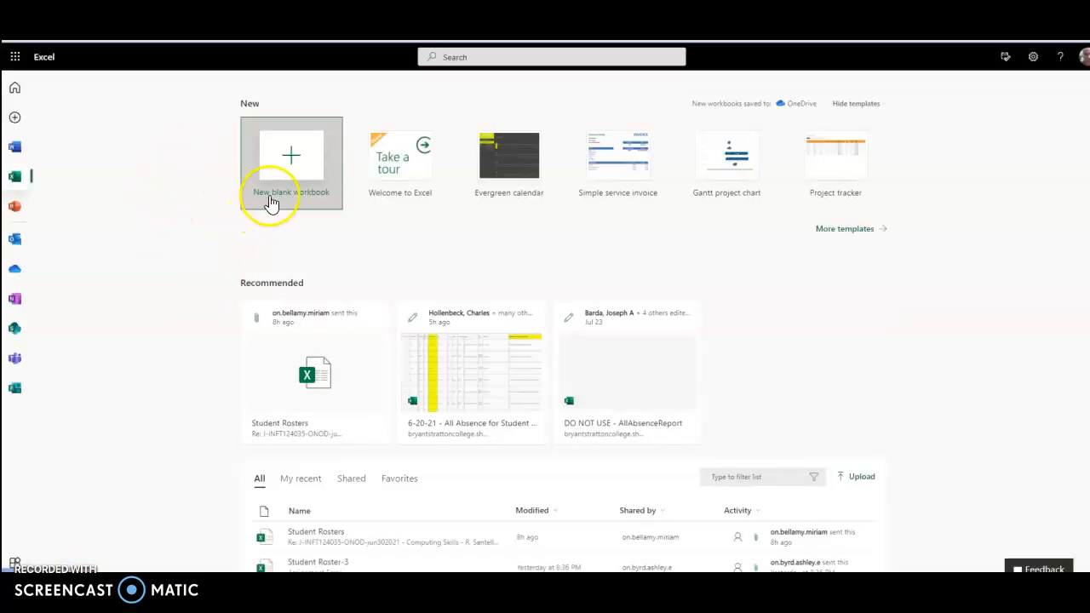
- Create a new blank workbook and rename it 'week 5 Excel'
left_click(292, 155)
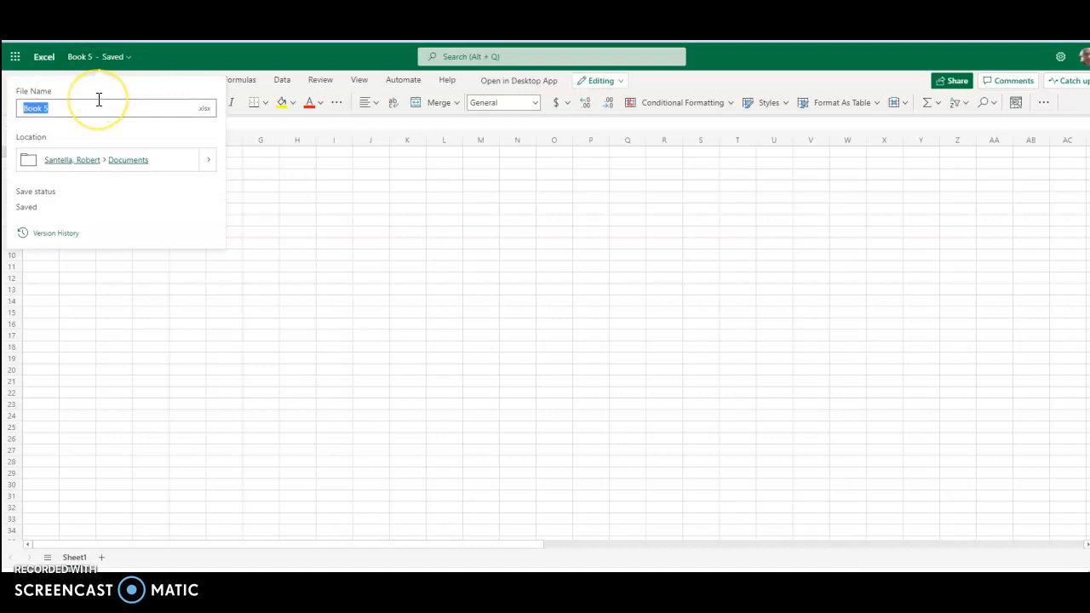
type("week 5")
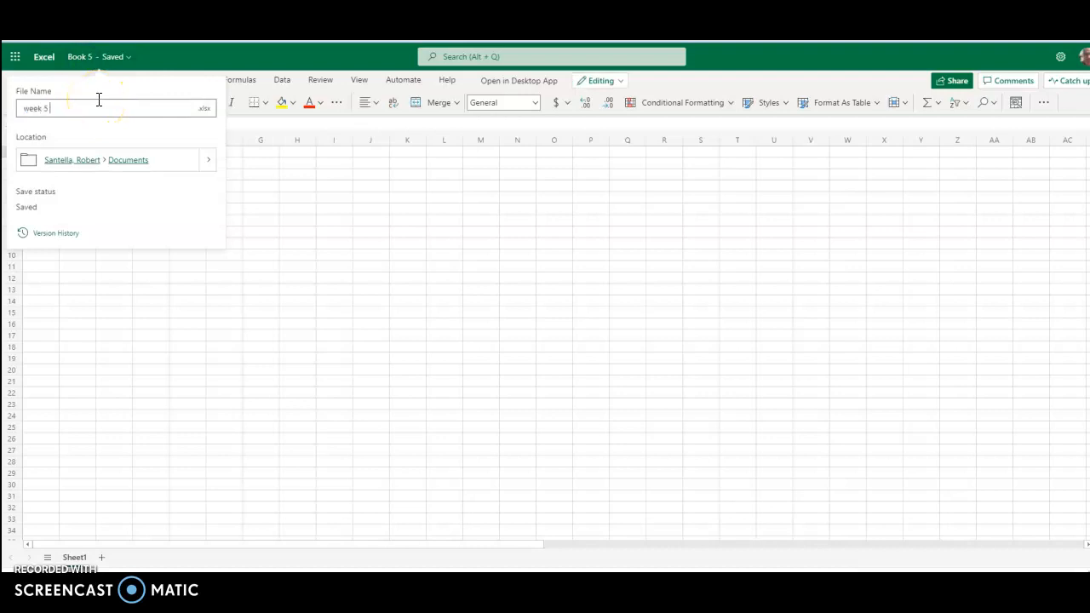
type("Excel")
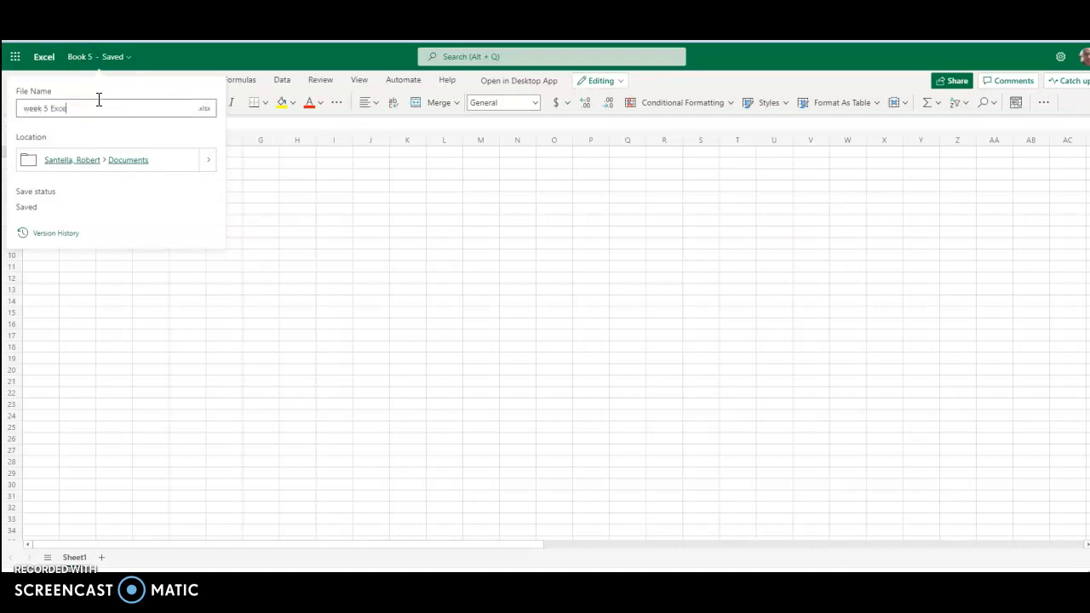
type("l")
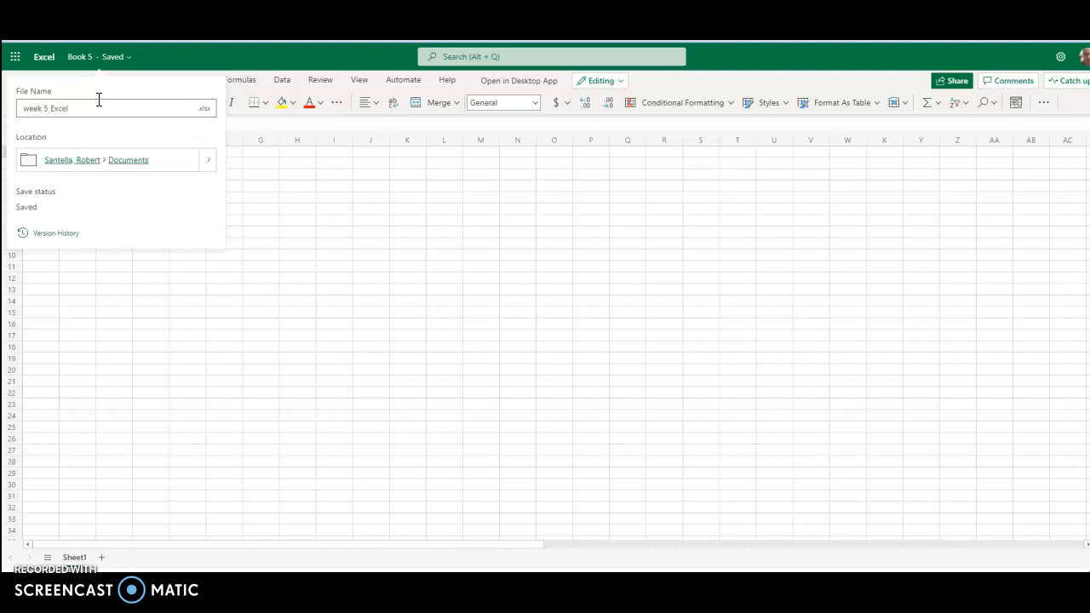
mouse_move(122, 139)
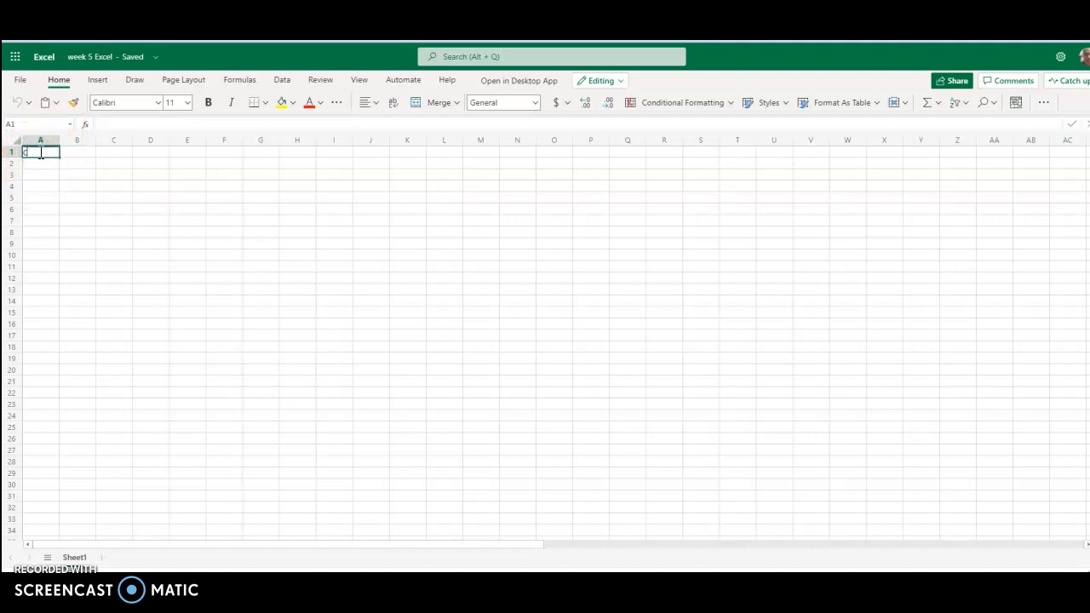
- Enter 'Course Name' in A1 and set it to Times New Roman, size 12
type("Course")
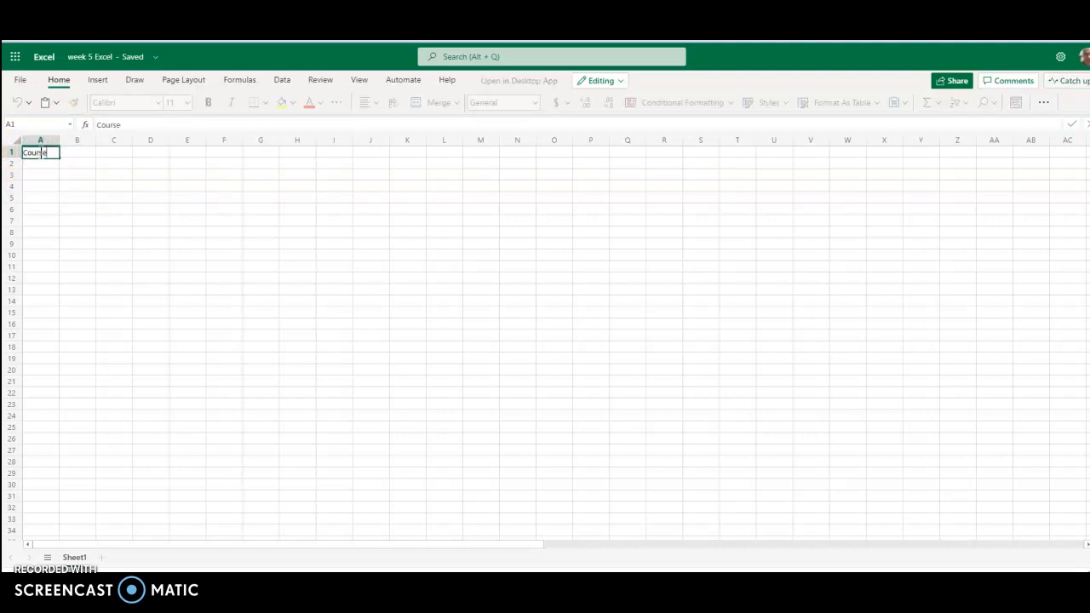
type("Name")
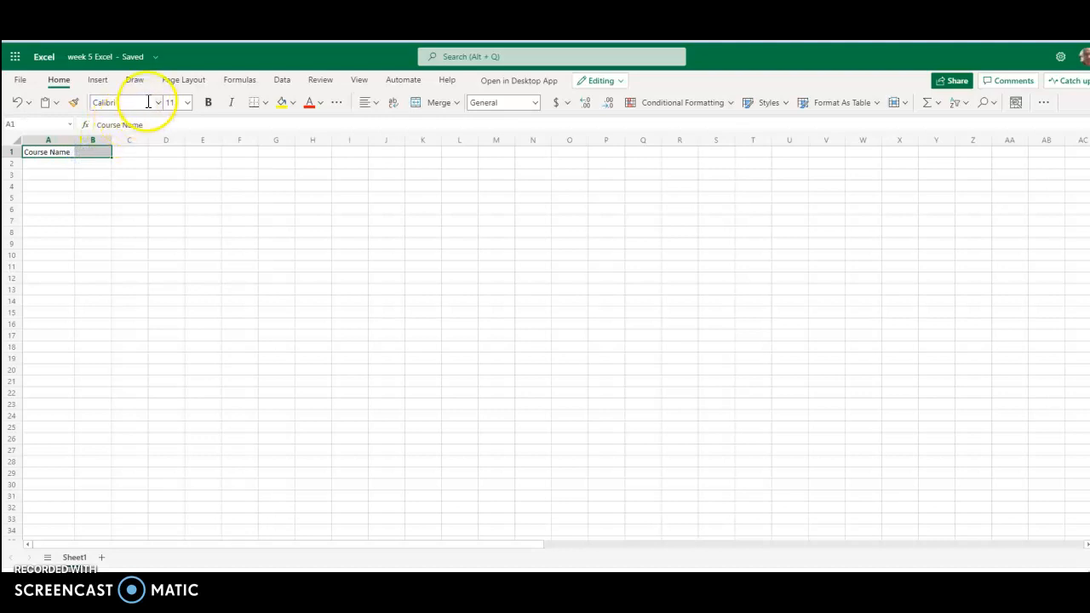
left_click(156, 102)
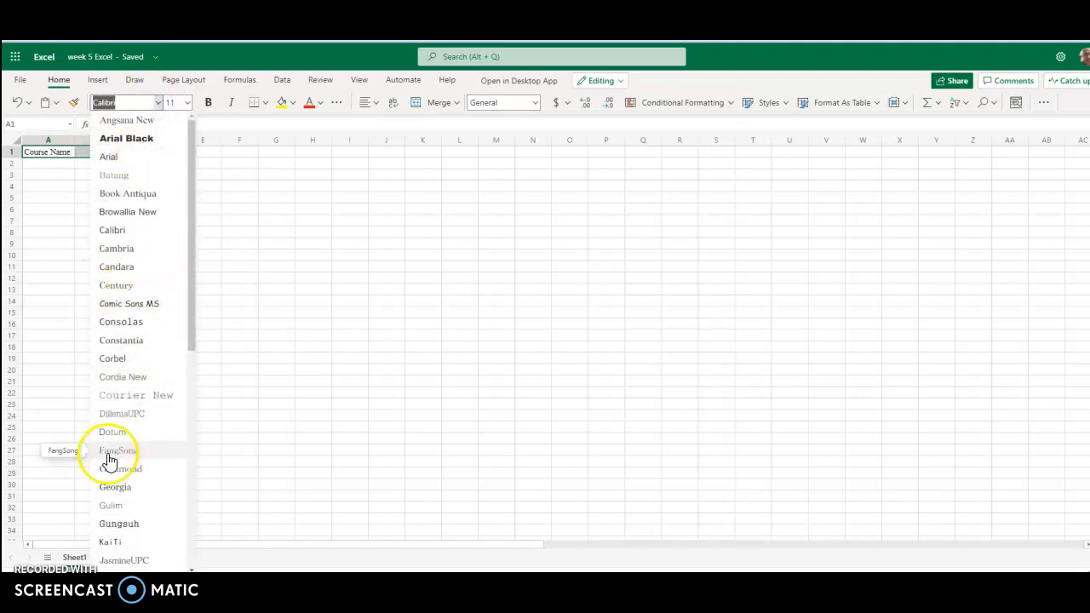
scroll("down", 3)
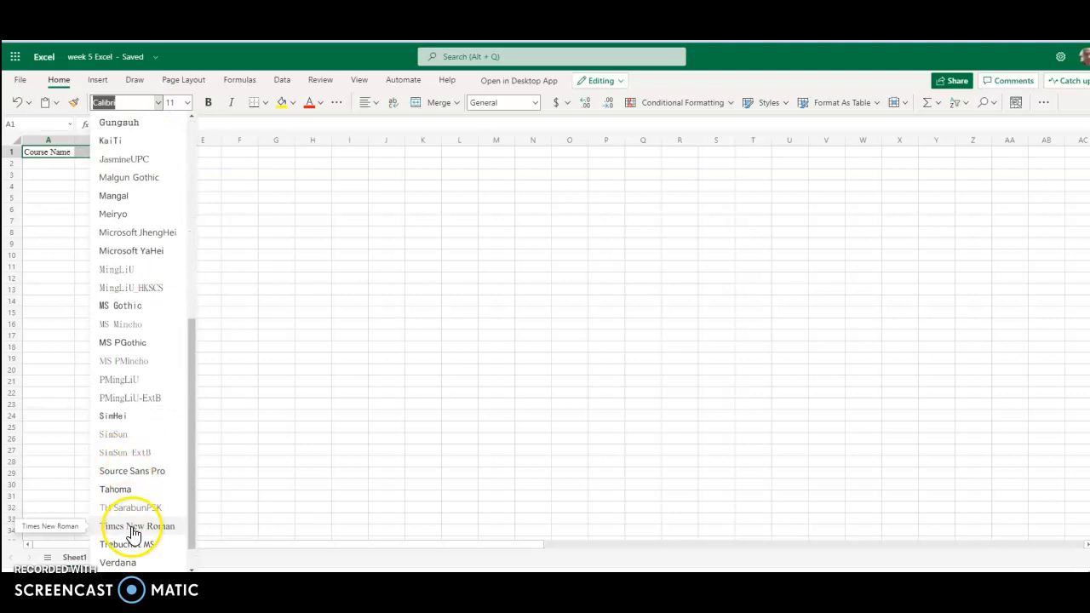
left_click(137, 525)
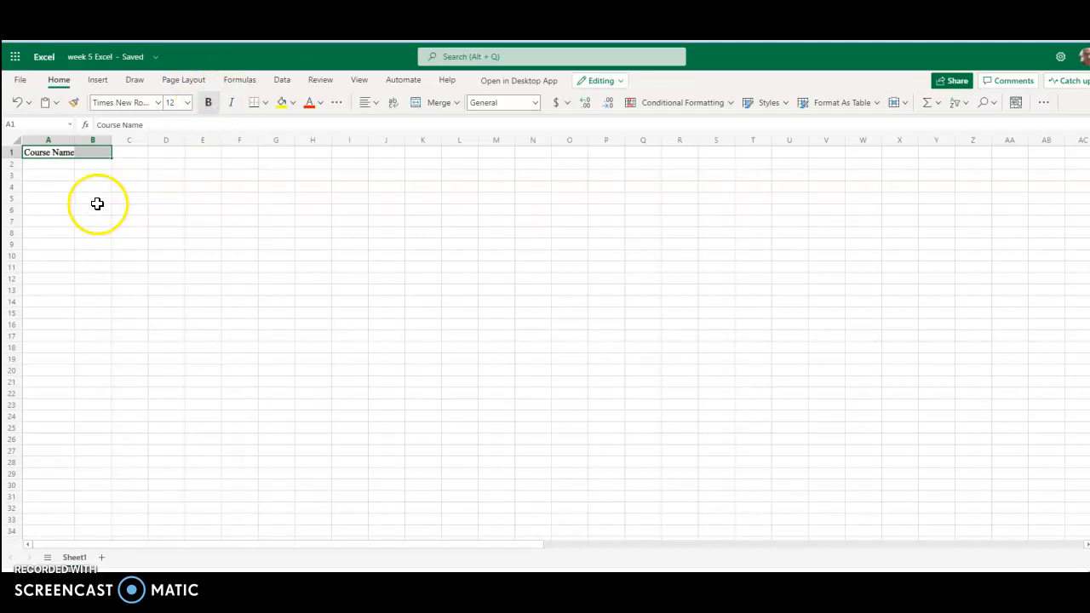
mouse_move(49, 188)
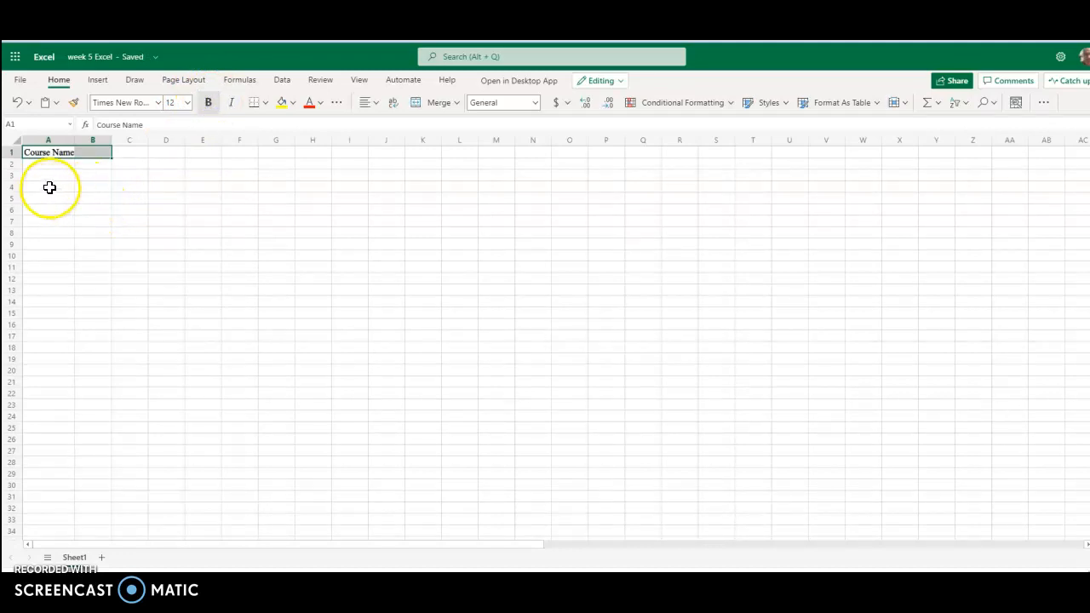
- Enter the header 'Number' in cell B1 and commit it
left_click(92, 153)
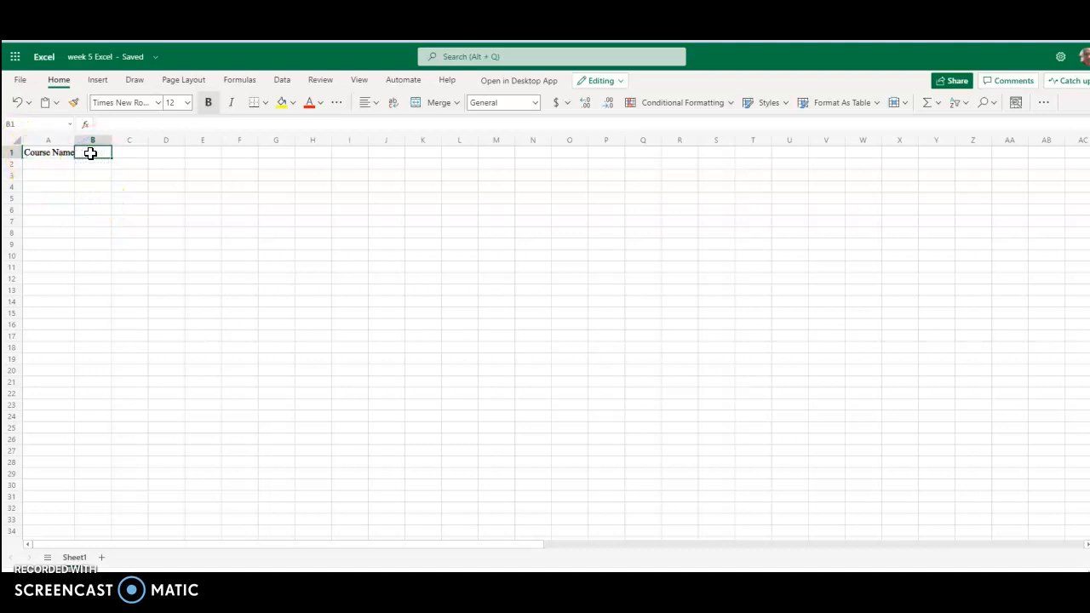
type("Number")
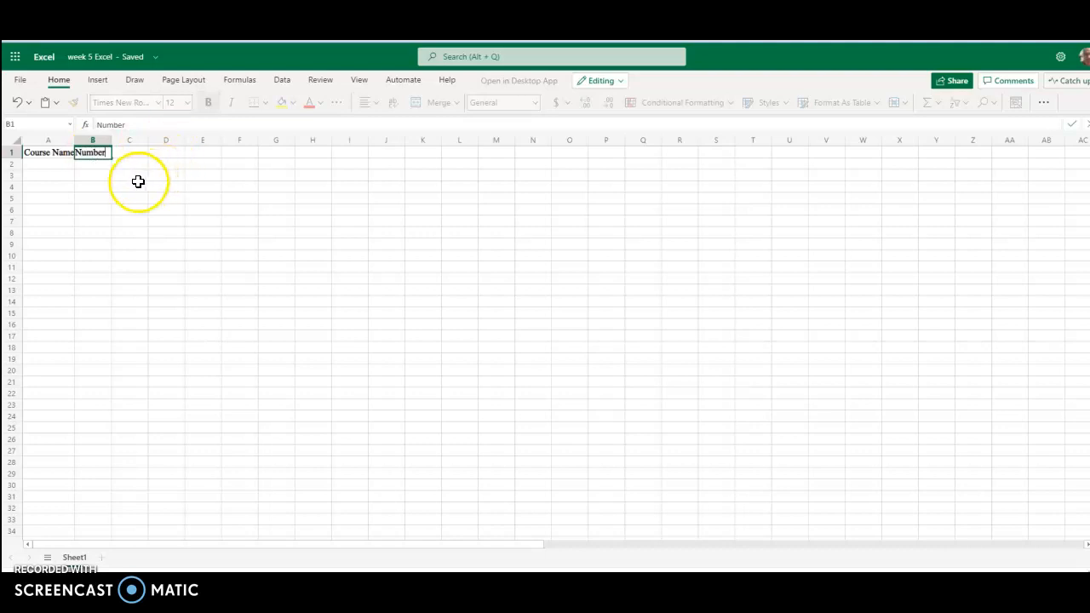
left_click(129, 186)
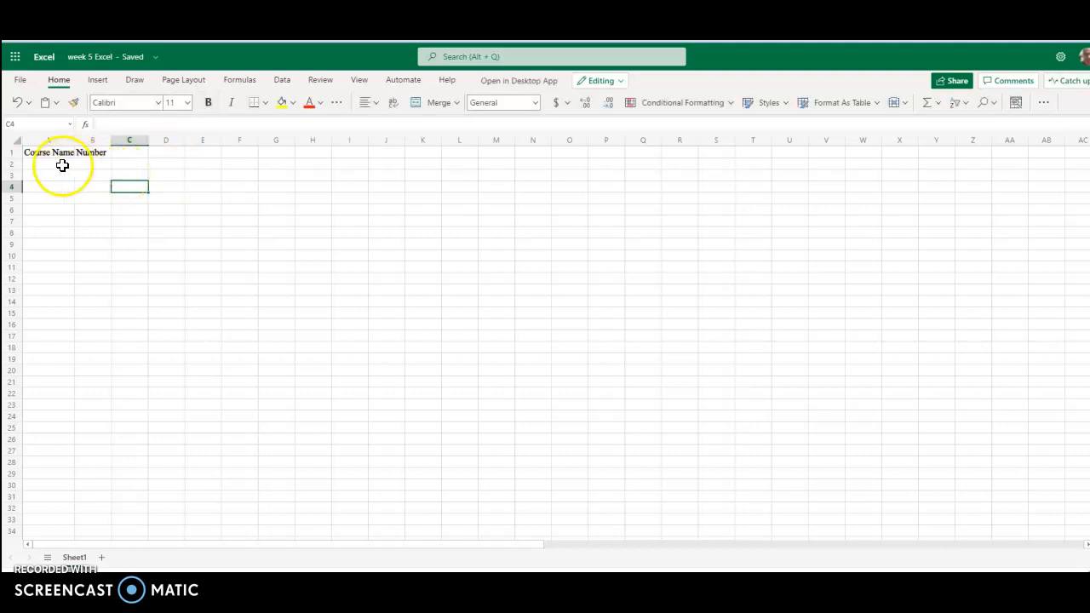
- Enter COMM 104 in A2 and HUSS 125 in A3, retyping HUSS 125 correctly
left_click(48, 163)
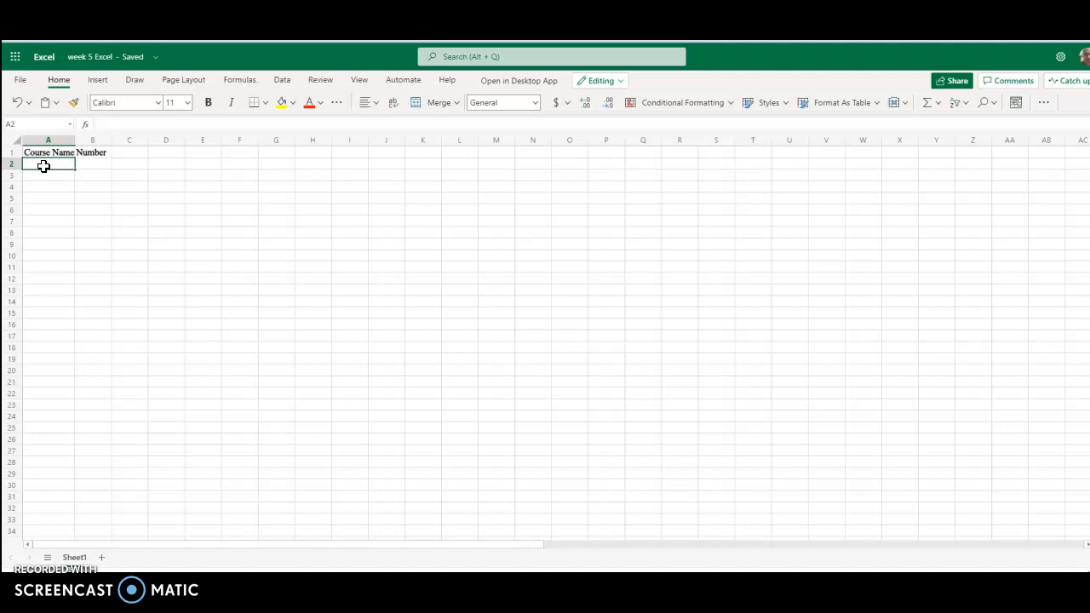
type("COMM")
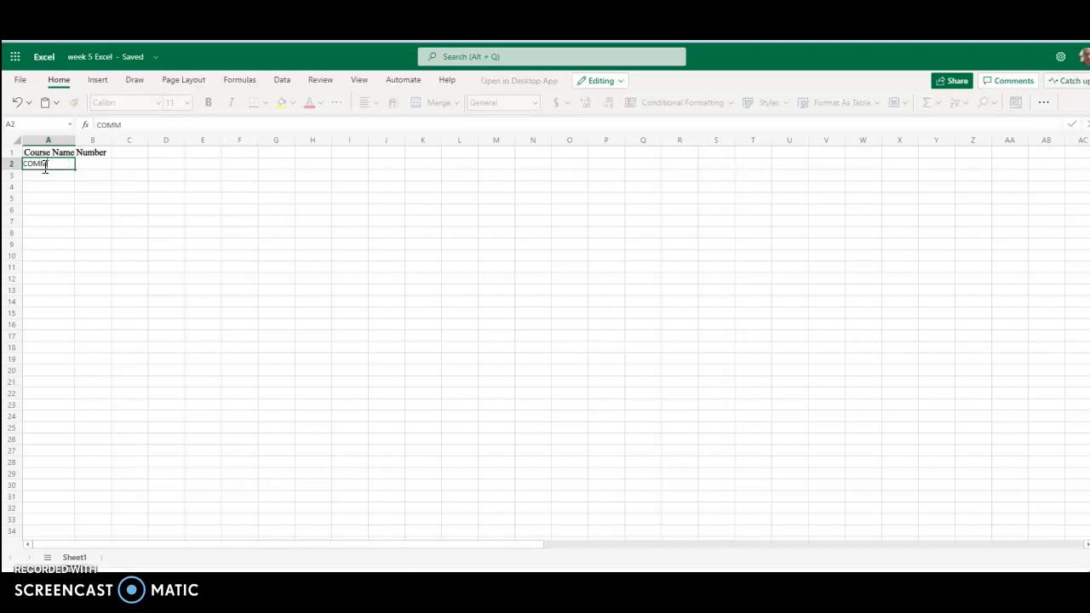
type("104")
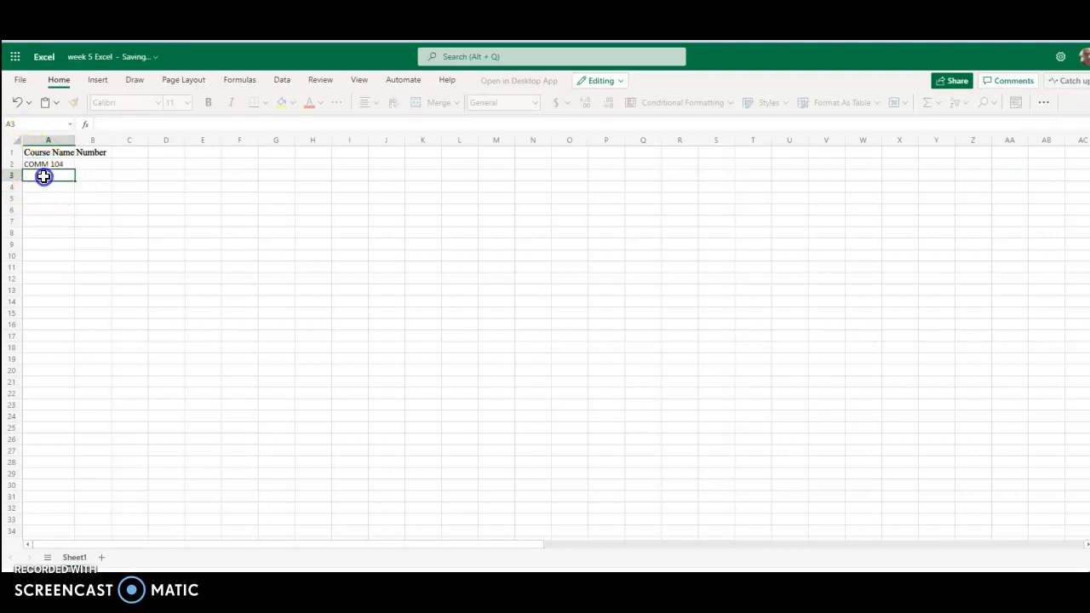
type("H")
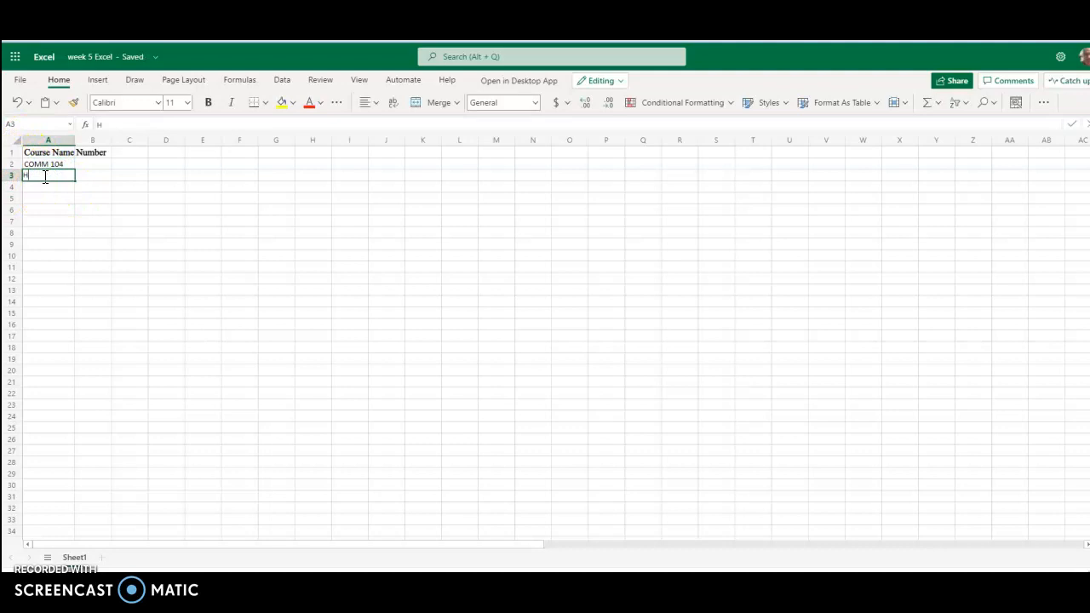
type("USS")
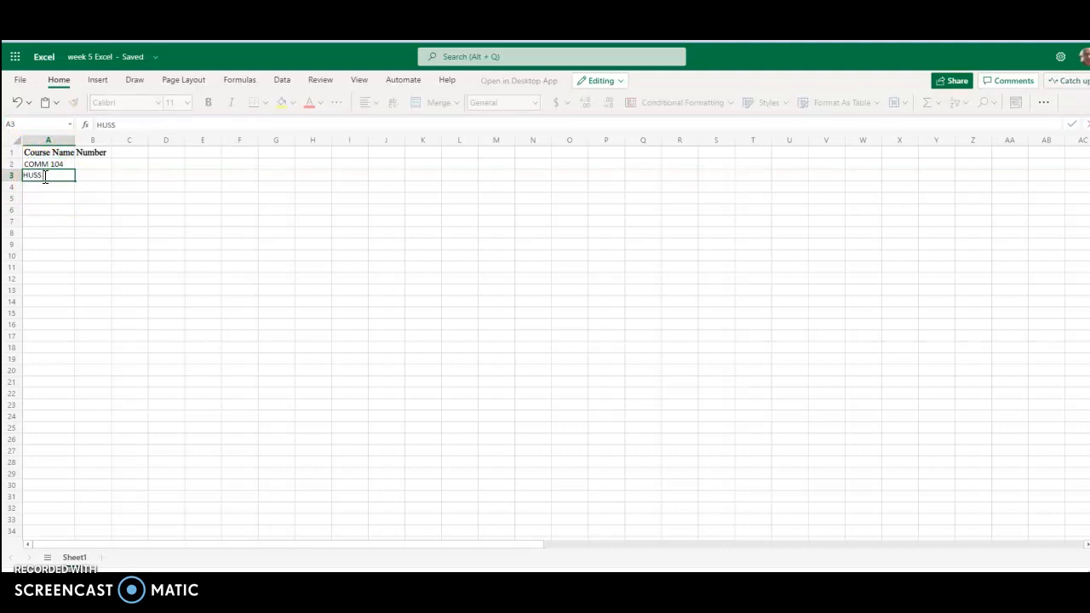
type("12")
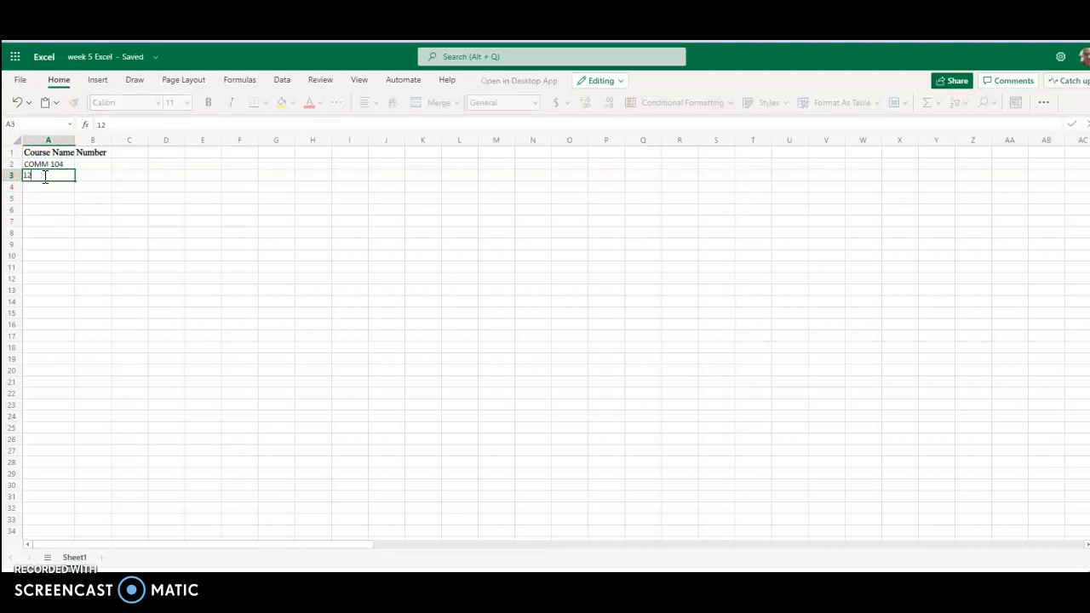
type("H")
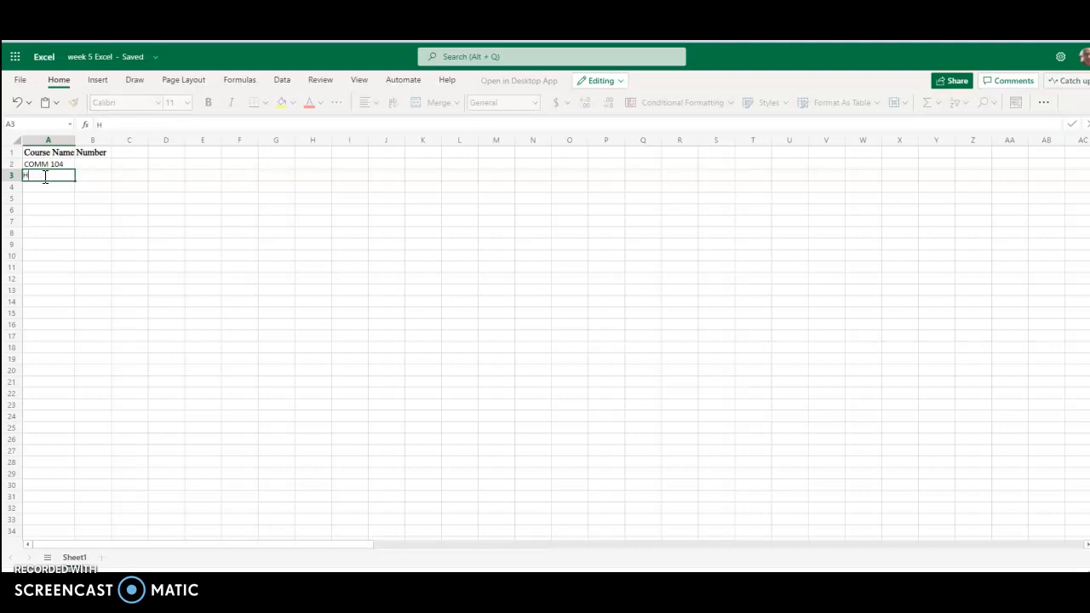
type("USS 1")
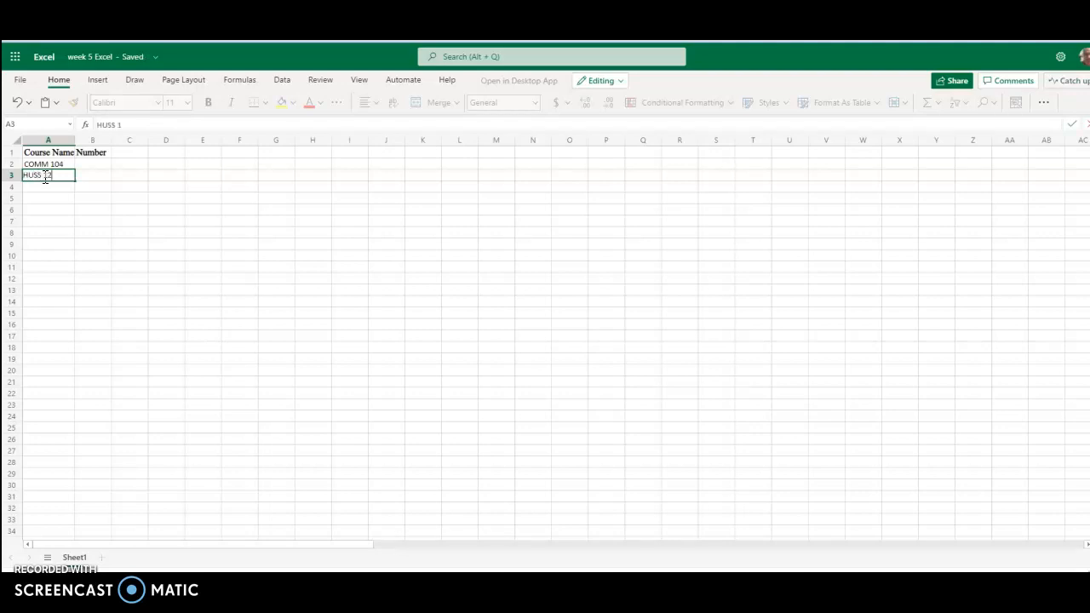
type("25")
left_click(47, 197)
type("P")
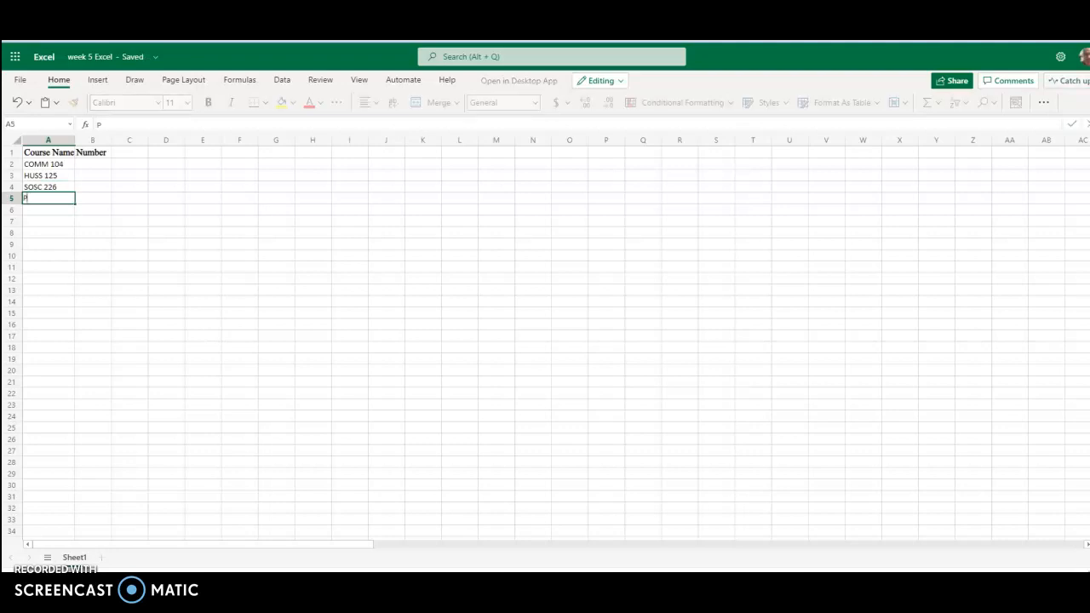
- Enter PHIL 314, INFT 124 and ACCT 210 in cells A5 through A7
type("HIK")
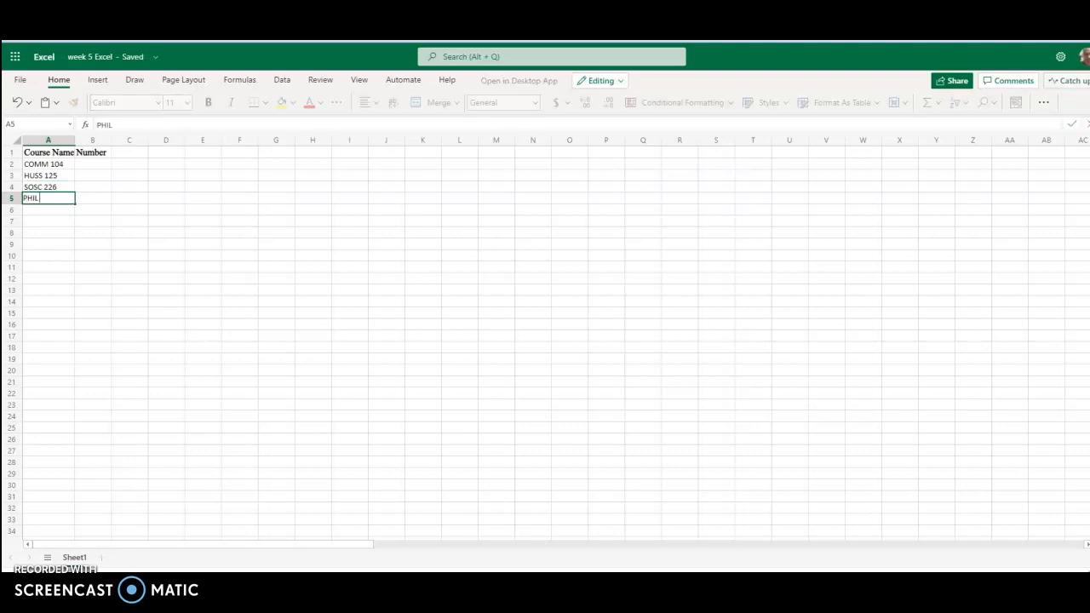
type("314")
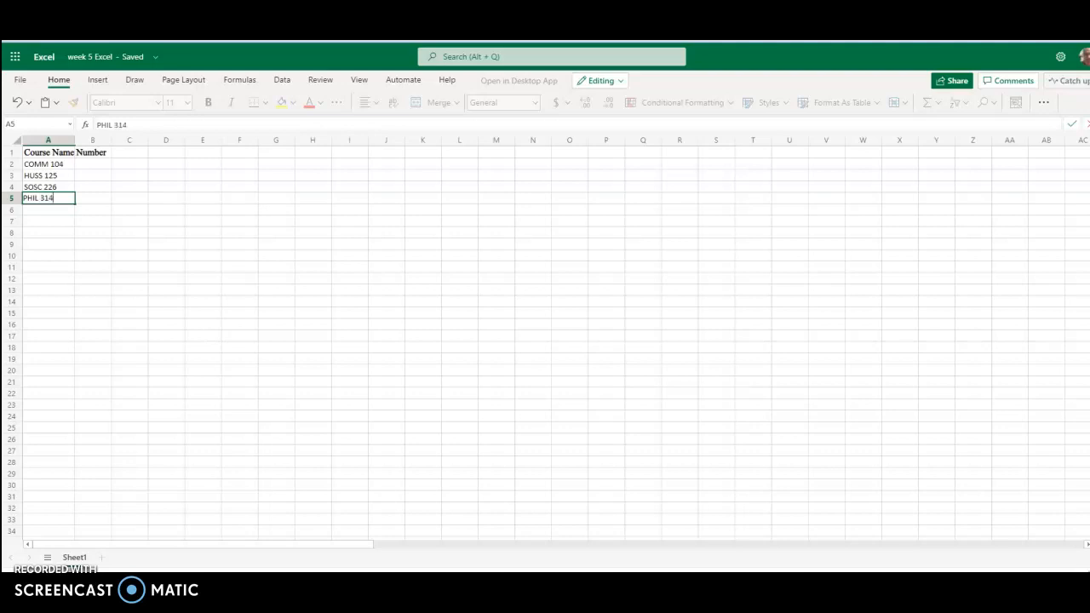
key("Return")
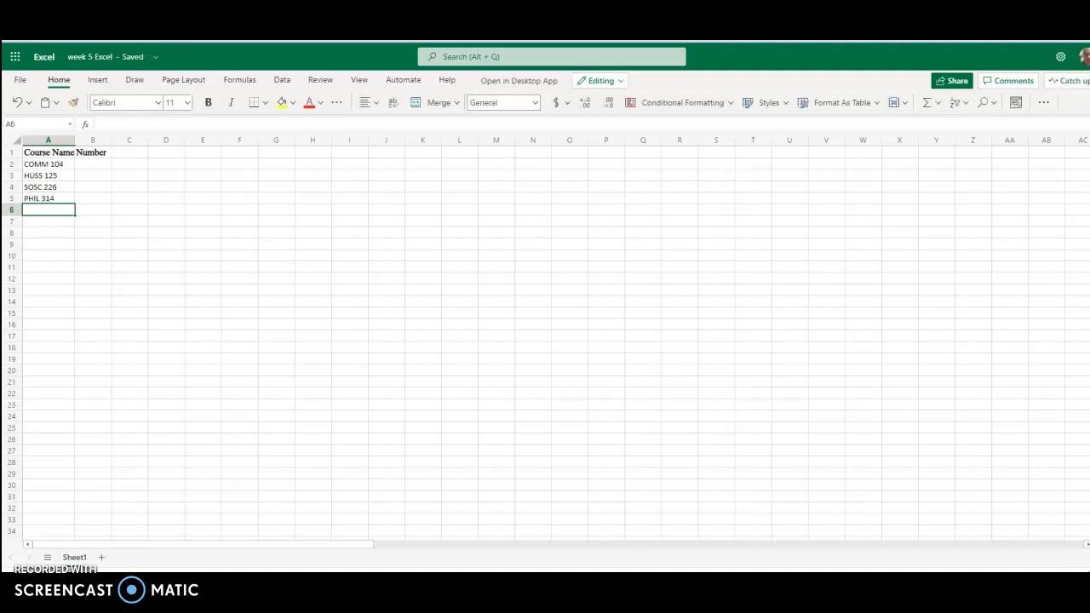
type("INFT 1")
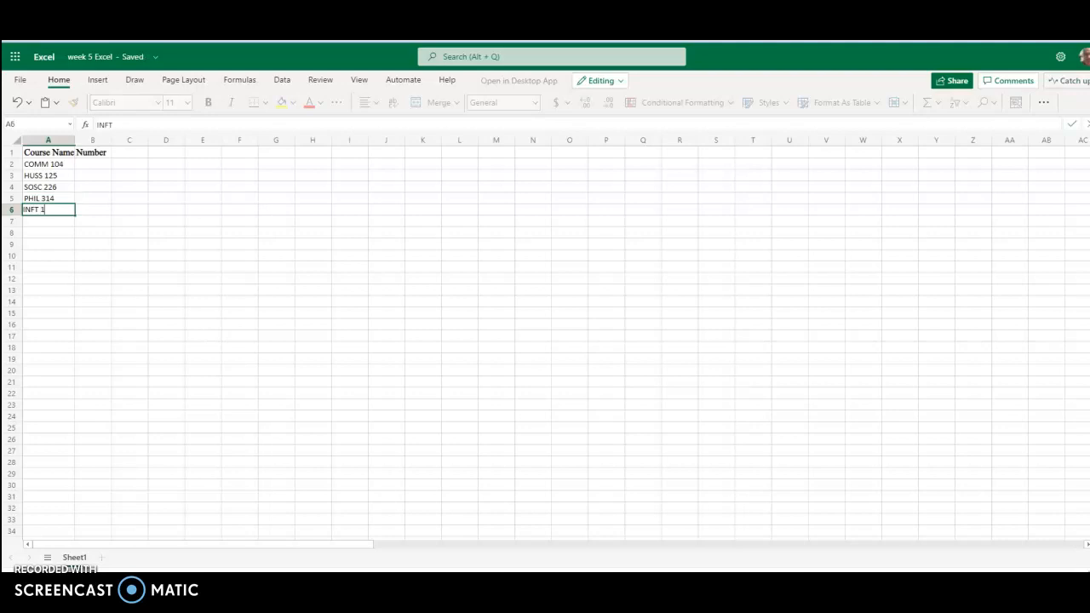
key("enter")
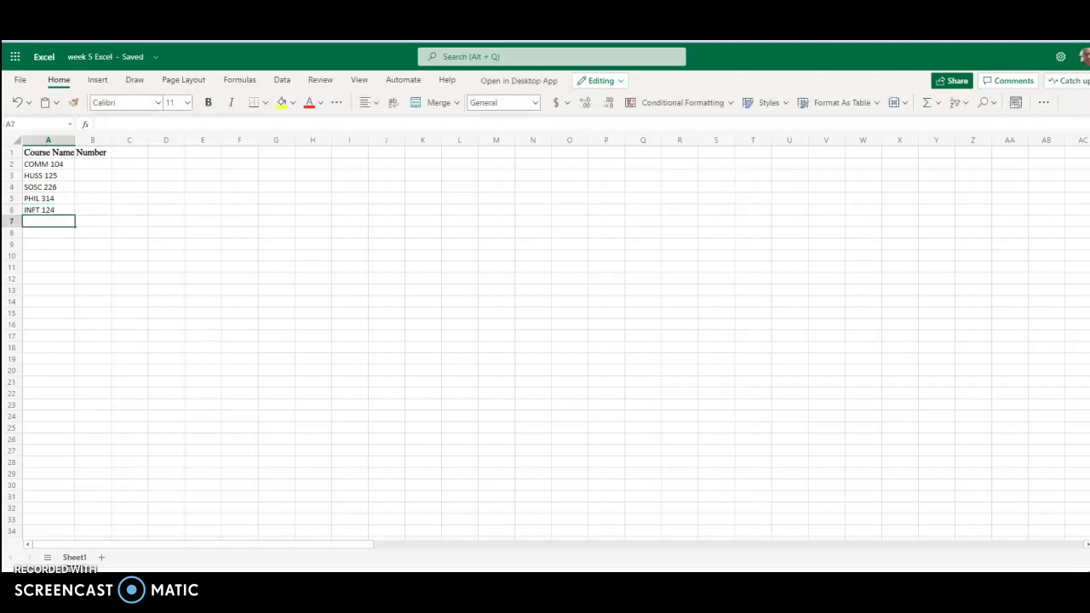
type("ACCT")
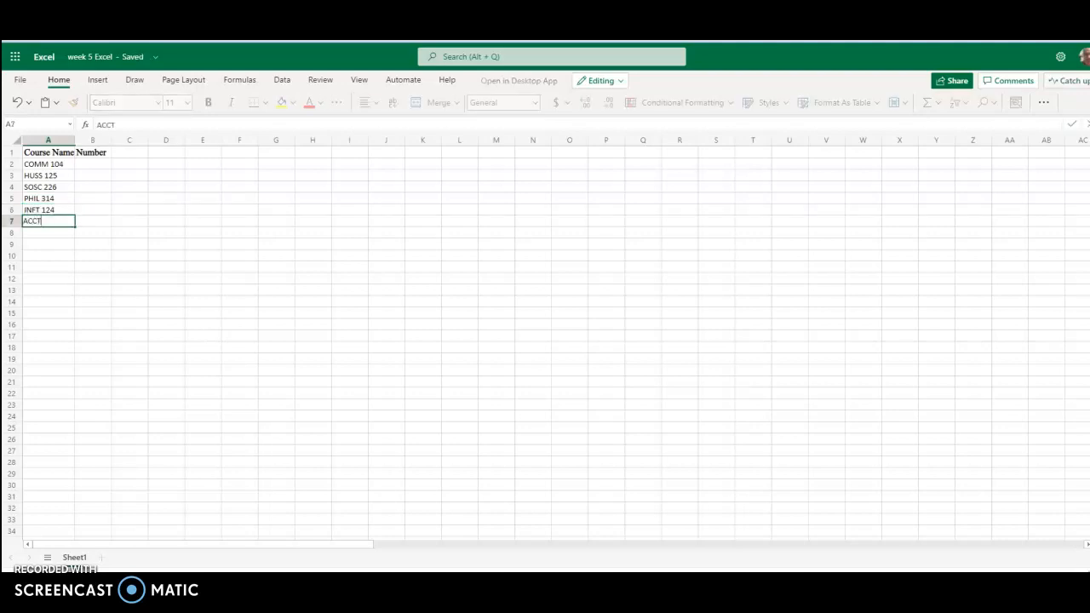
type("210")
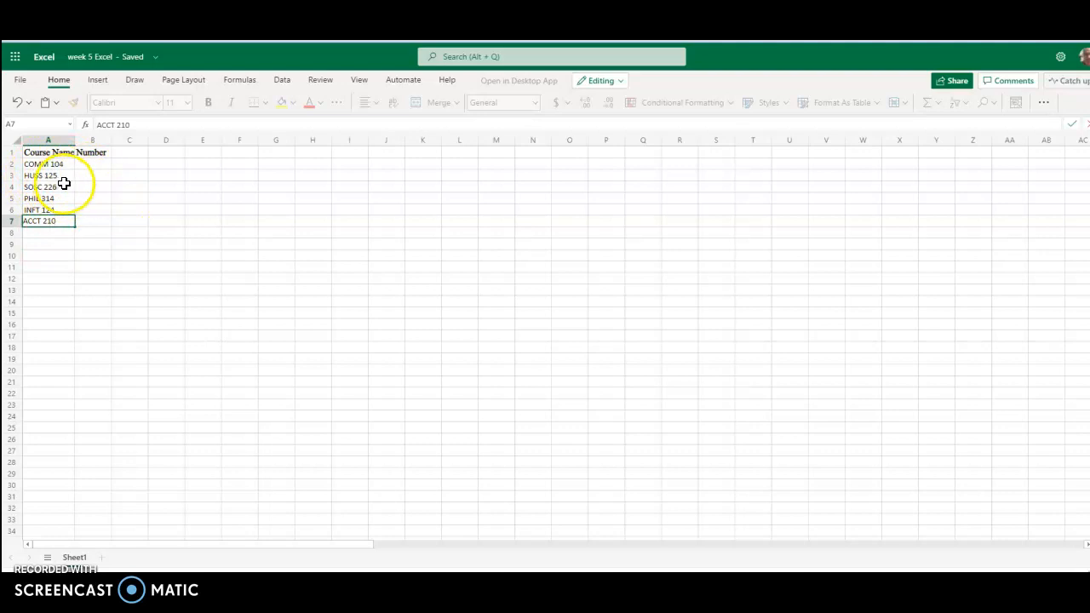
mouse_move(65, 164)
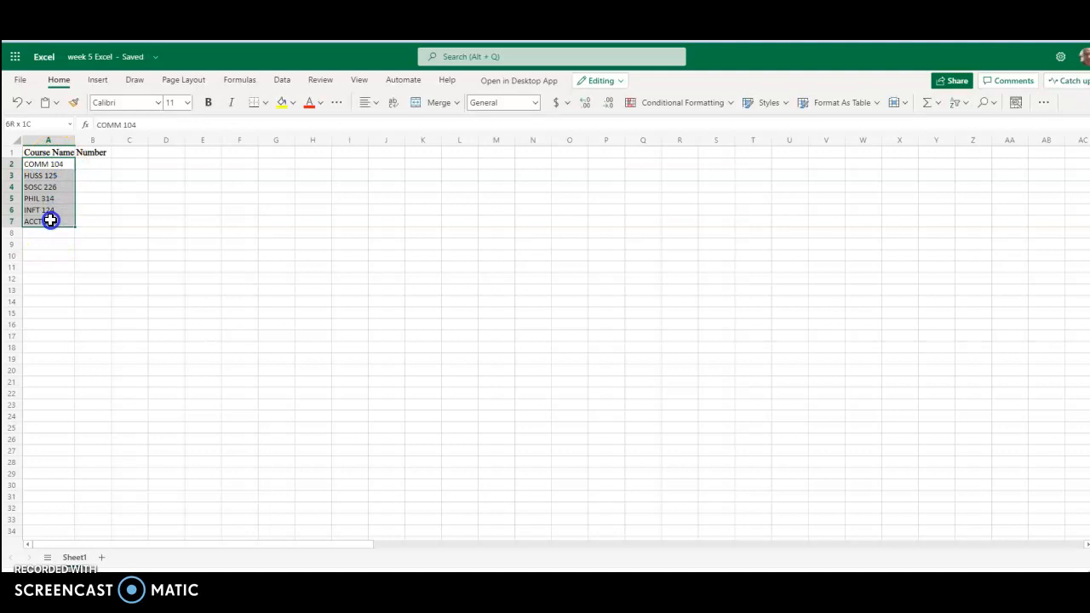
- Set the course rows A2:B7 to Times New Roman at size 12
left_click_drag(49, 221, 85, 221)
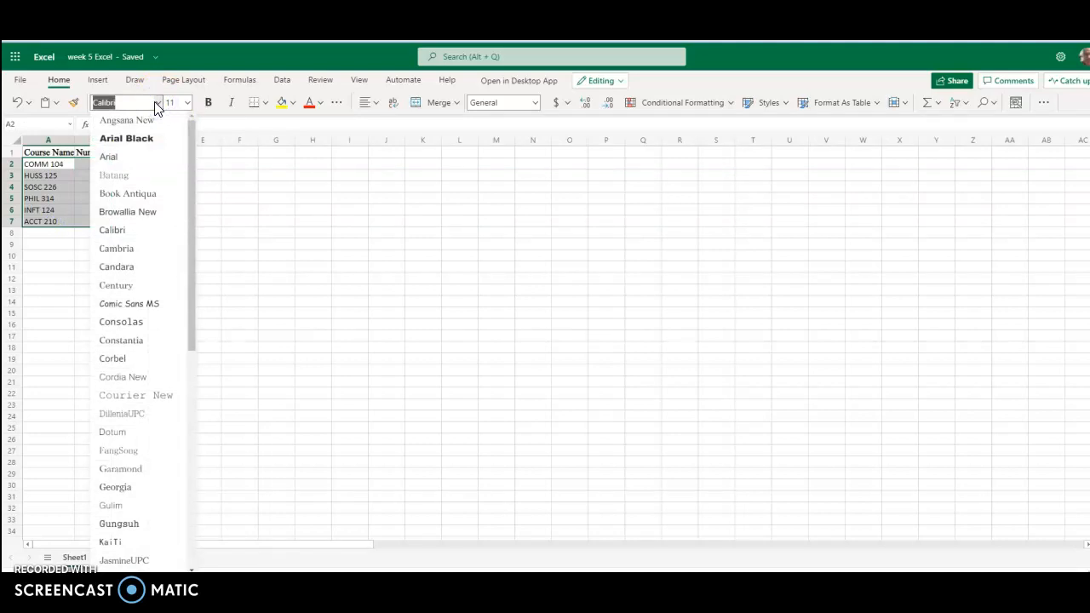
scroll("down", 3)
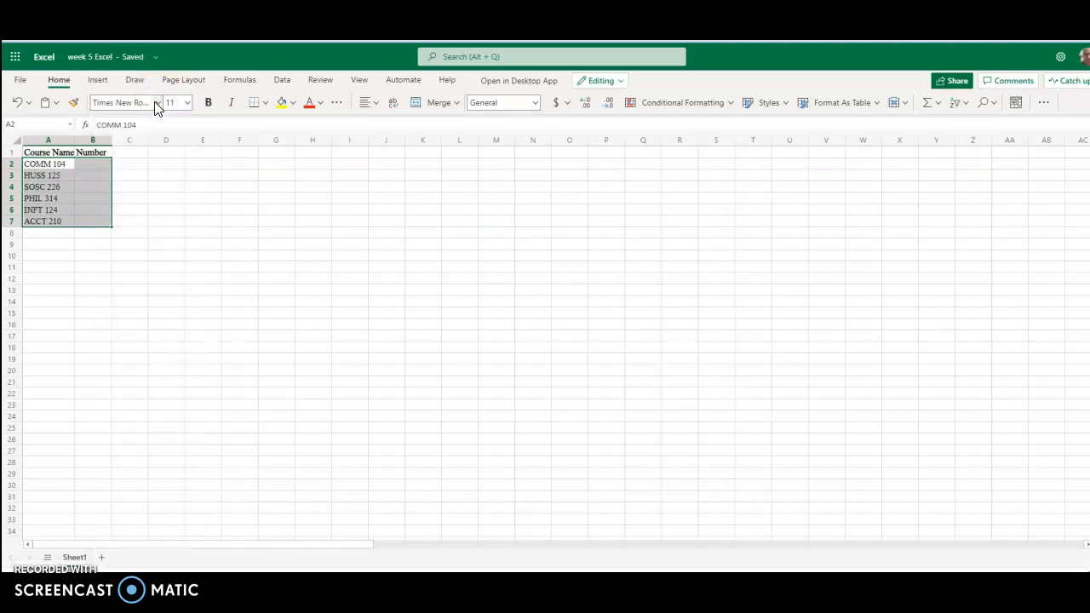
mouse_move(187, 109)
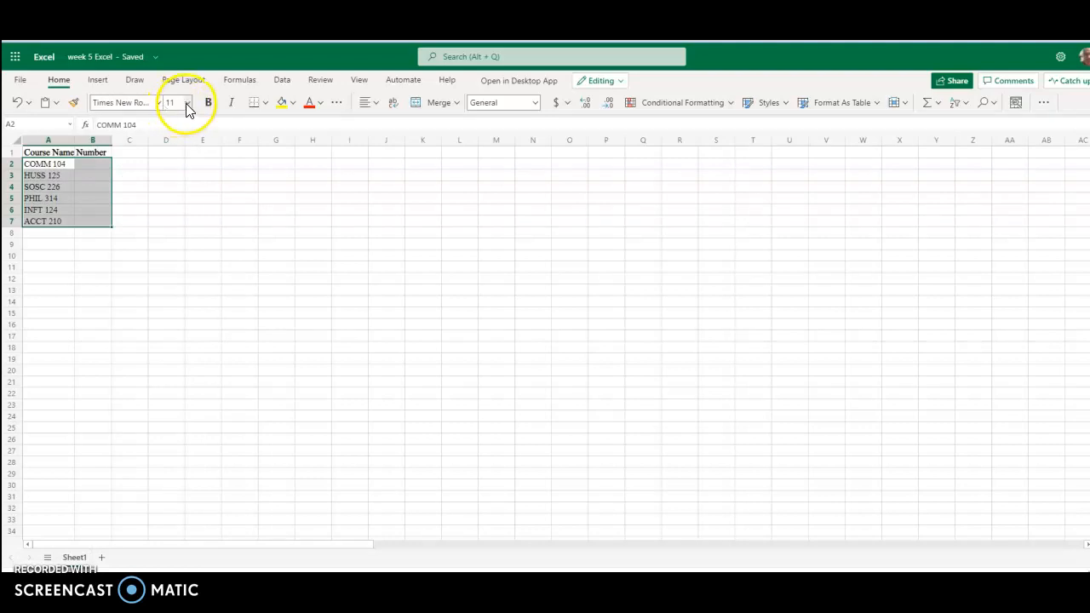
left_click(188, 102)
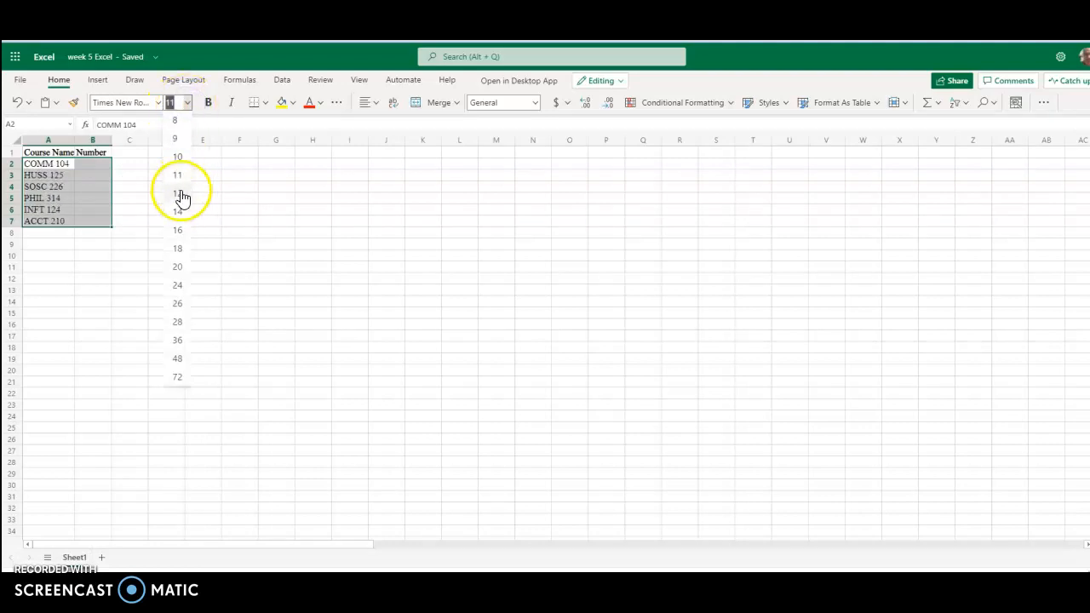
left_click(177, 192)
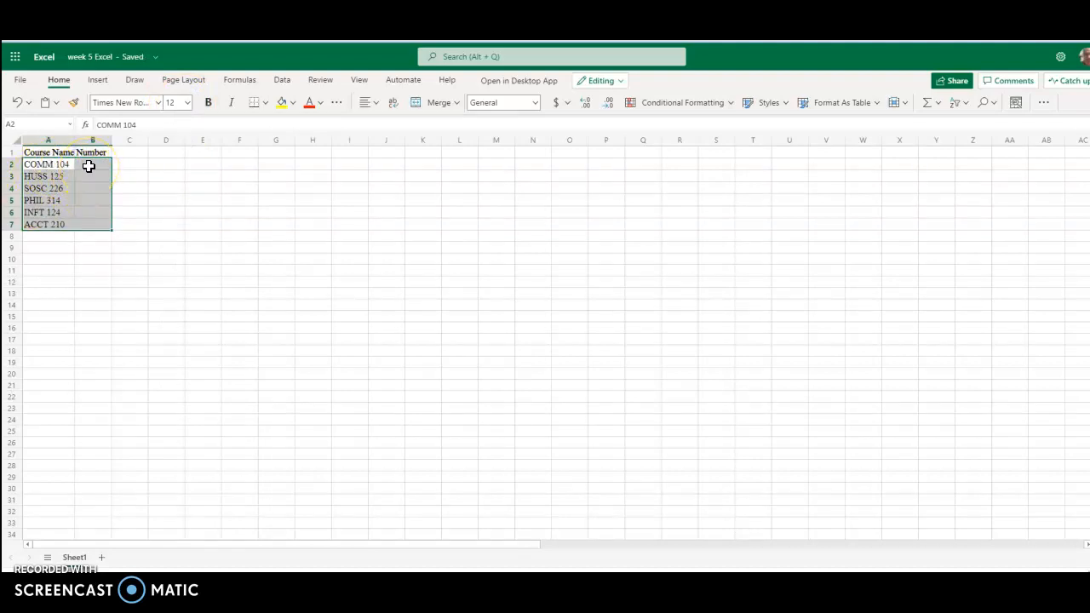
left_click(92, 164)
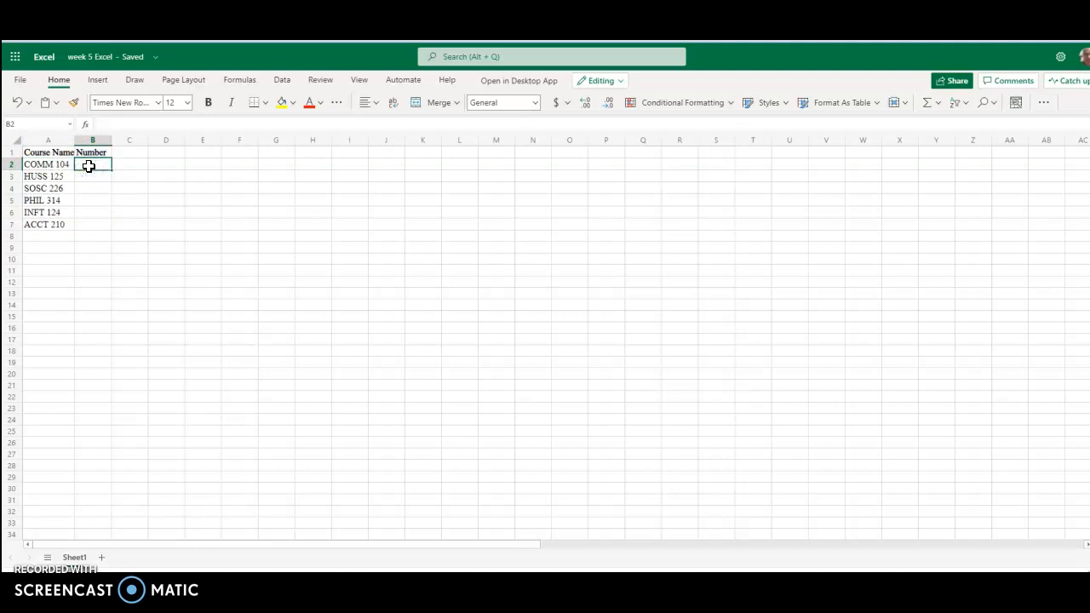
- Enter the enrollment numbers 19, 22, 15, 24, 21 and 18 in B2 through B7
type("19")
left_click(93, 223)
type("1")
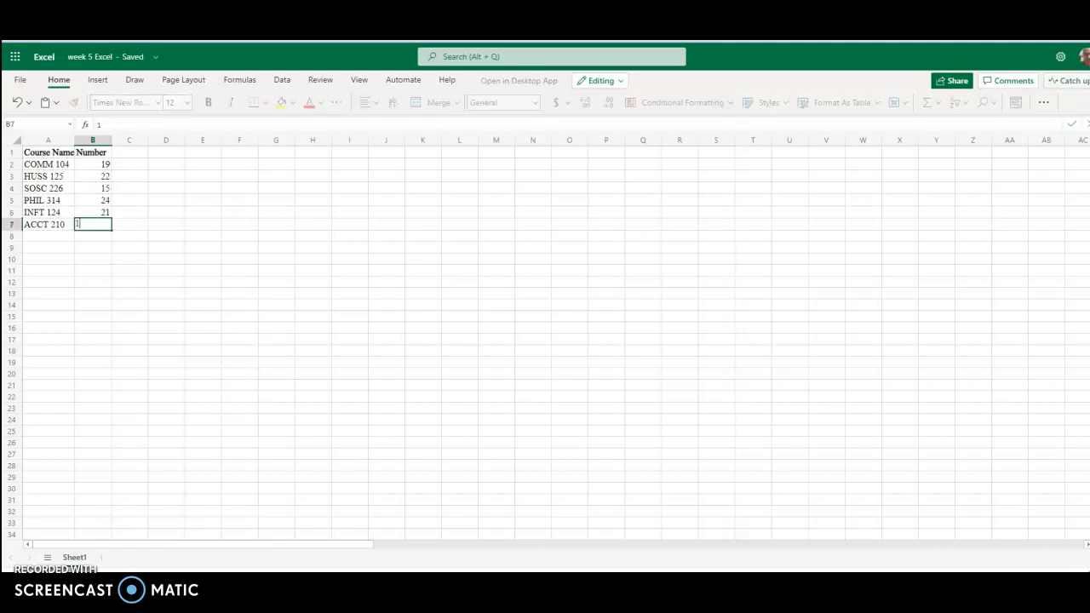
key("Return")
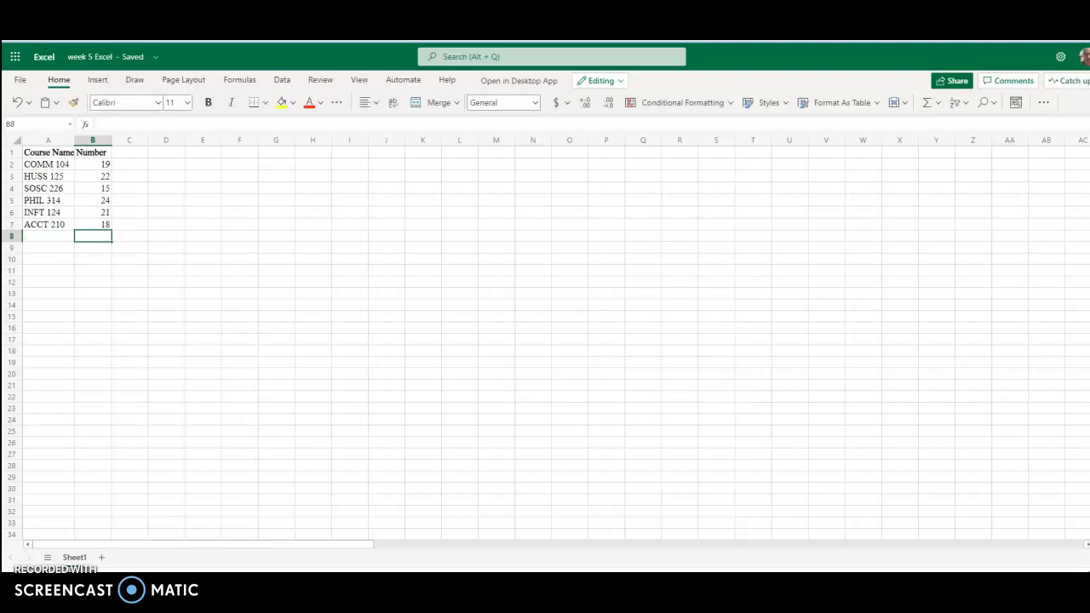
mouse_move(47, 188)
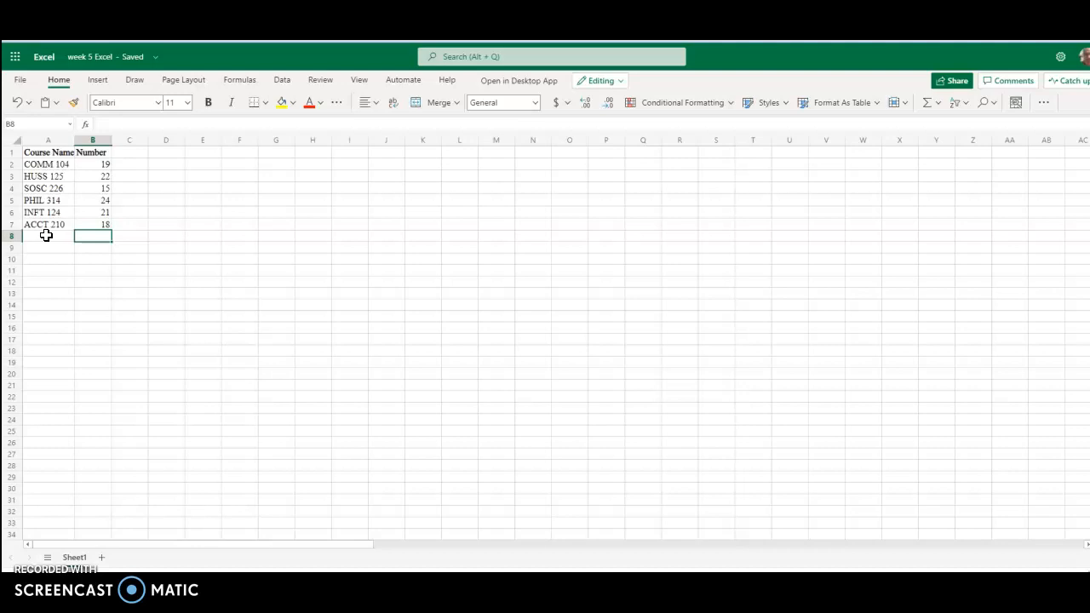
- Enter the label 'Total' in A8, correcting the capitalisation
left_click(47, 235)
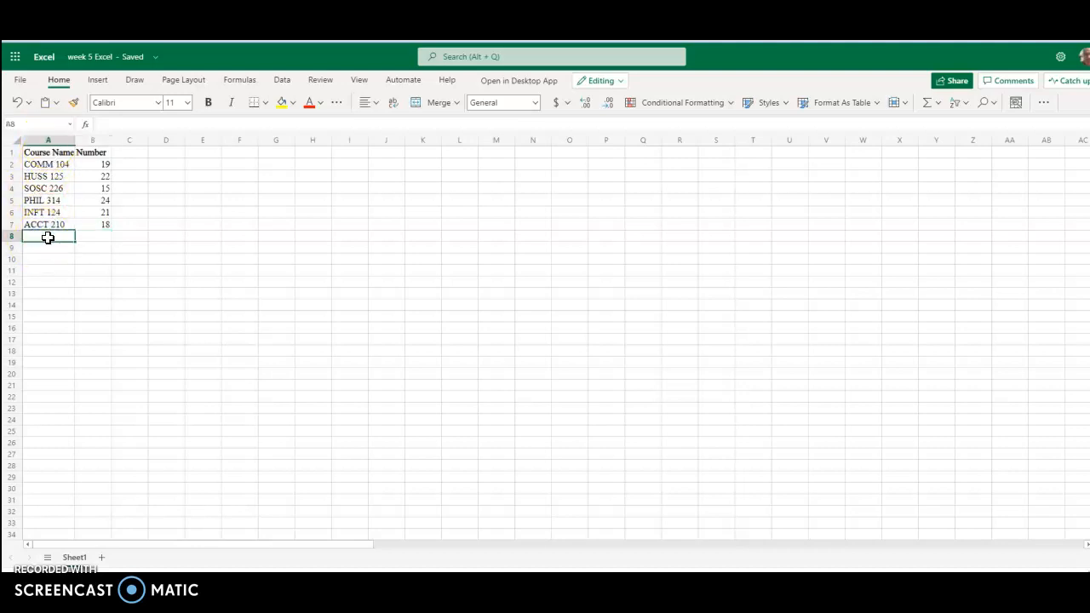
type("tOTAL")
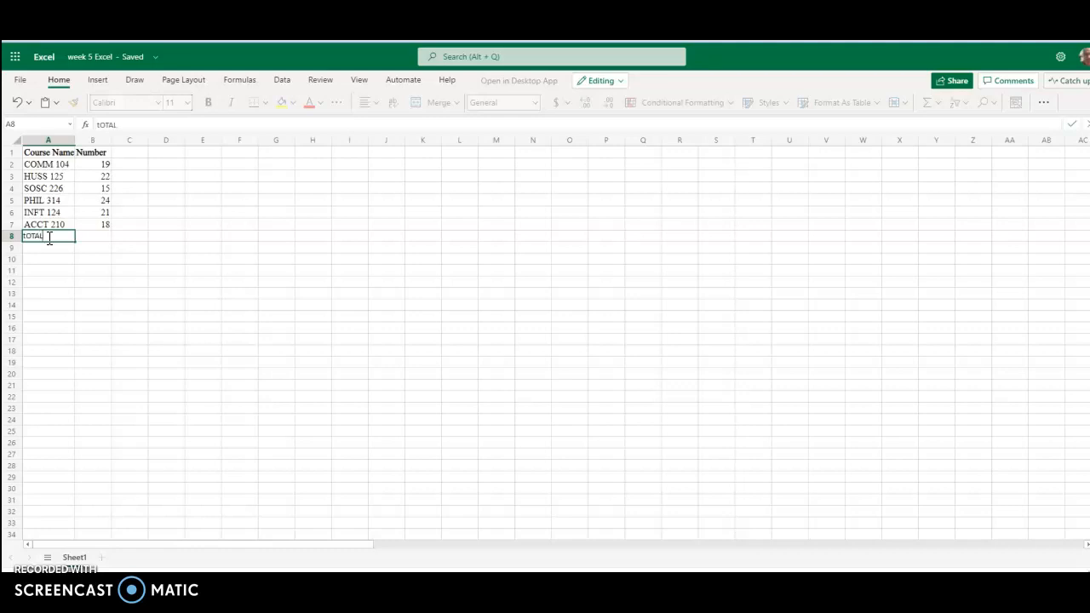
key("Delete")
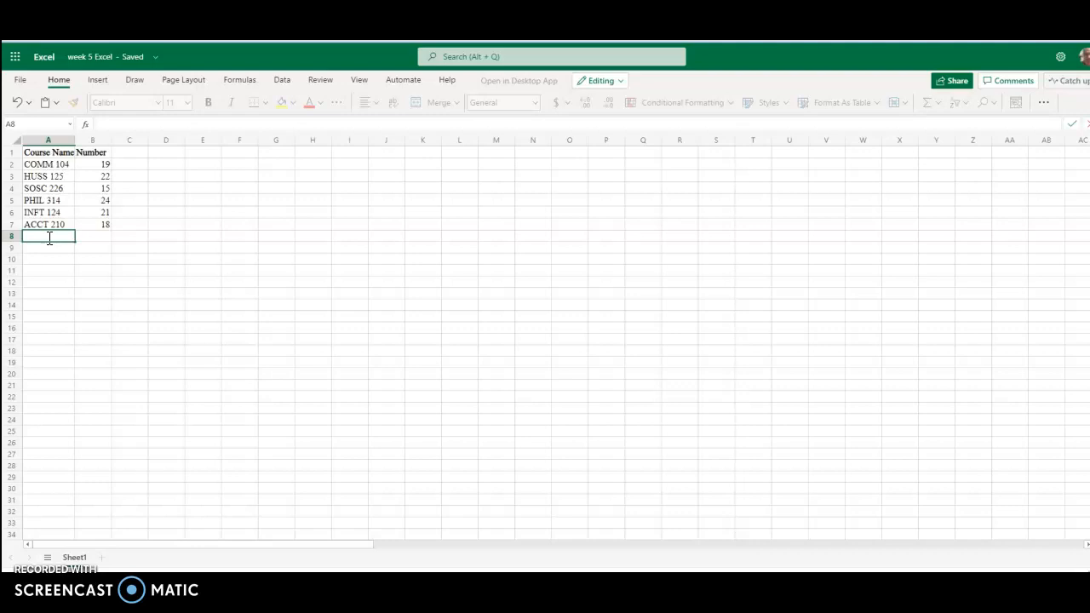
type("tOTA")
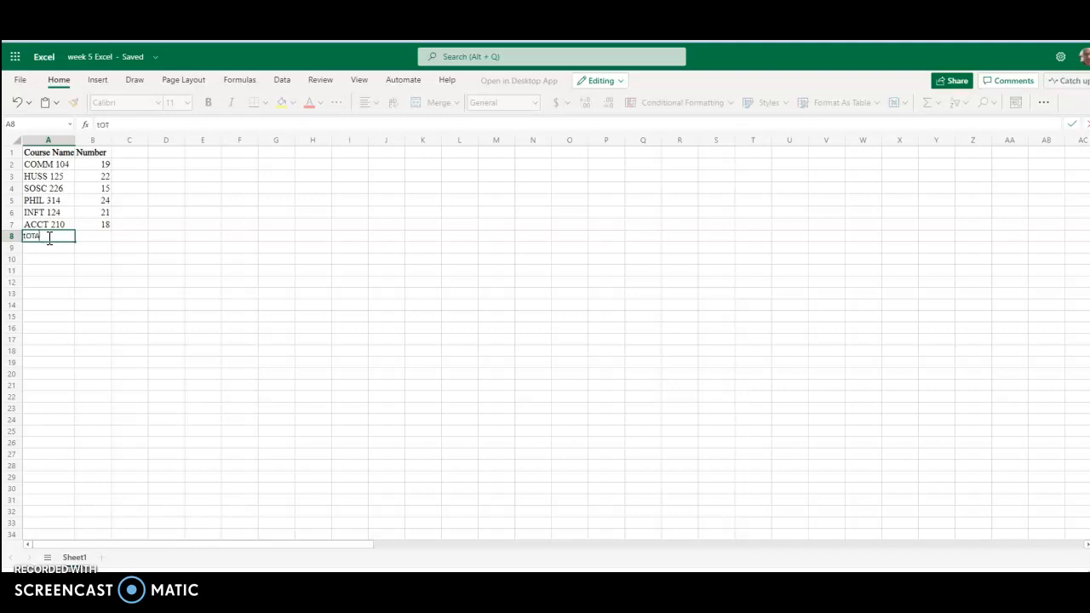
key("Backspace")
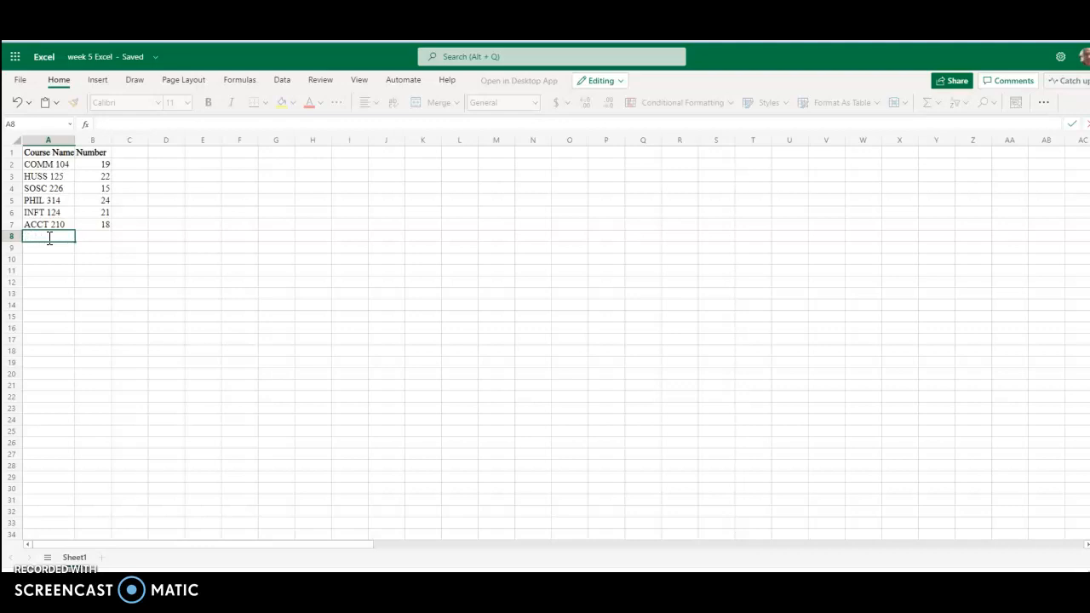
type("Total")
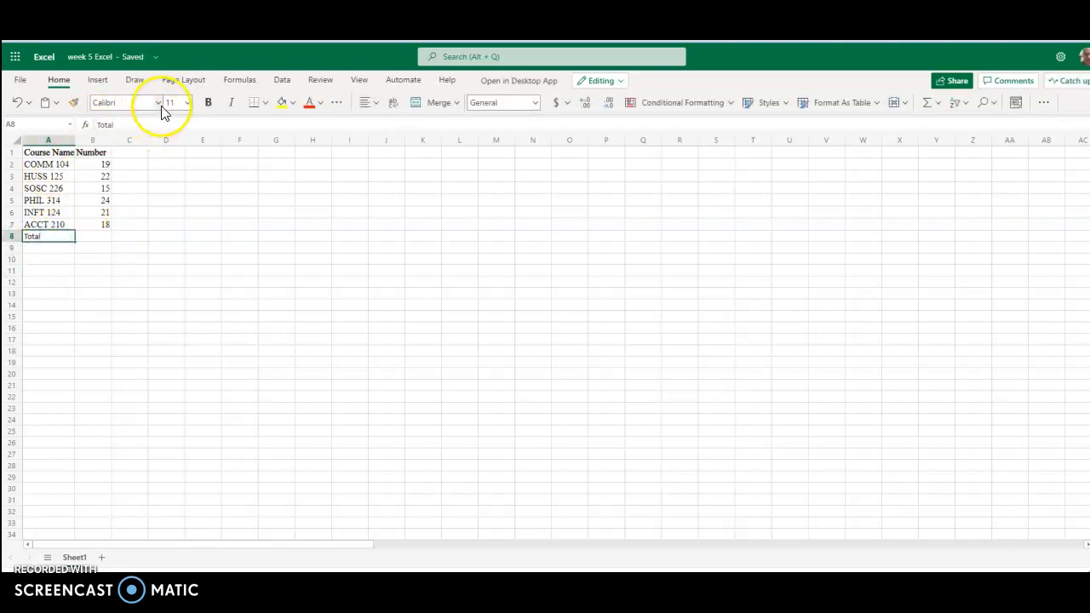
- Set the Total label to Times New Roman at size 12 and bold
left_click(157, 102)
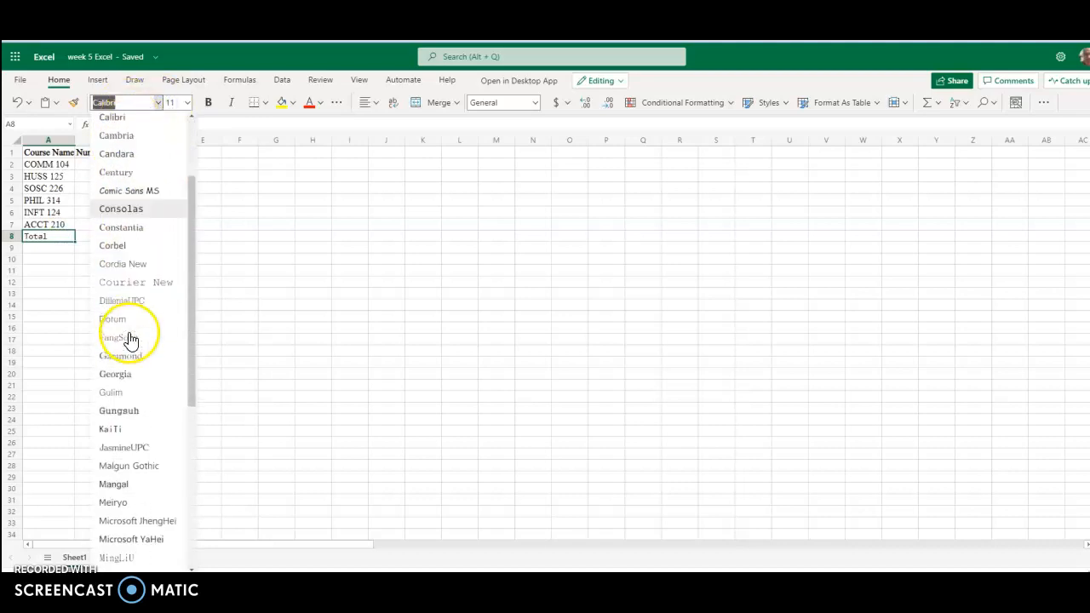
scroll("down", 3)
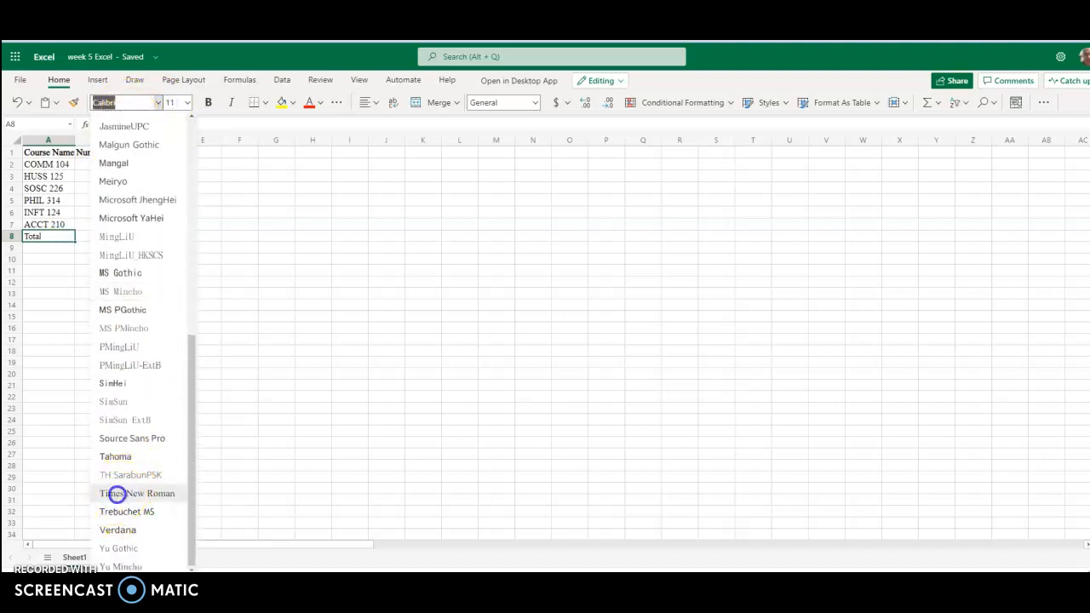
left_click(137, 494)
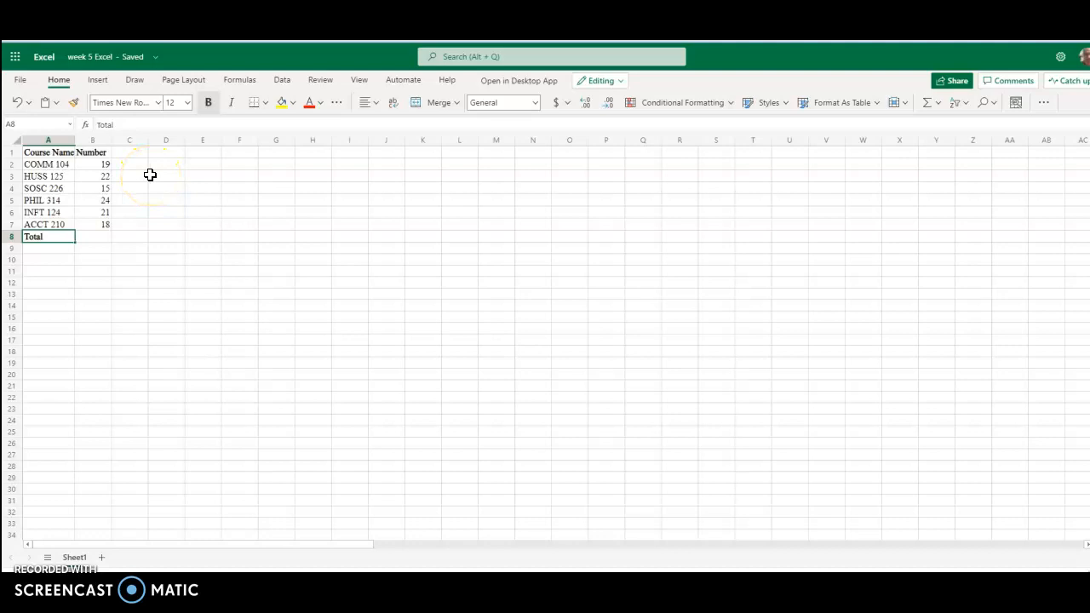
- Sum the enrollment numbers B2:B7 into B8 with AutoSum, giving 119
left_click(92, 237)
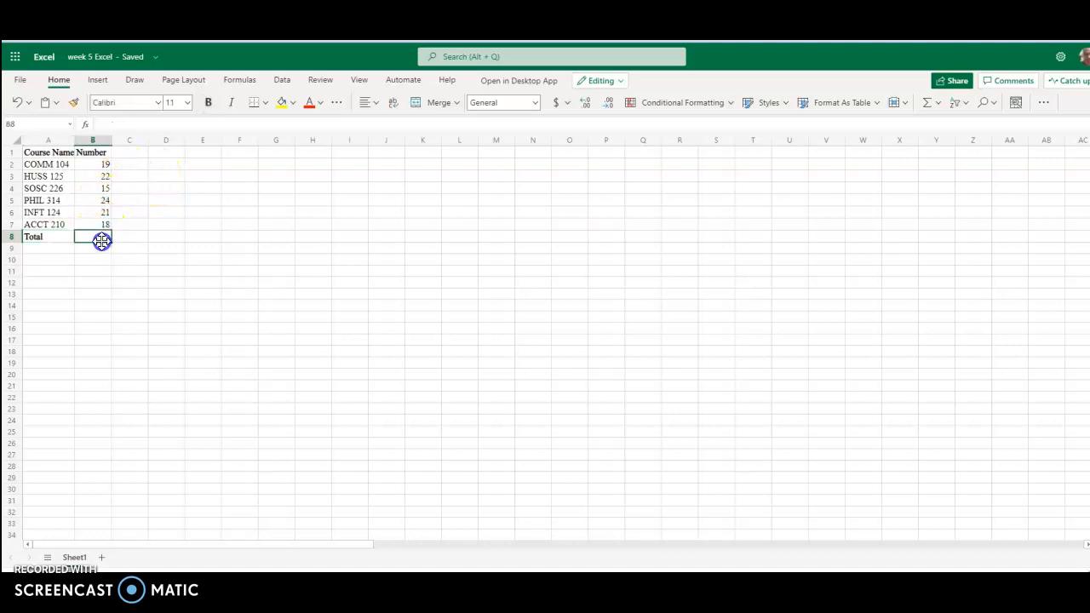
mouse_move(101, 237)
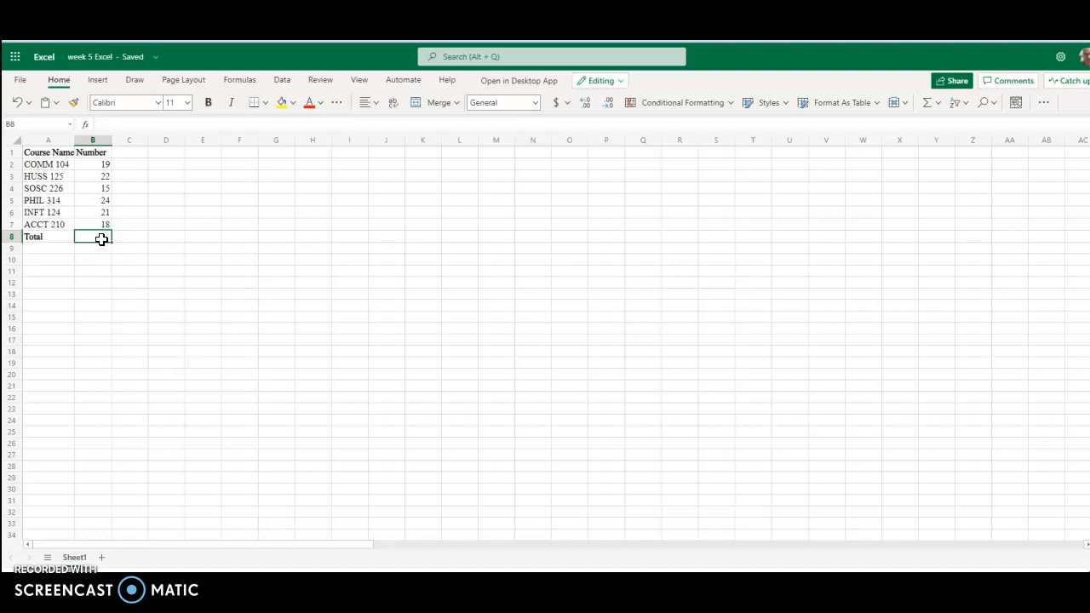
mouse_move(102, 242)
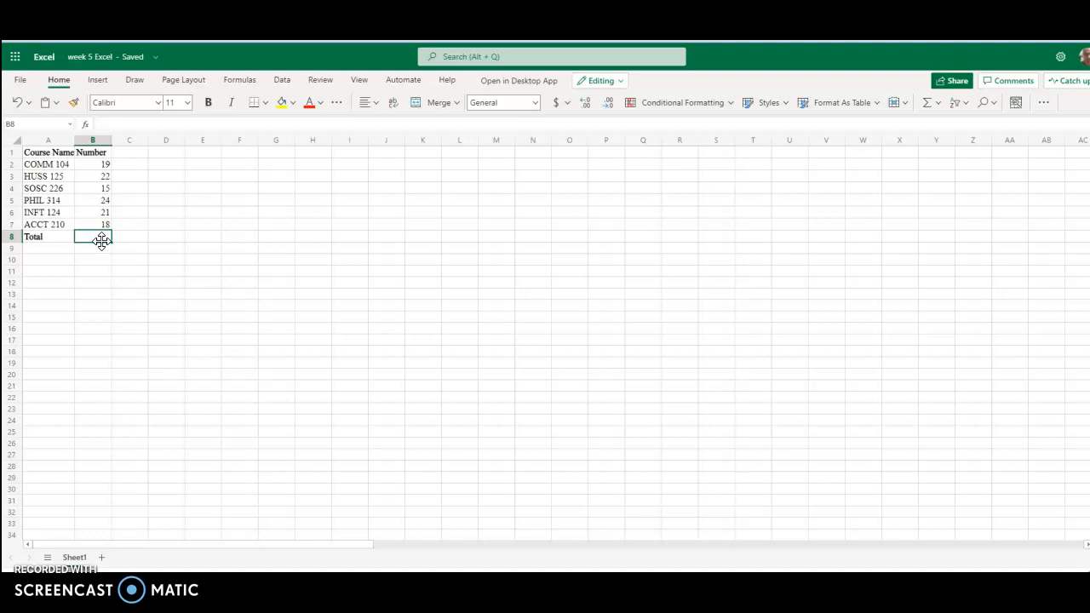
left_click(91, 164)
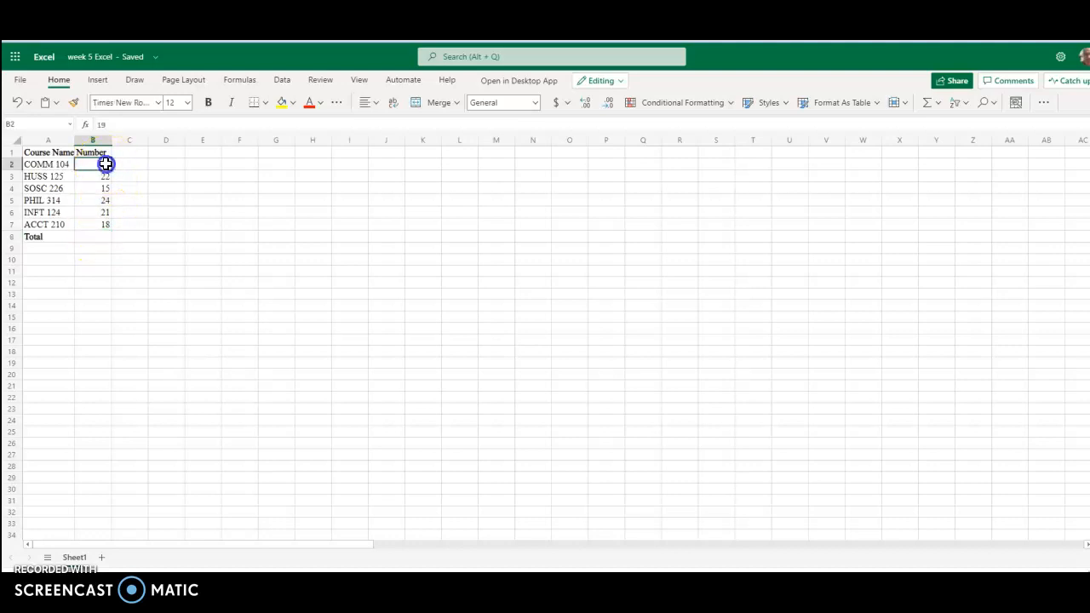
left_click_drag(105, 163, 102, 188)
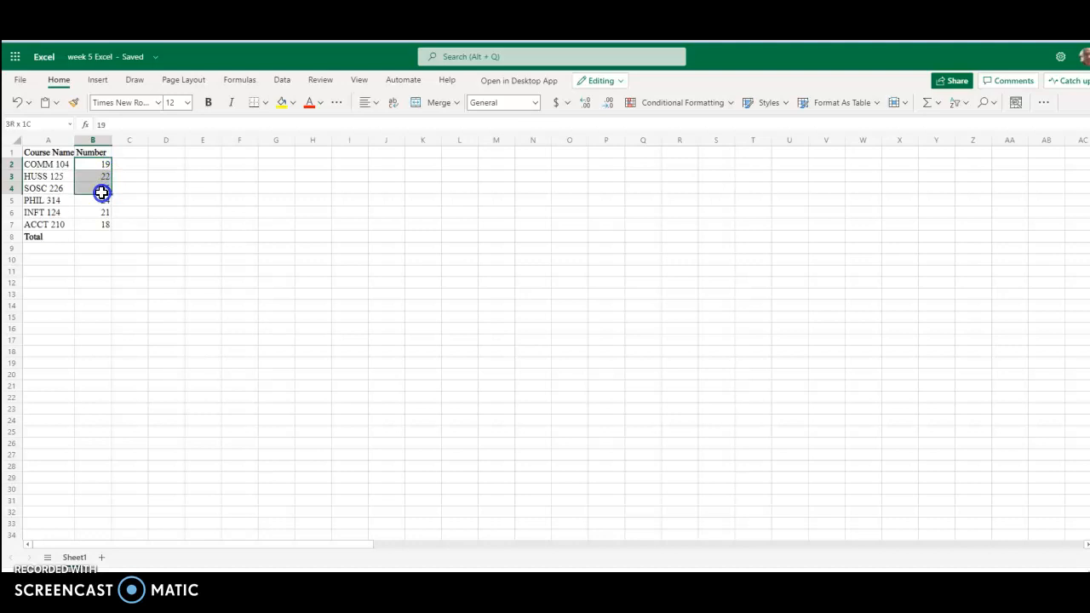
left_click_drag(102, 187, 98, 225)
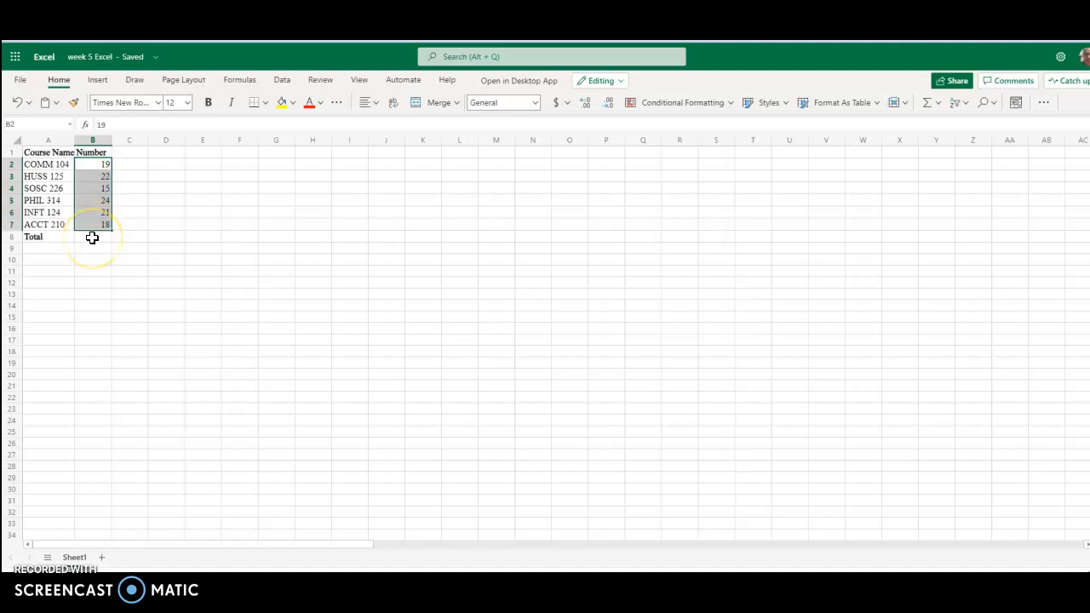
mouse_move(215, 235)
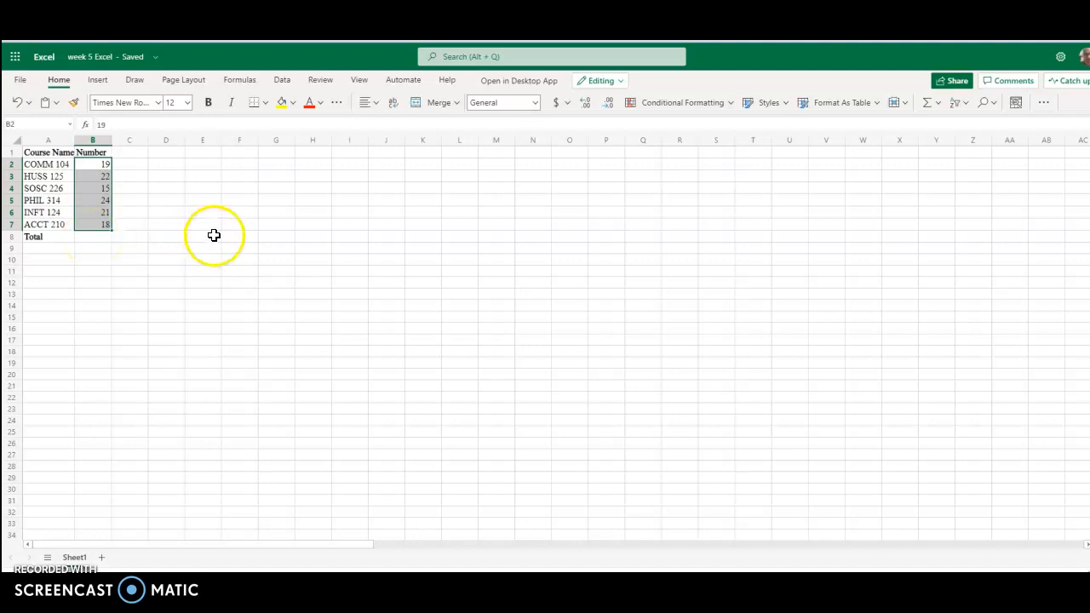
mouse_move(102, 236)
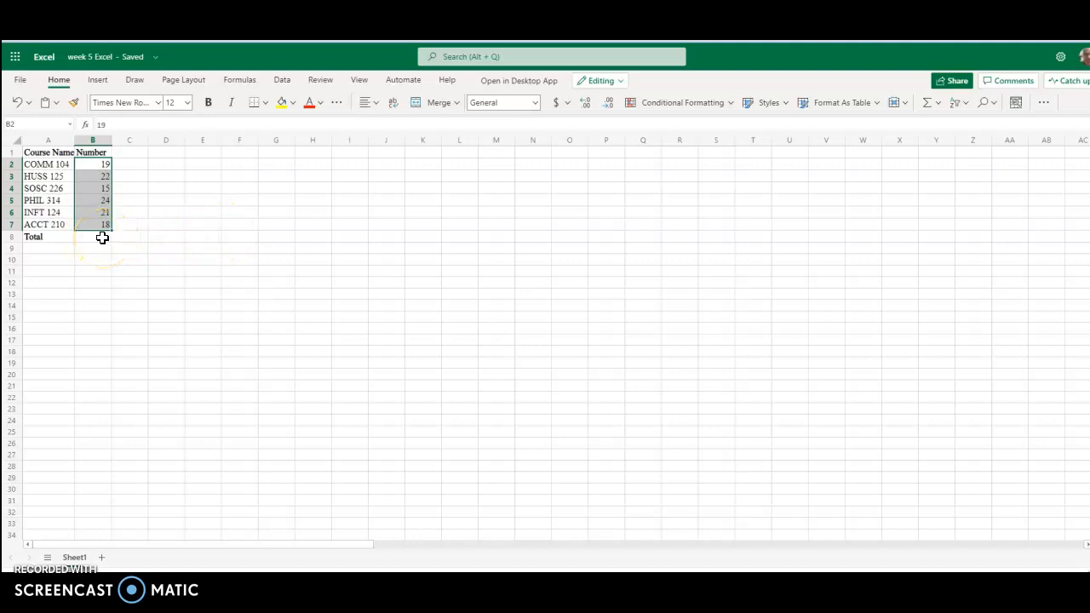
left_click(92, 237)
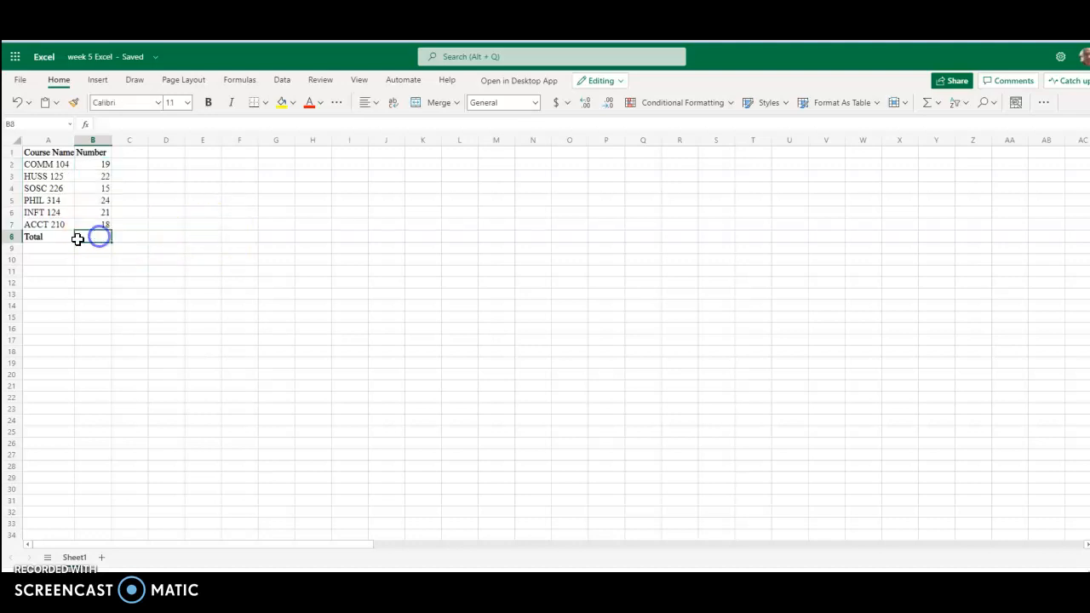
mouse_move(851, 154)
type("=SUM(B2:B7)")
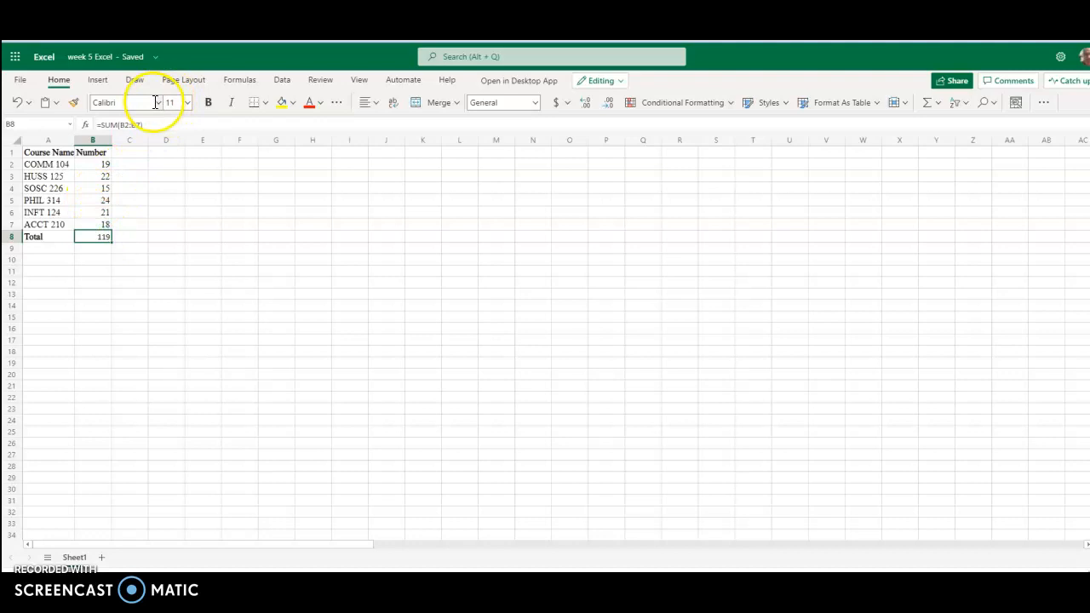
- Set the total 119 in B8 to bold Times New Roman, size 12
left_click(157, 103)
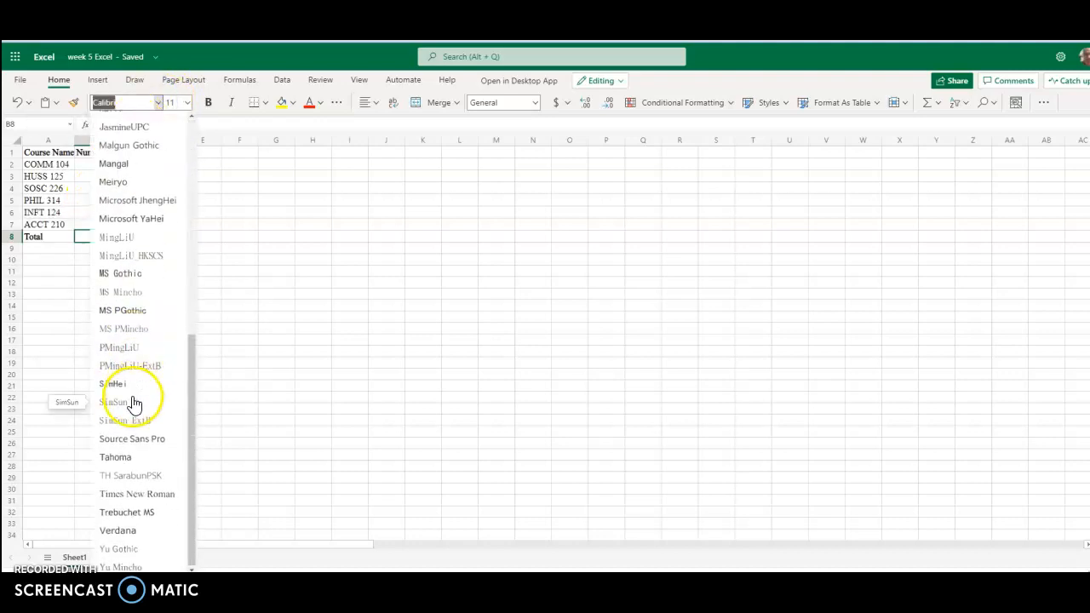
left_click(136, 494)
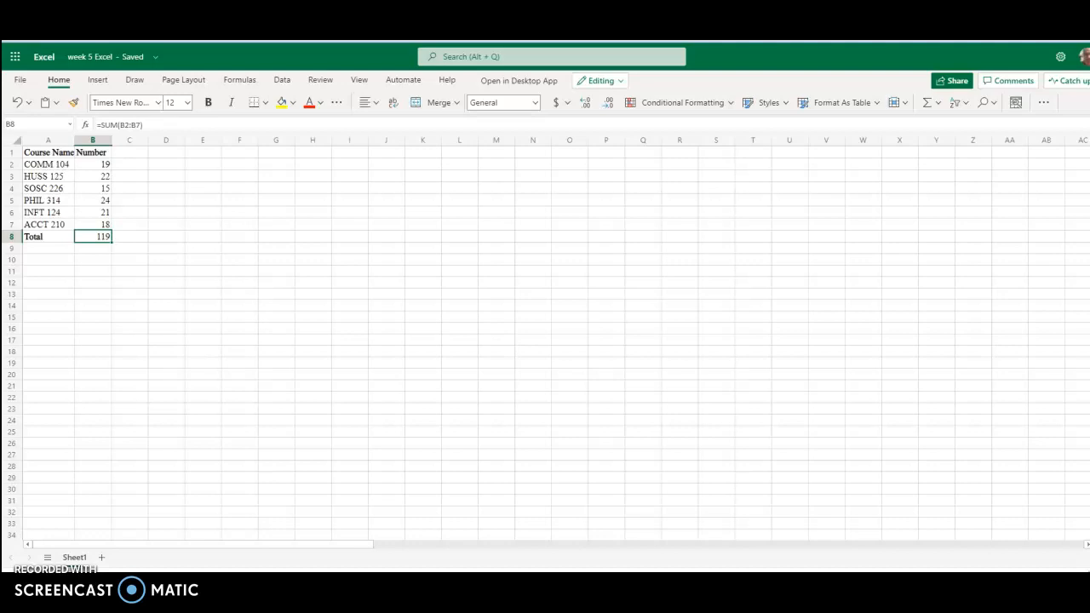
mouse_move(164, 160)
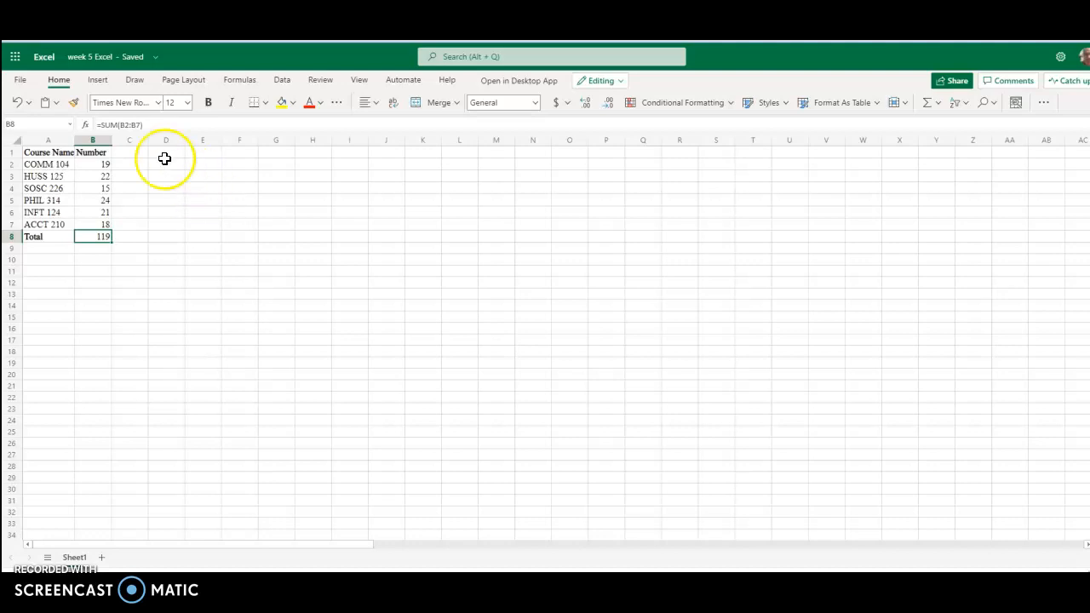
mouse_move(62, 215)
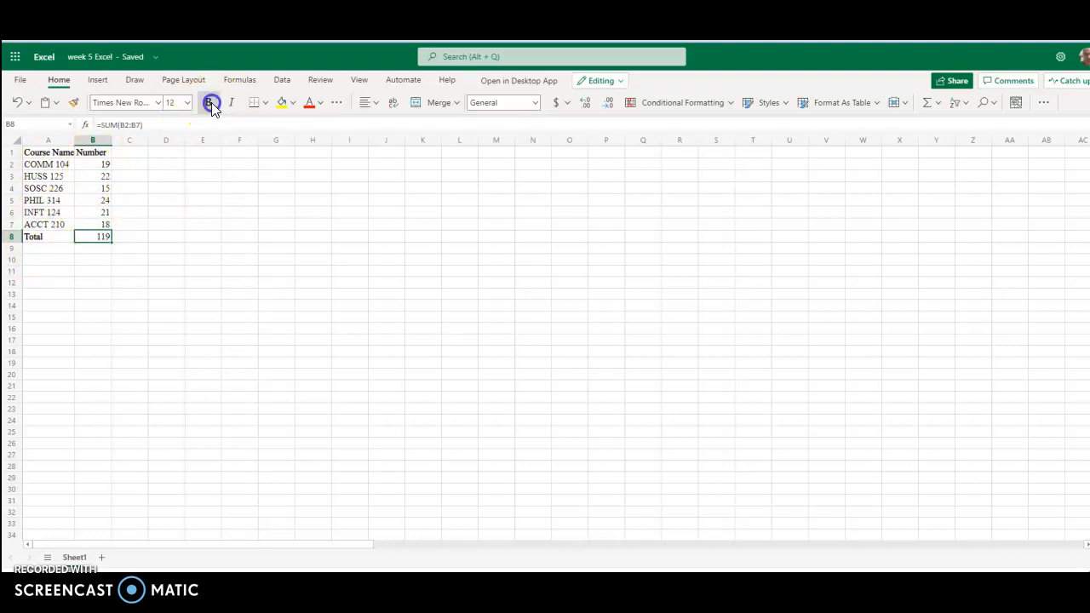
left_click(211, 102)
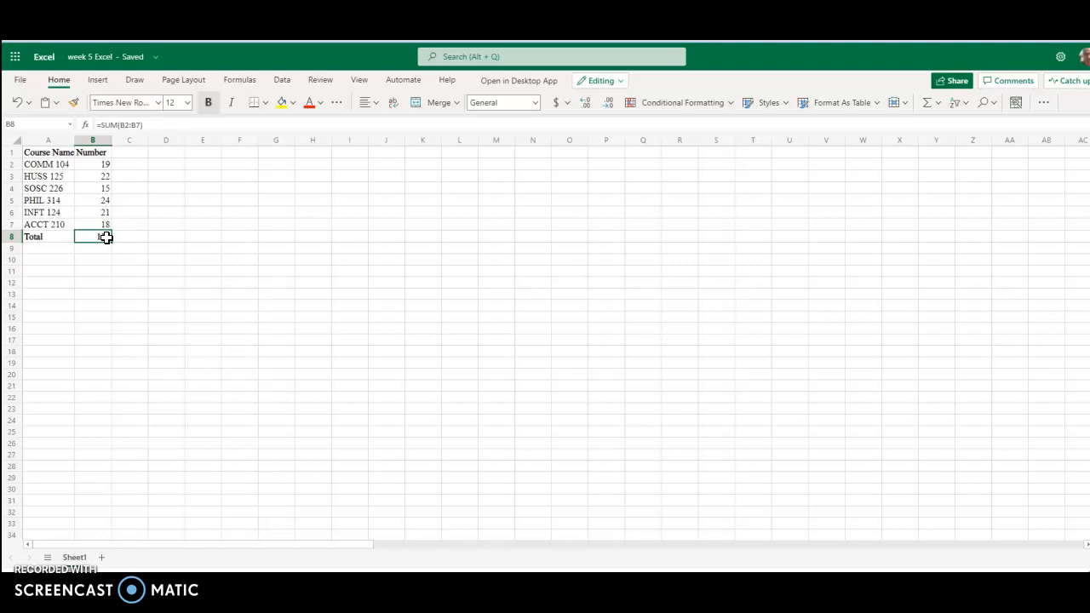
key("Return")
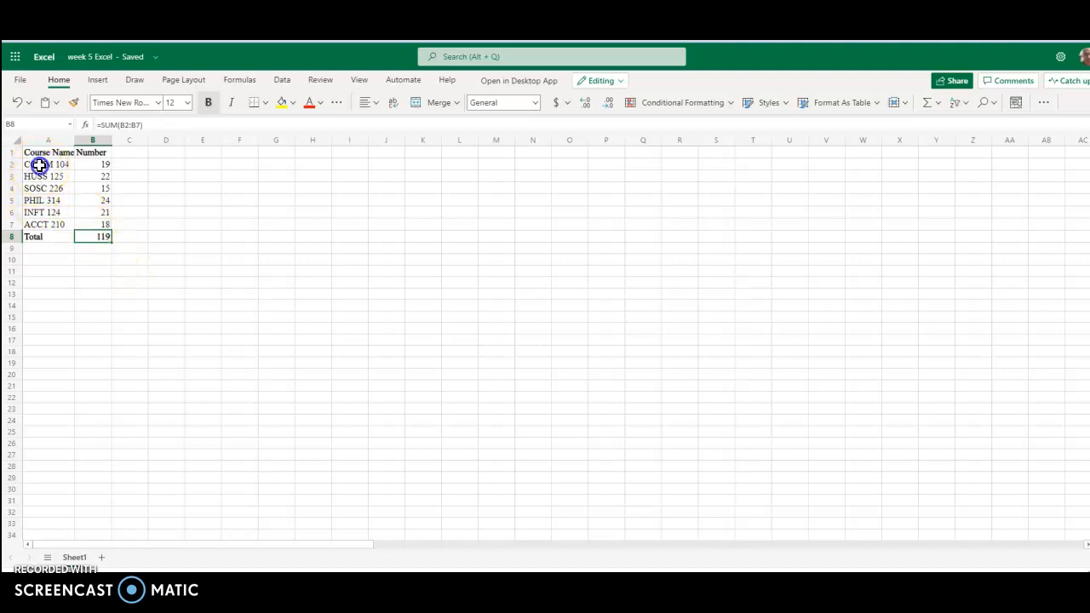
- Select the course names and enrollment numbers A2:B7 as chart data
left_click_drag(48, 164, 48, 211)
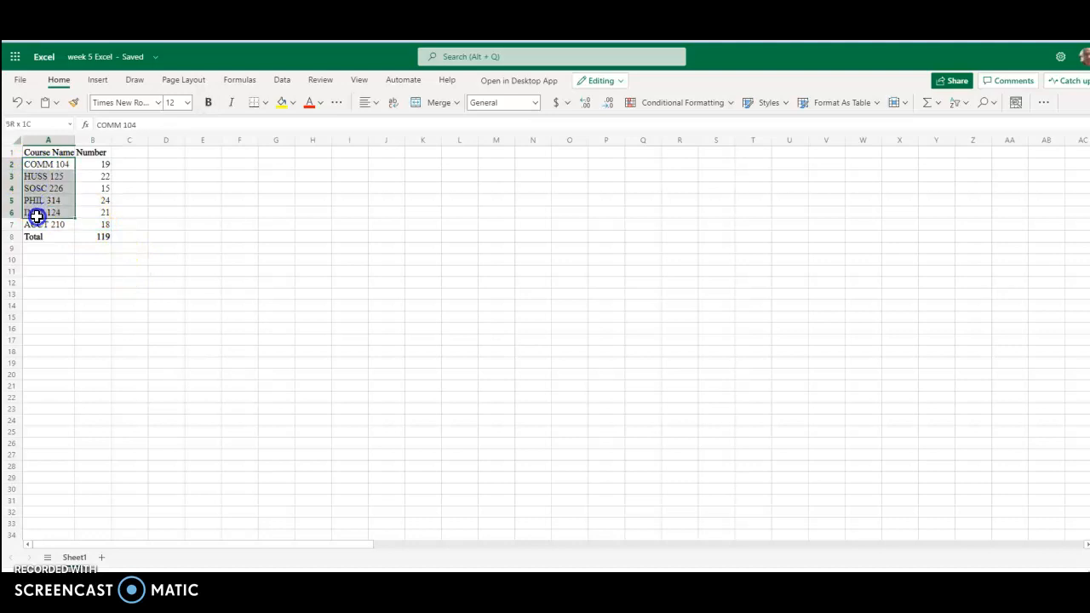
left_click_drag(37, 211, 92, 225)
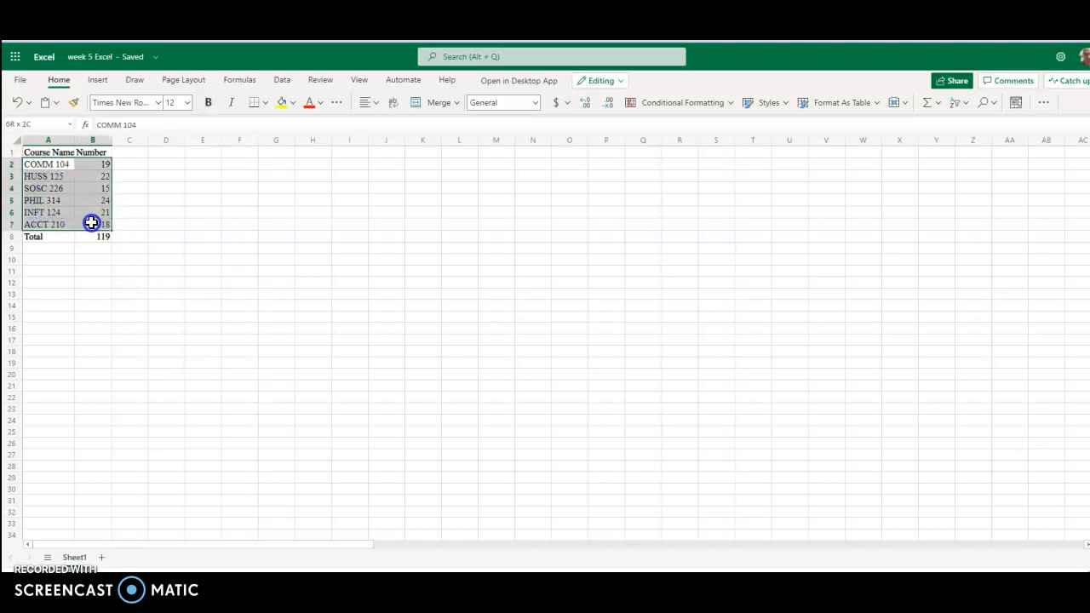
left_click(47, 163)
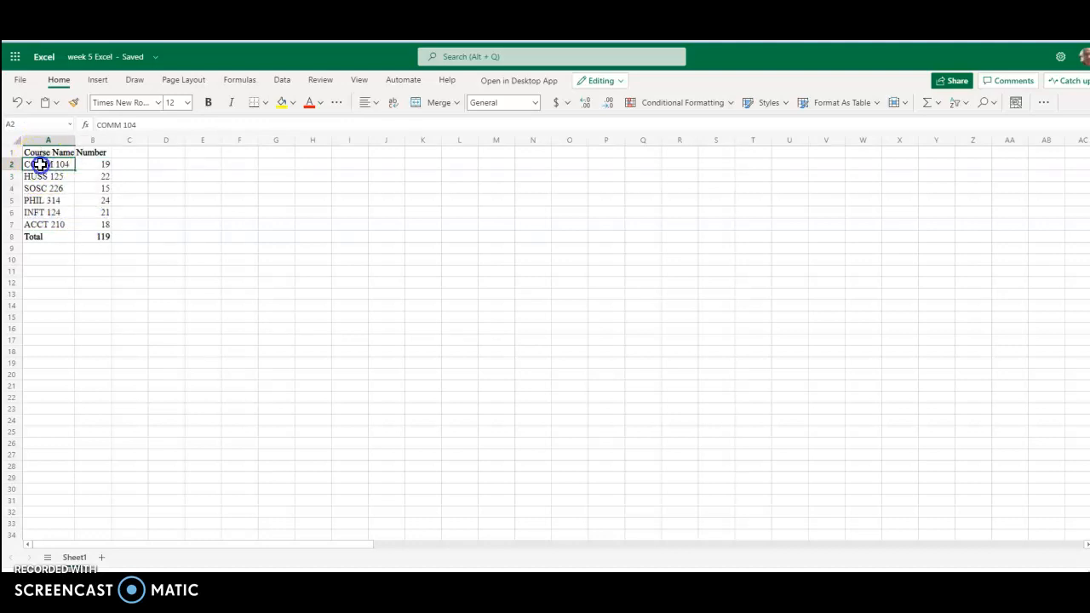
left_click_drag(48, 164, 92, 225)
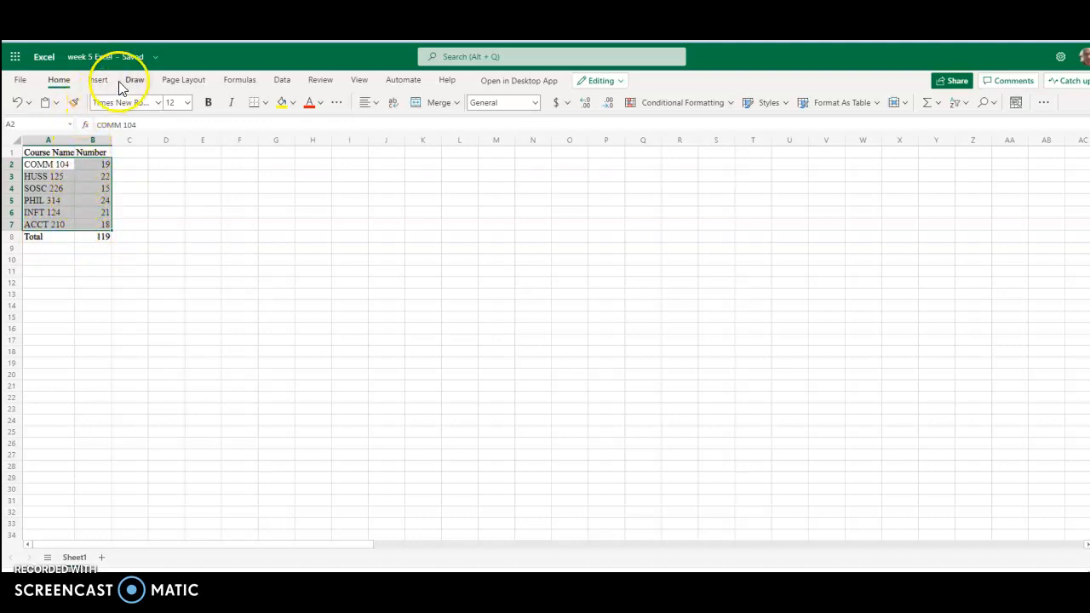
- Show the Insert ribbon with the available chart types
left_click(97, 80)
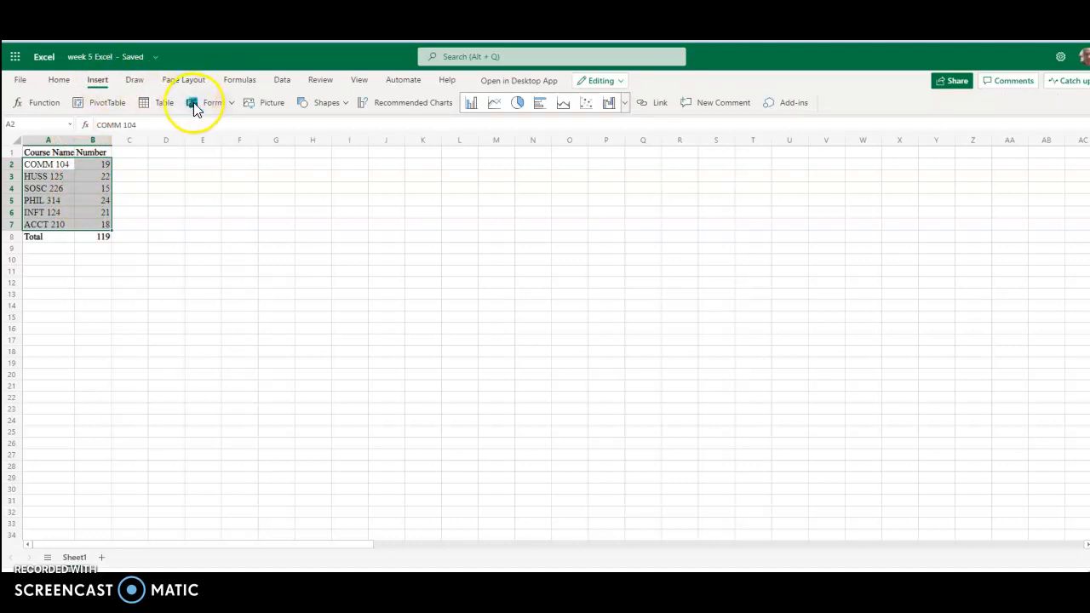
mouse_move(332, 110)
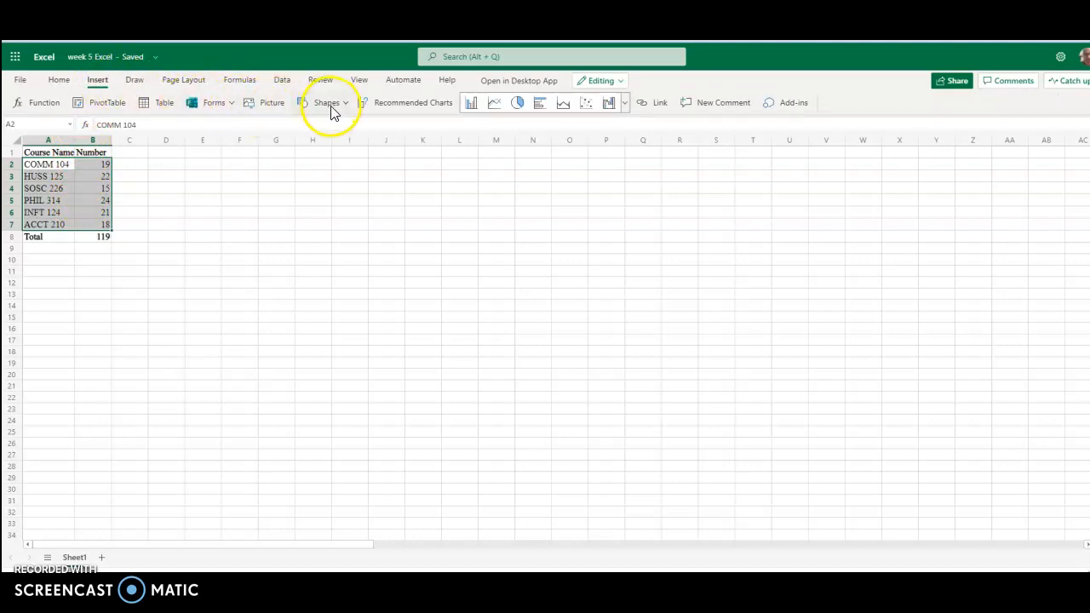
mouse_move(470, 102)
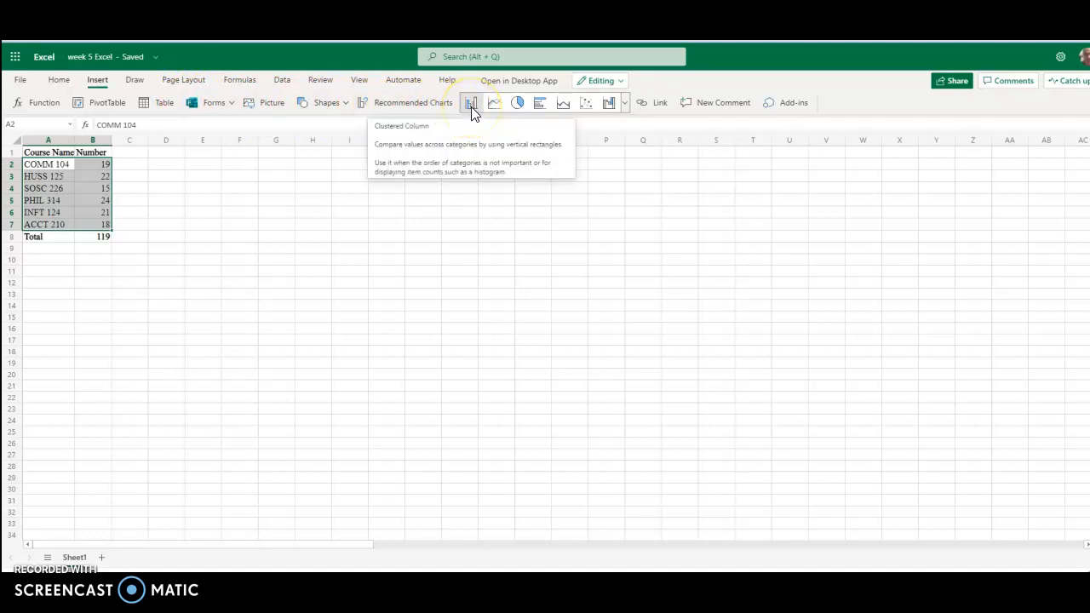
mouse_move(518, 102)
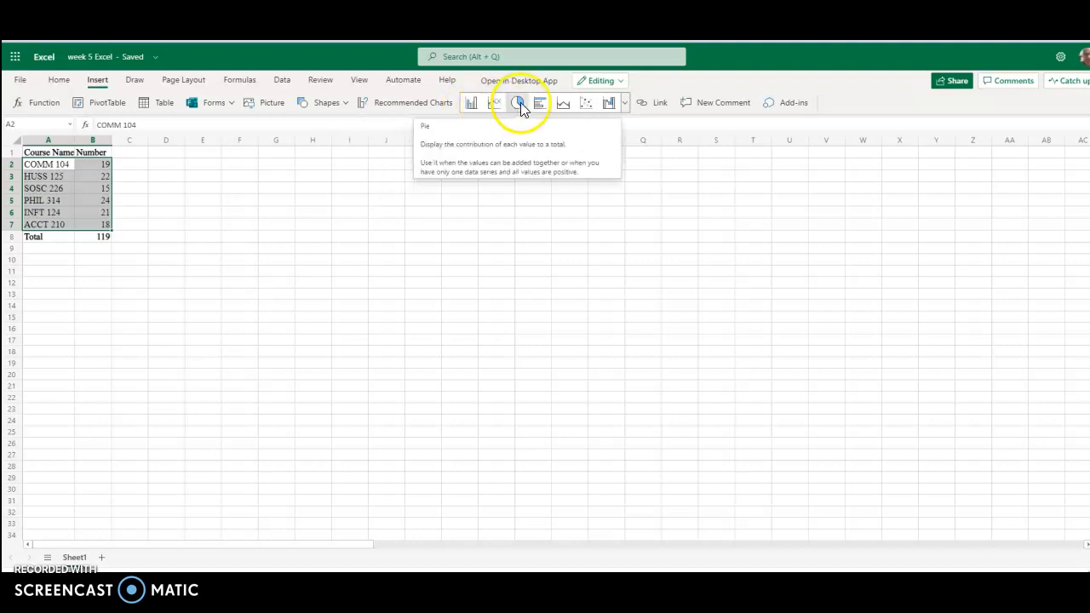
- Insert a pie chart of the six course enrollments and select its placeholder title
left_click(518, 102)
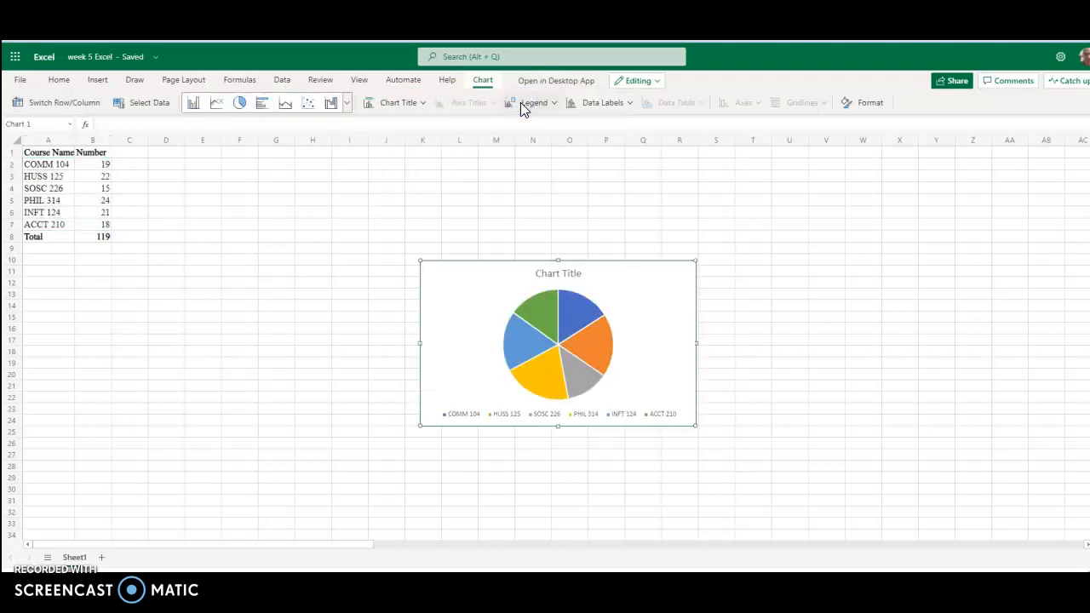
mouse_move(579, 378)
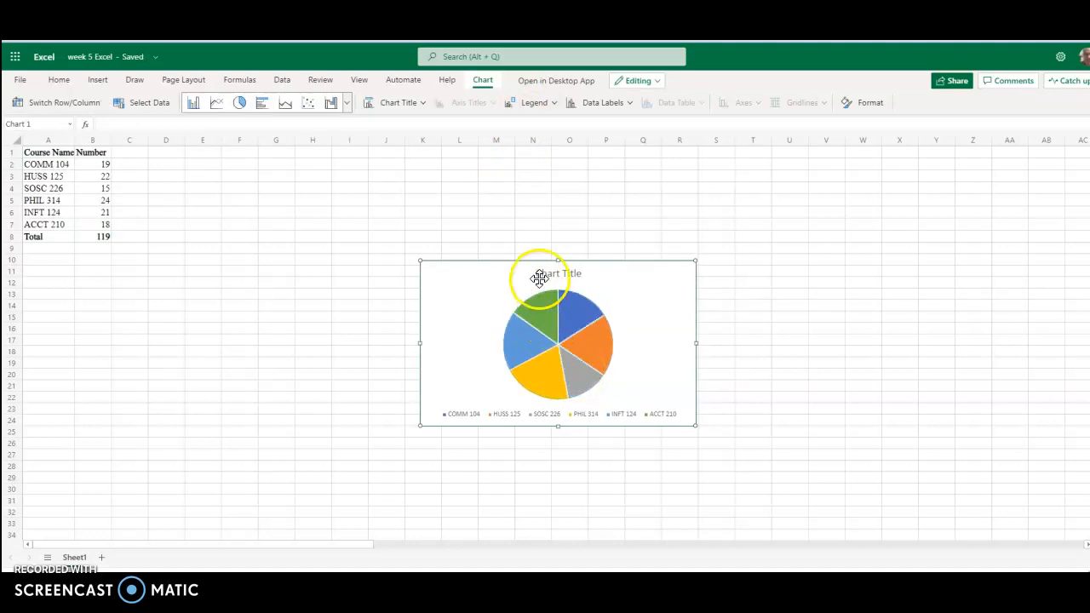
left_click(558, 273)
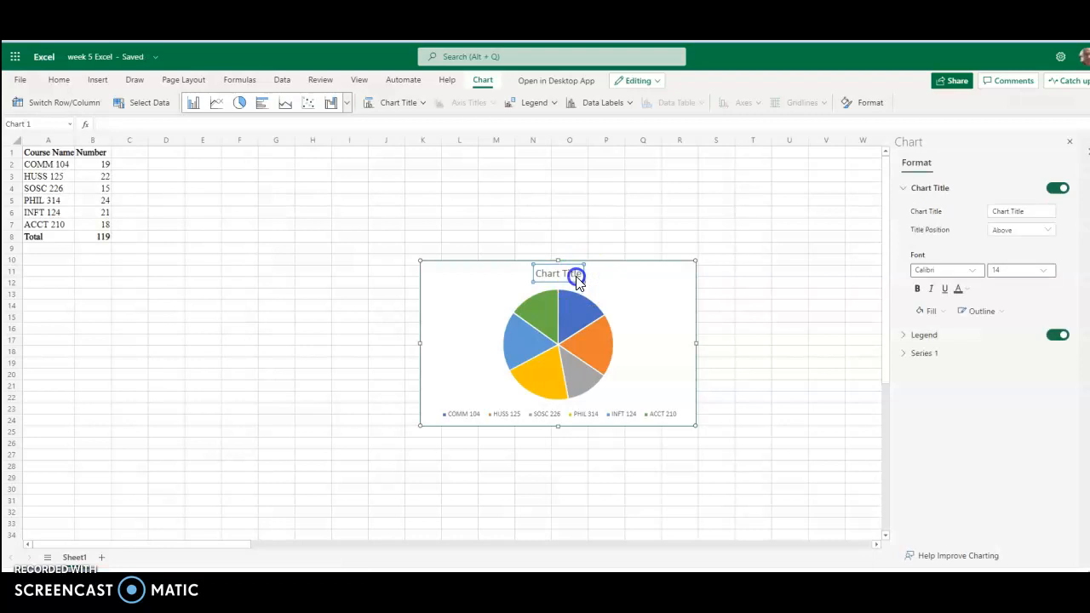
- Replace the pie chart's default title with 'Student Roster'
double_click(559, 272)
type("Student")
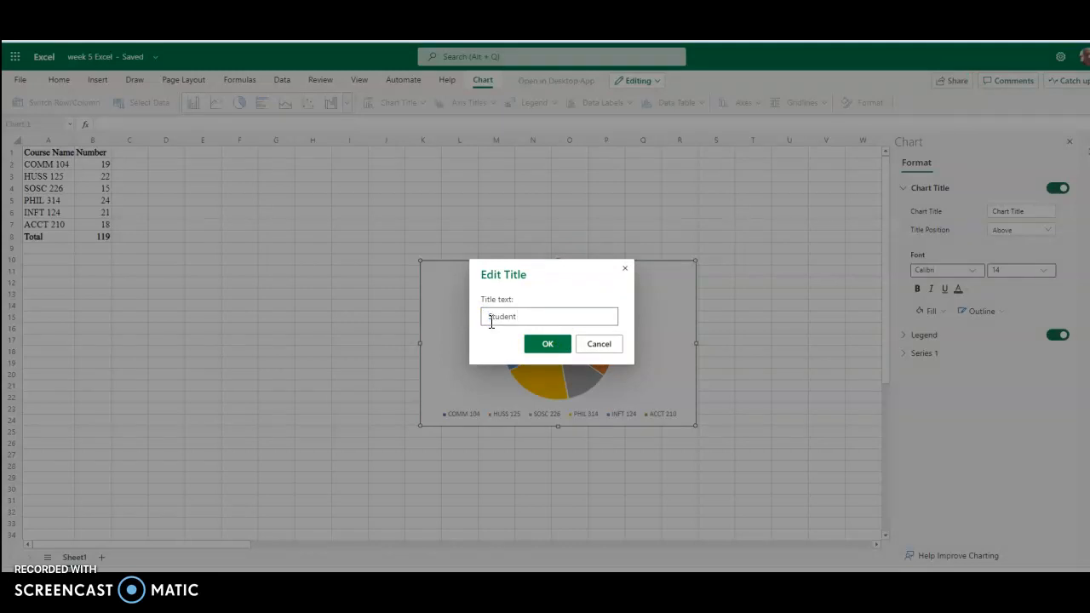
type("Roster")
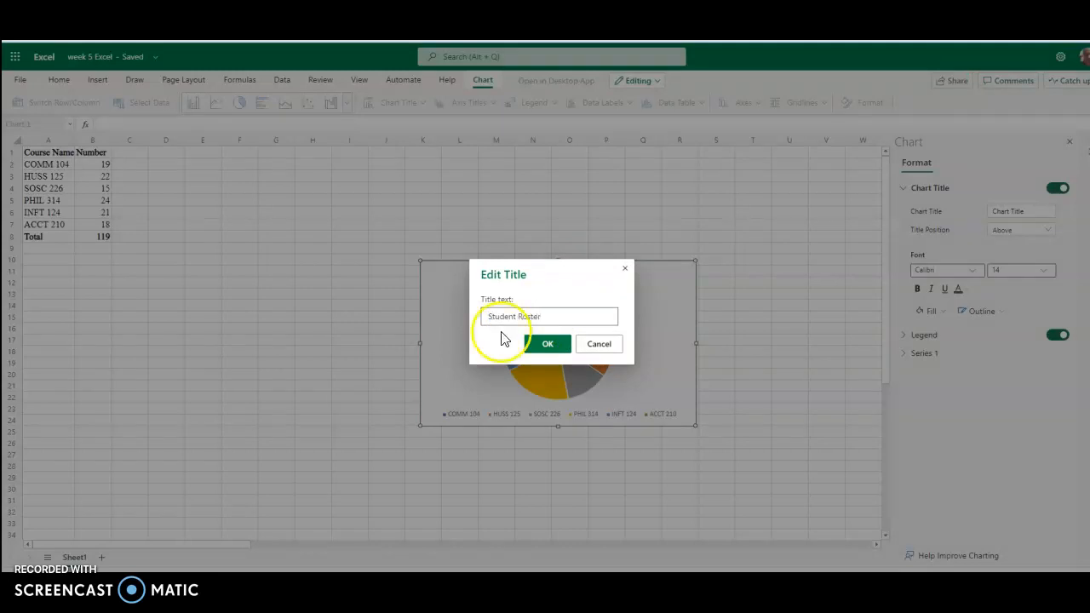
left_click(549, 344)
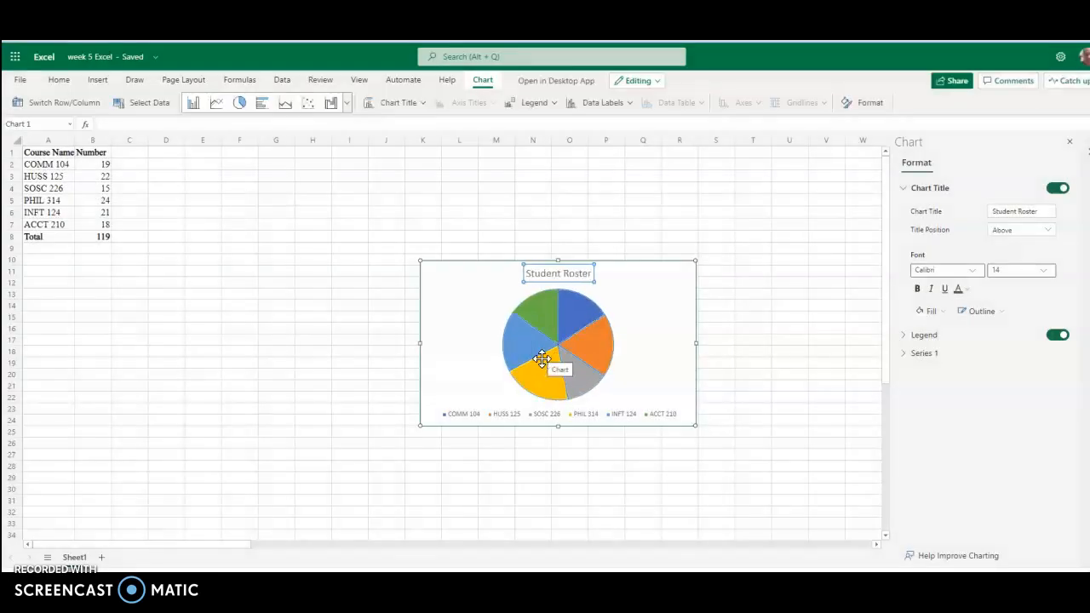
- Select the pie slices to show the Series 1 formatting options
left_click(527, 366)
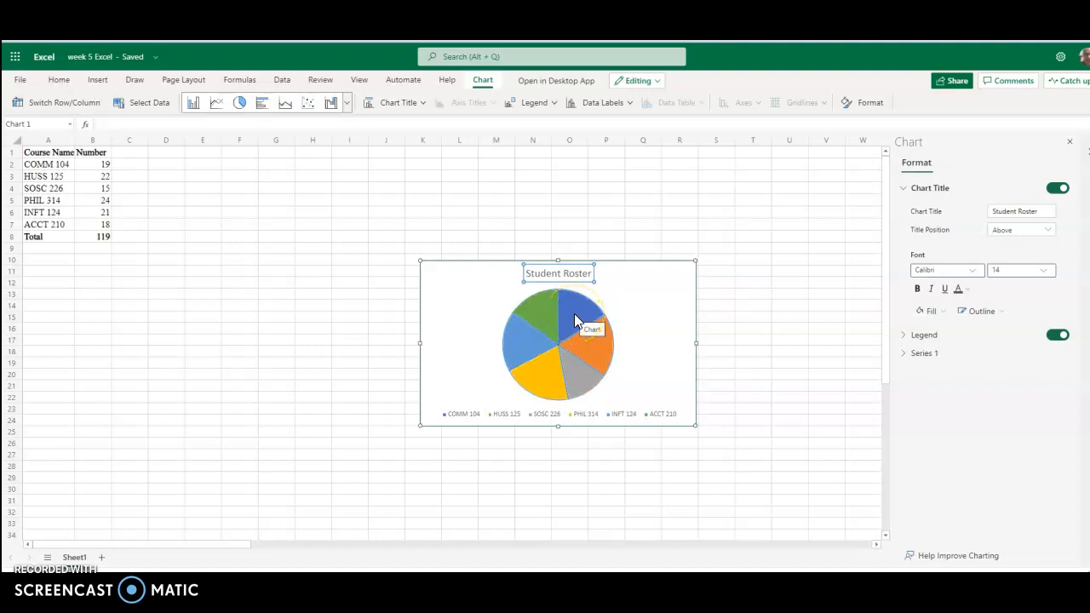
left_click(571, 315)
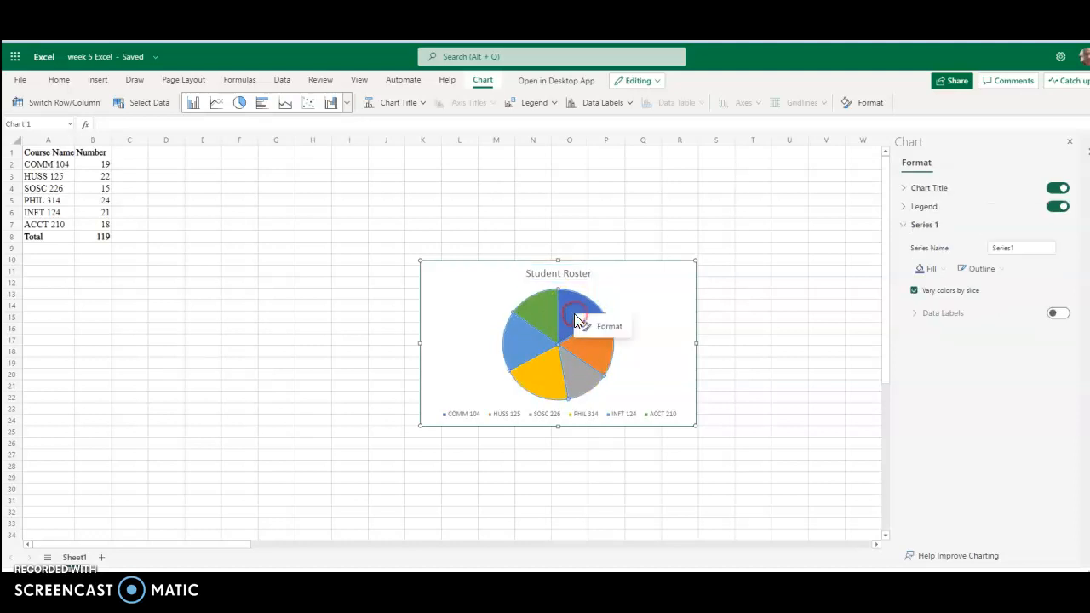
mouse_move(667, 315)
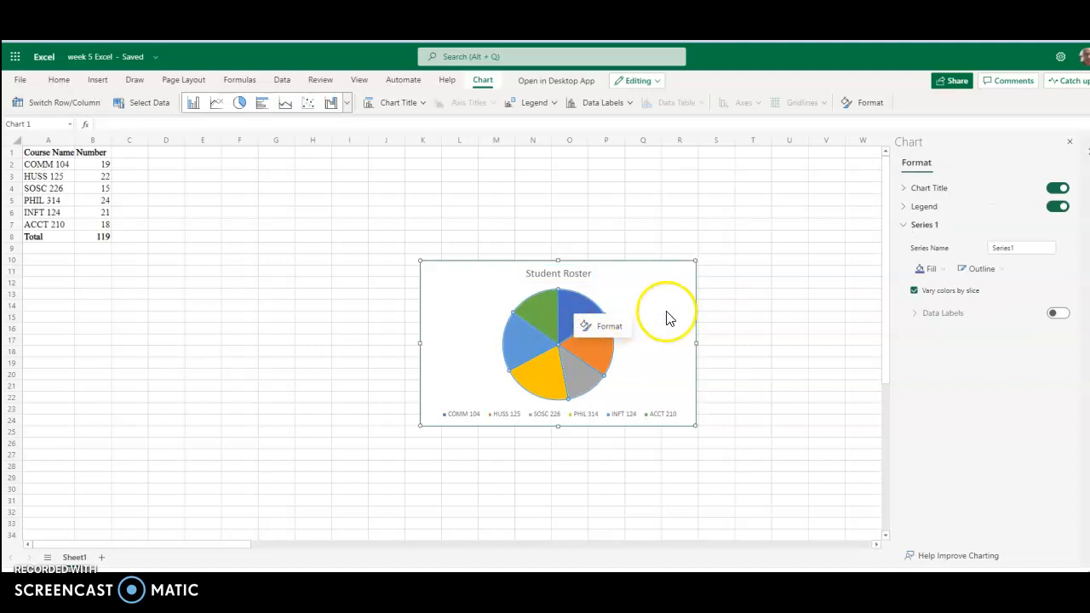
mouse_move(671, 316)
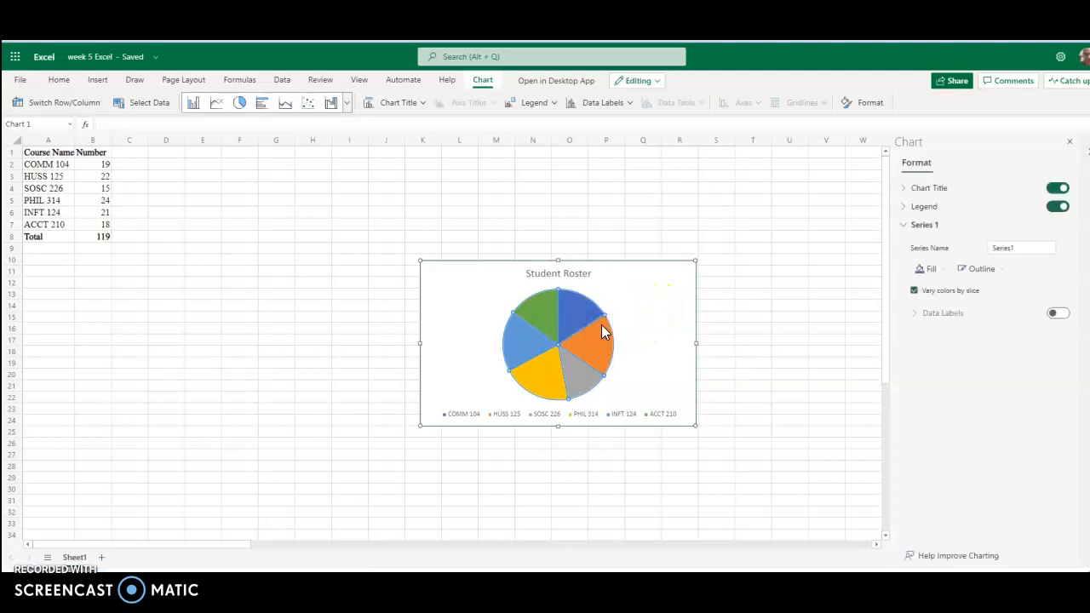
mouse_move(622, 309)
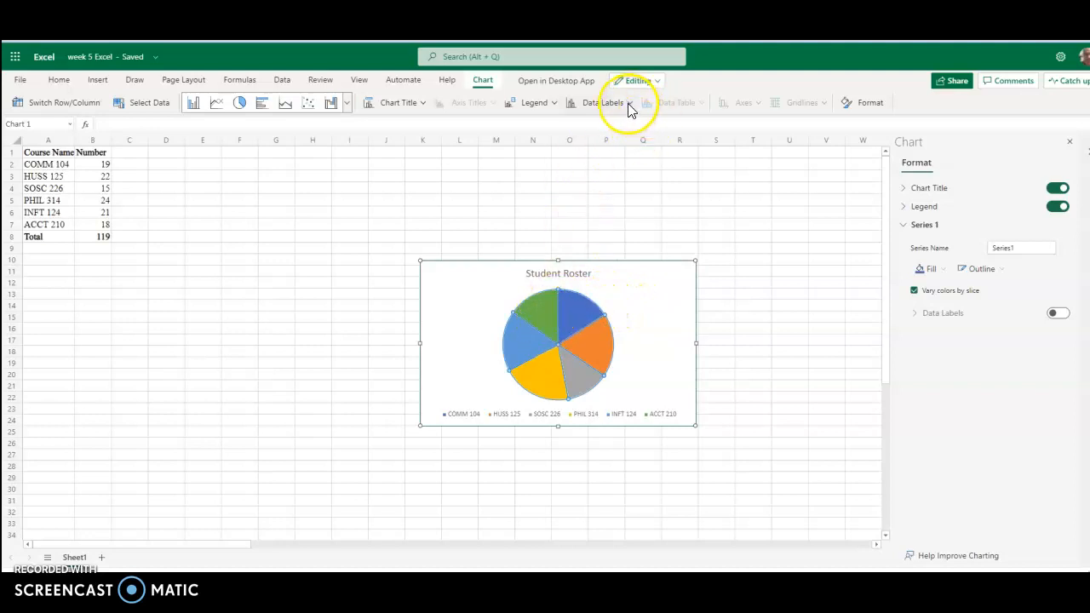
- Set the pie chart's data labels to Inside End so enrollment numbers appear in each slice
left_click(613, 102)
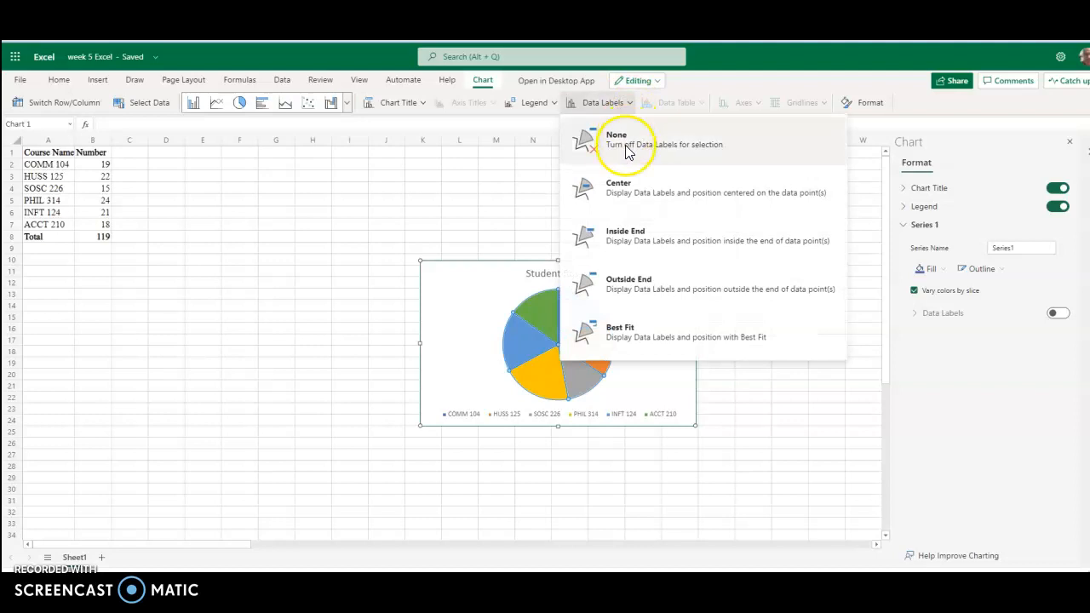
mouse_move(627, 204)
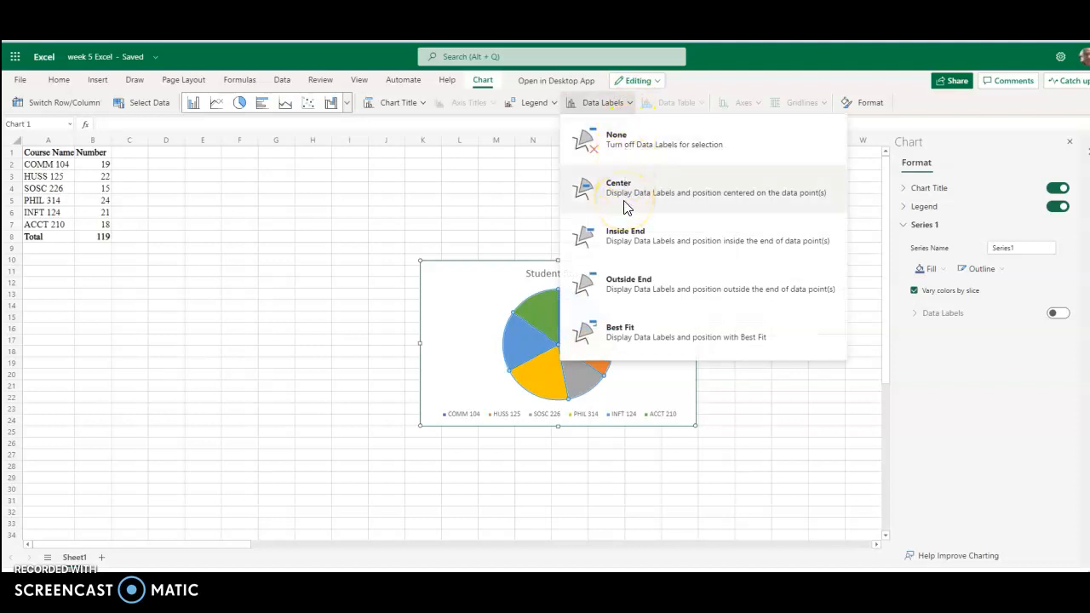
mouse_move(625, 234)
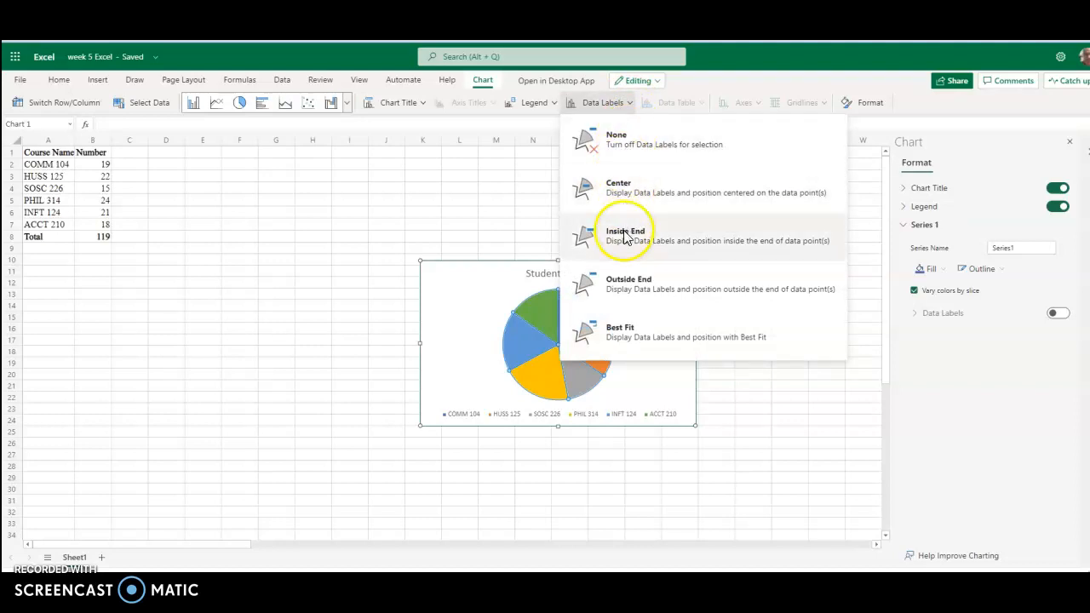
left_click(623, 232)
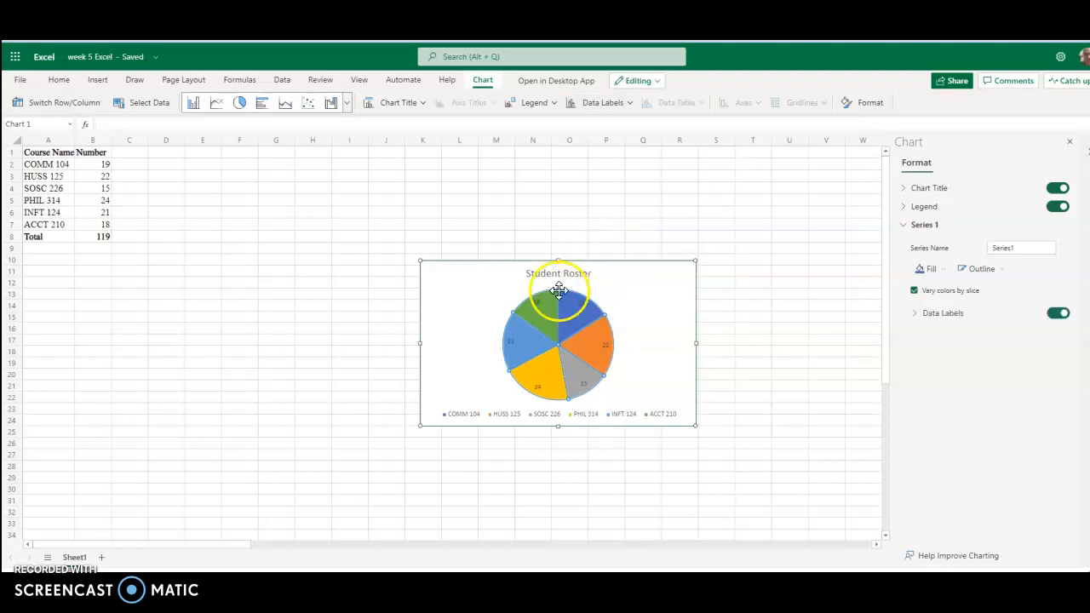
mouse_move(596, 340)
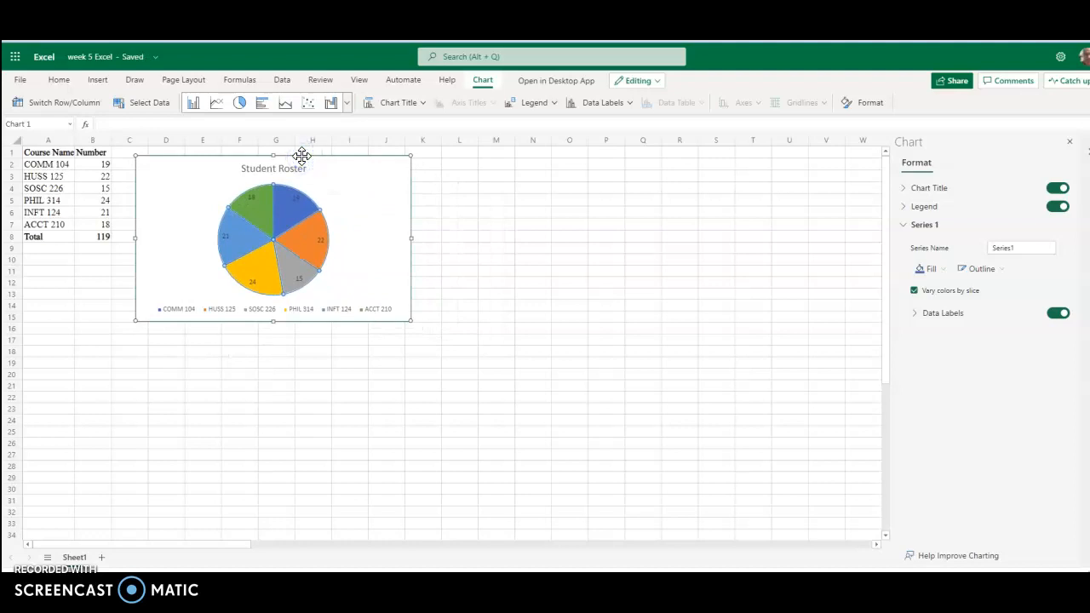
mouse_move(400, 276)
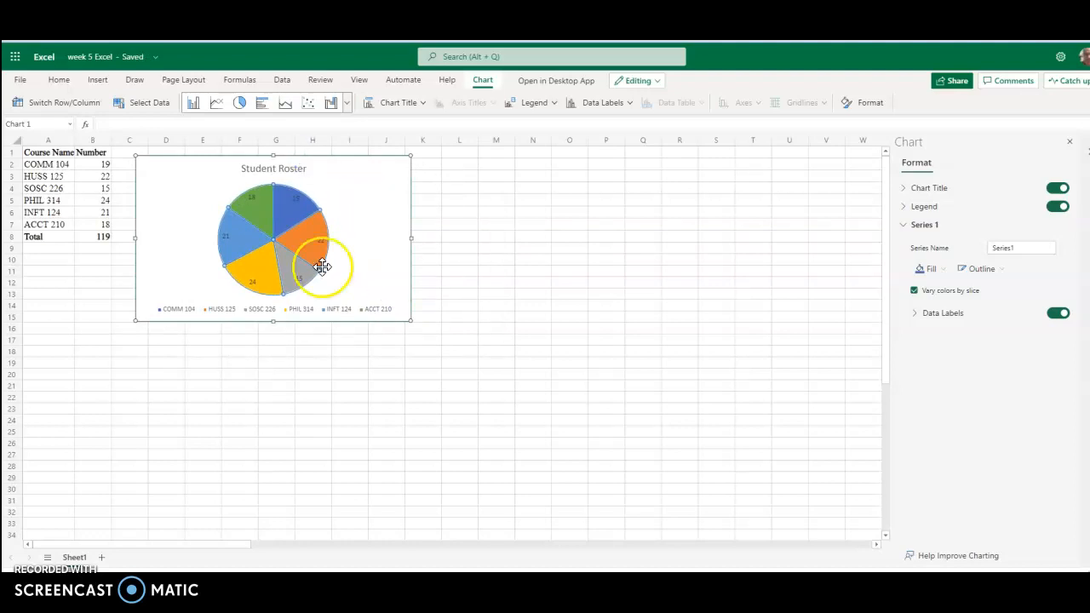
- Insert a column chart of the A2:B7 course enrollment data and select it
left_click(47, 221)
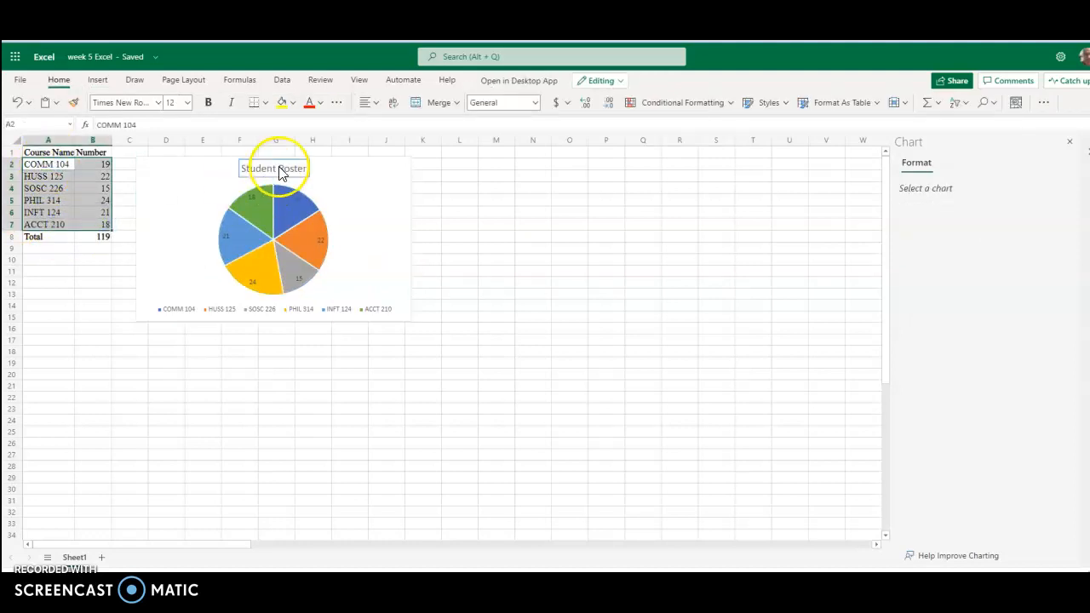
left_click(97, 80)
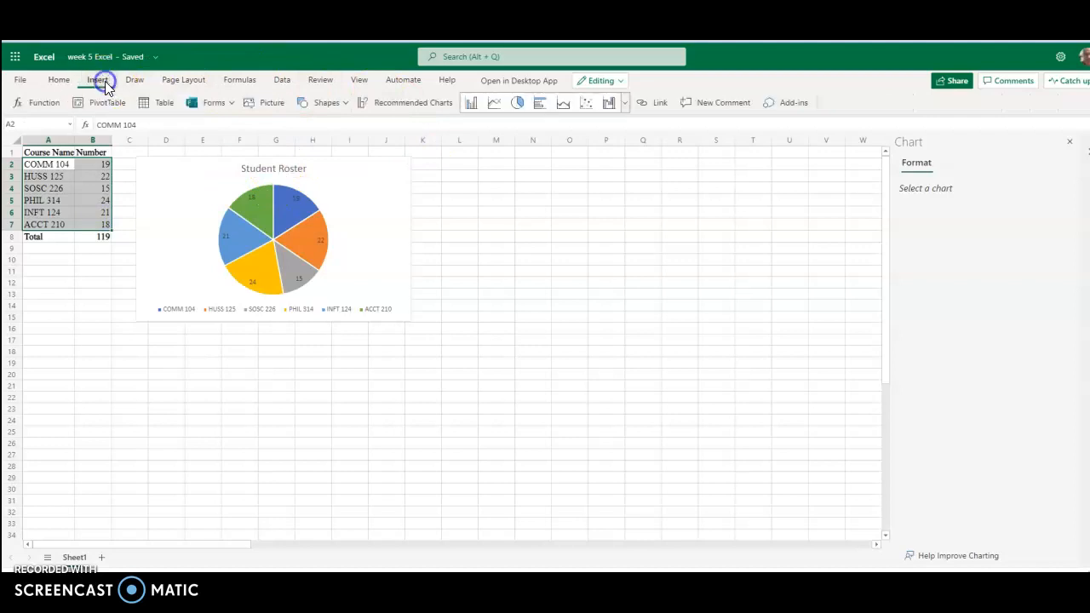
left_click(471, 102)
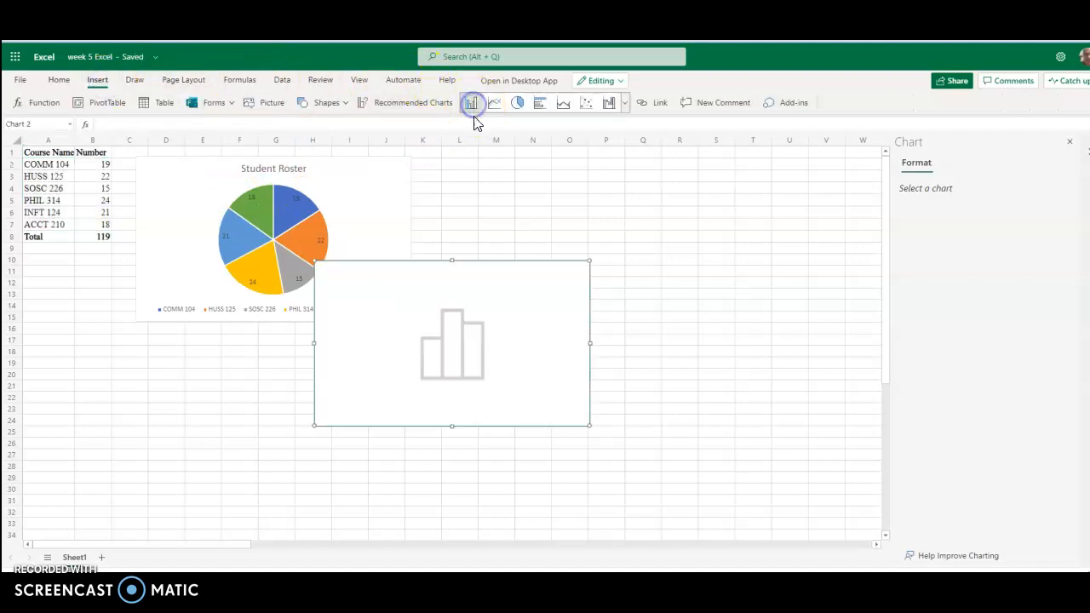
left_click(473, 103)
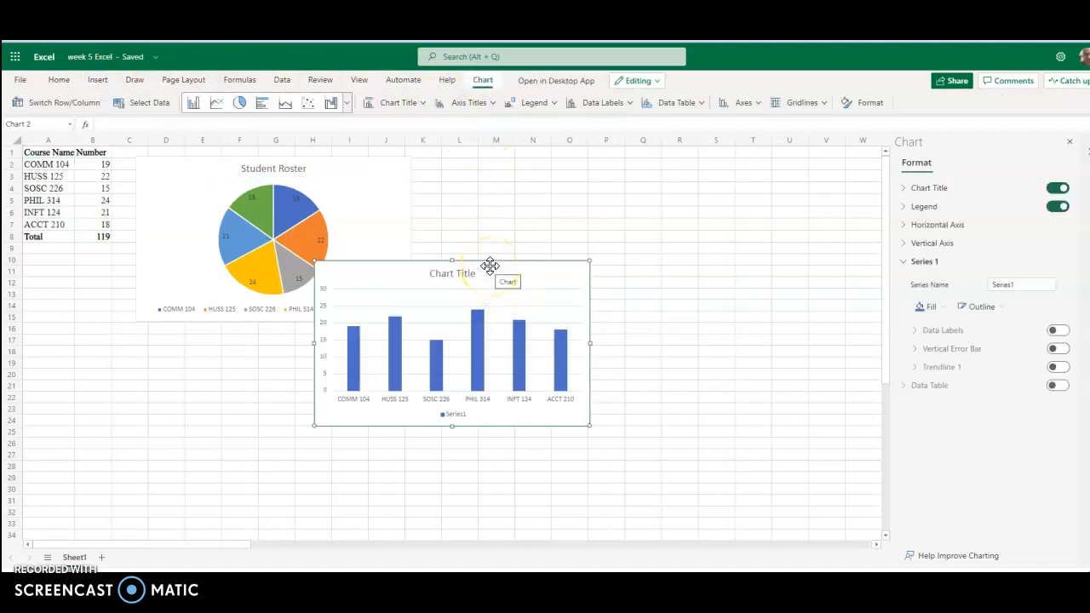
mouse_move(480, 262)
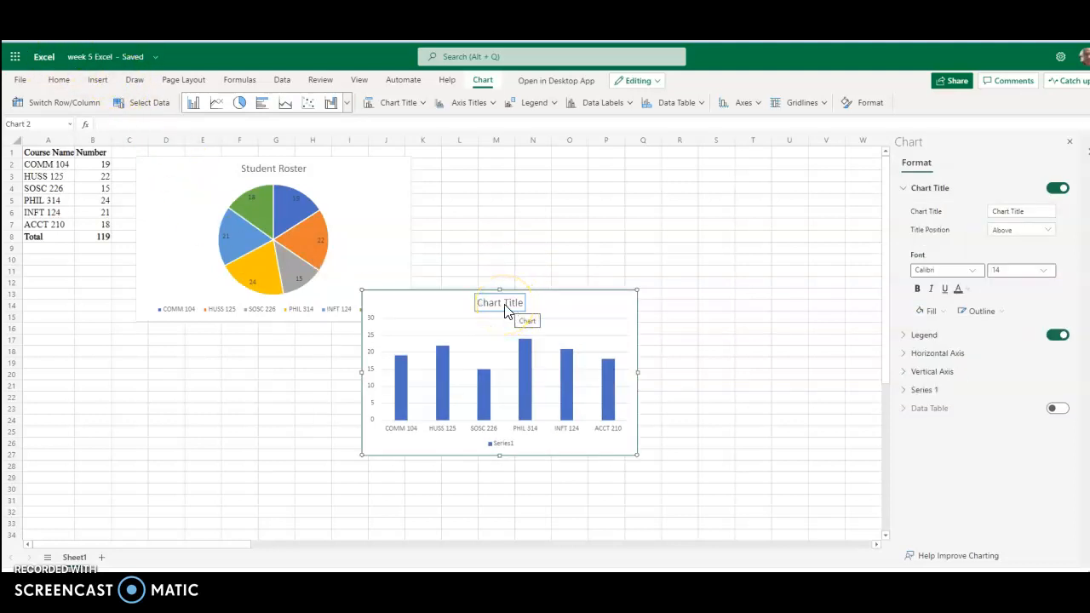
- Replace the column chart's default title with 'Student Roster'
double_click(499, 303)
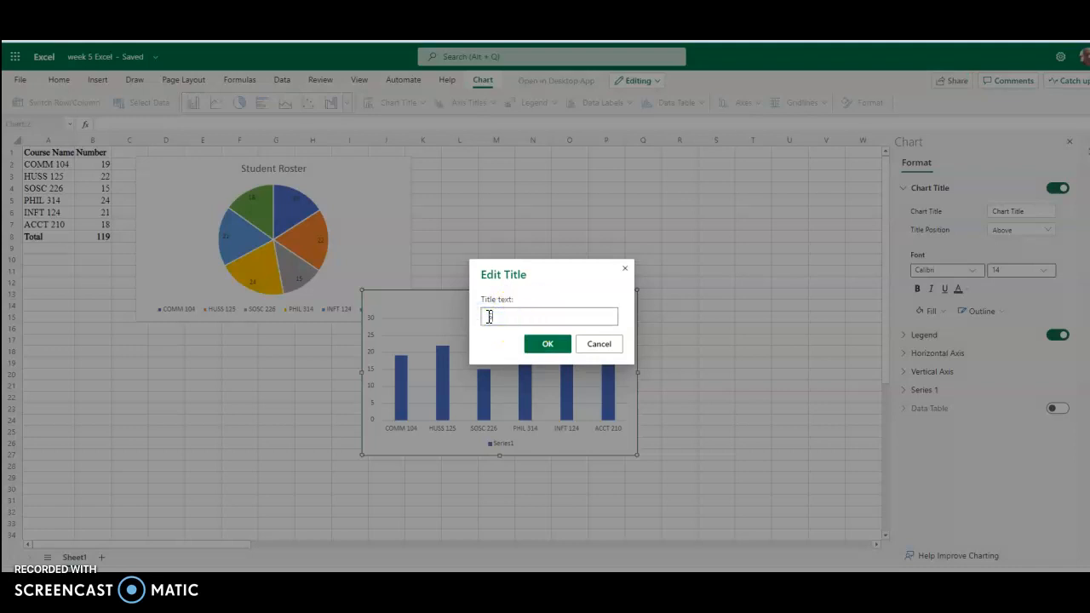
type("Student Ros")
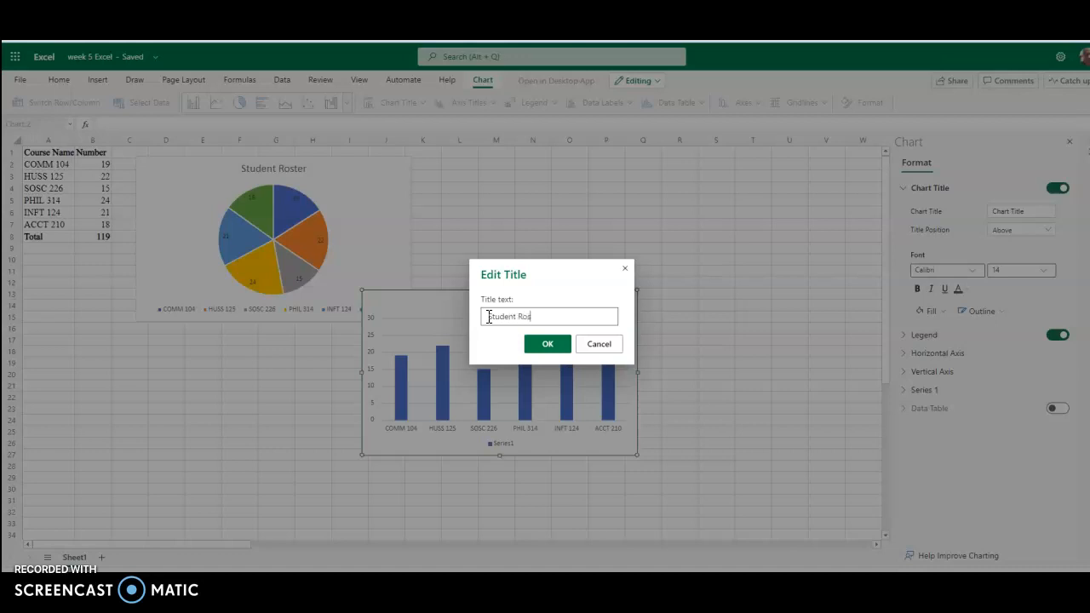
type("ter")
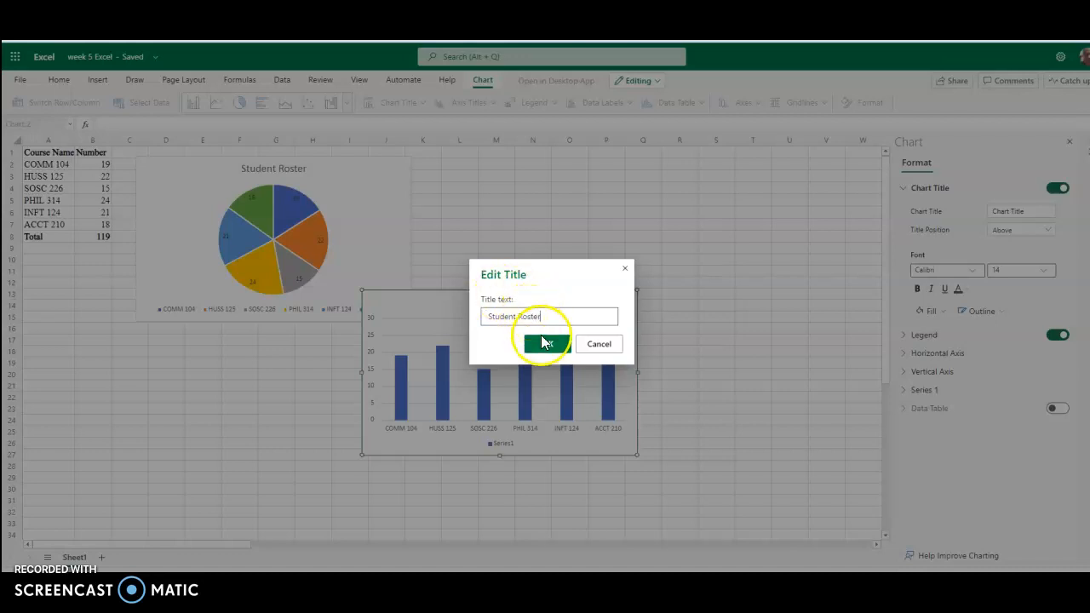
left_click(542, 344)
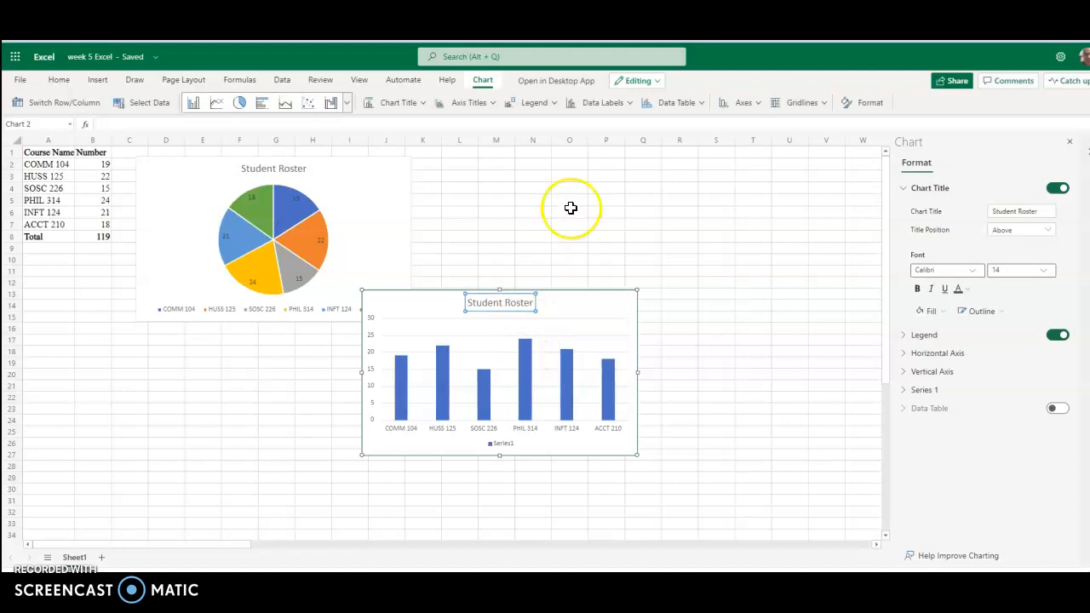
left_click(600, 103)
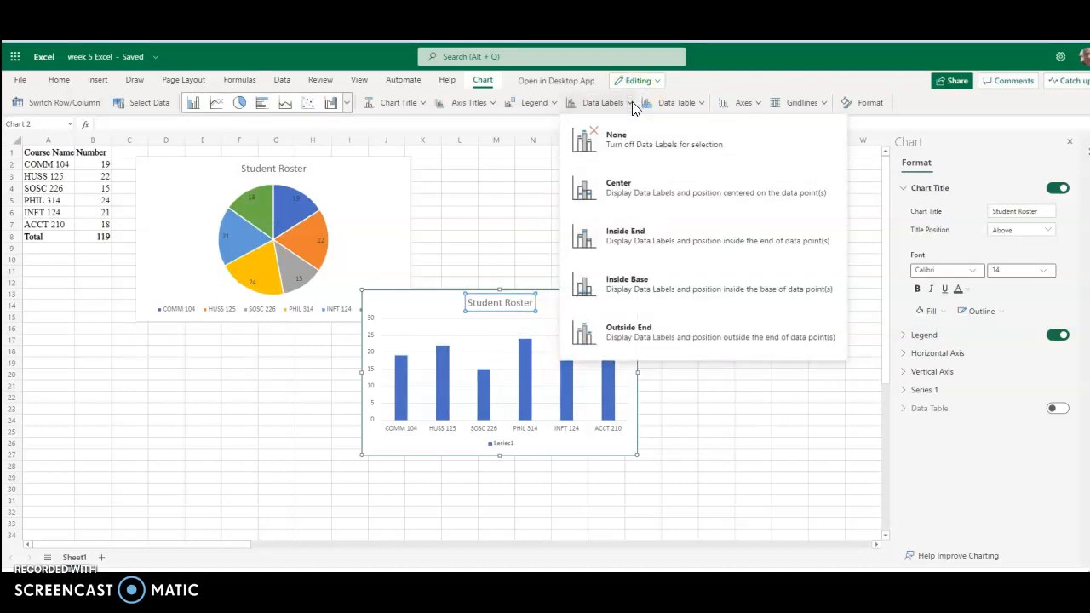
mouse_move(627, 136)
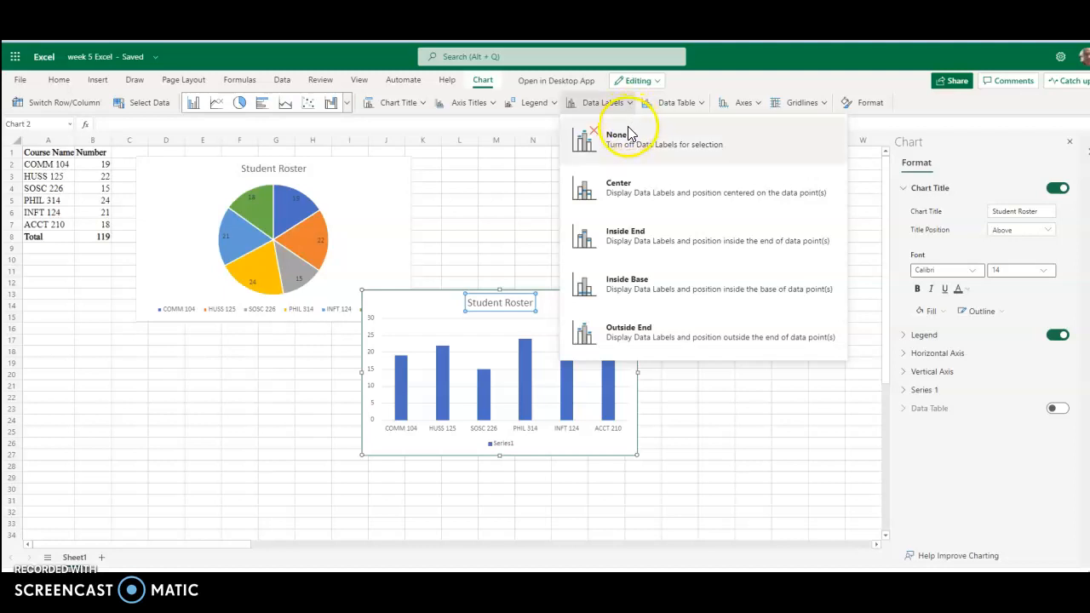
mouse_move(609, 240)
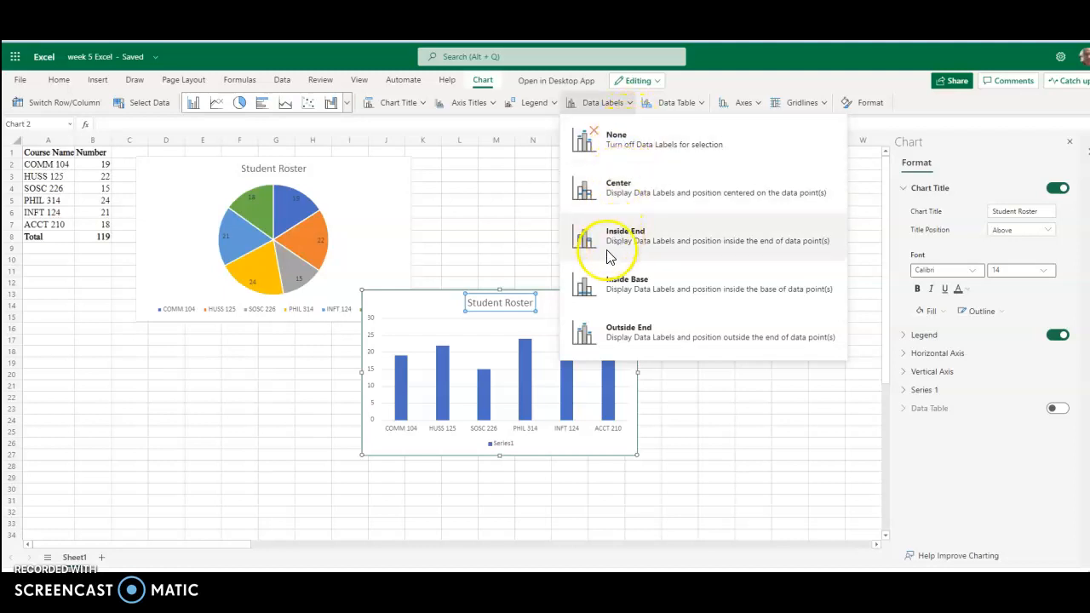
mouse_move(630, 332)
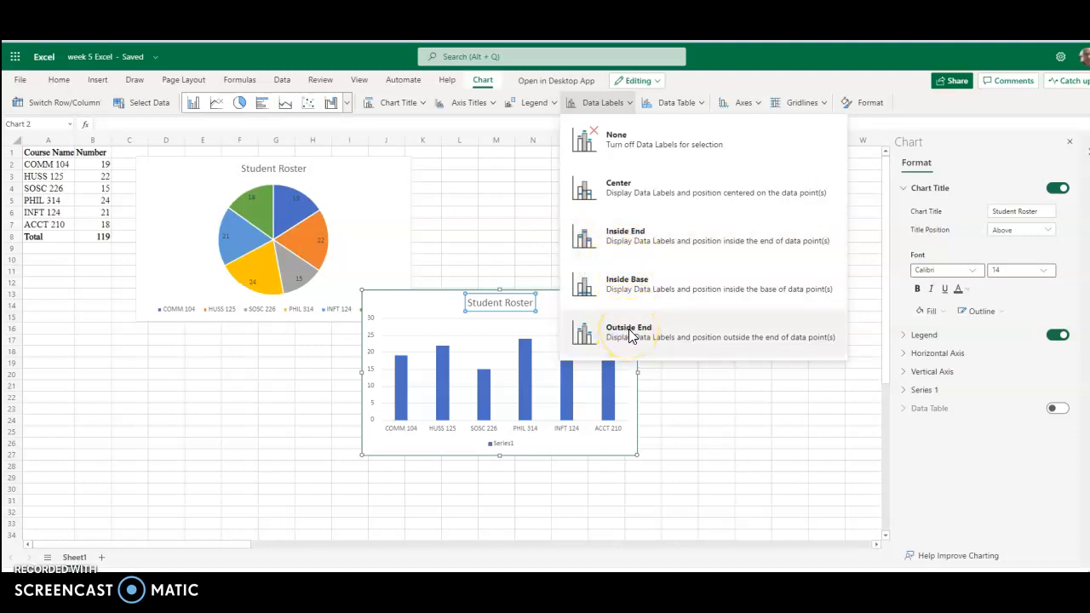
- Set the column chart's data labels to Outside End so numbers appear above each column
left_click(628, 332)
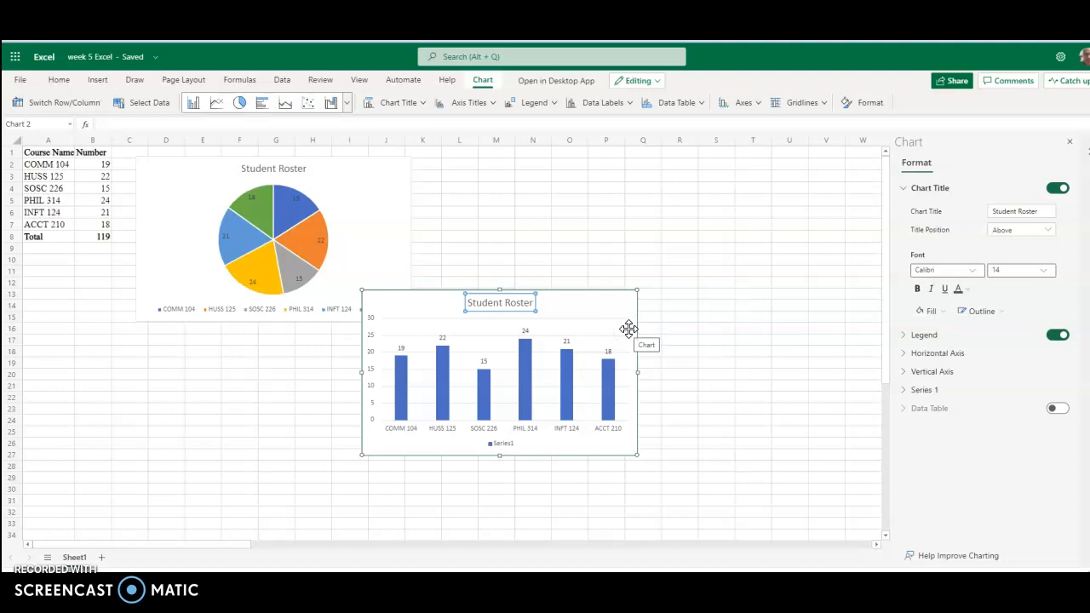
mouse_move(500, 245)
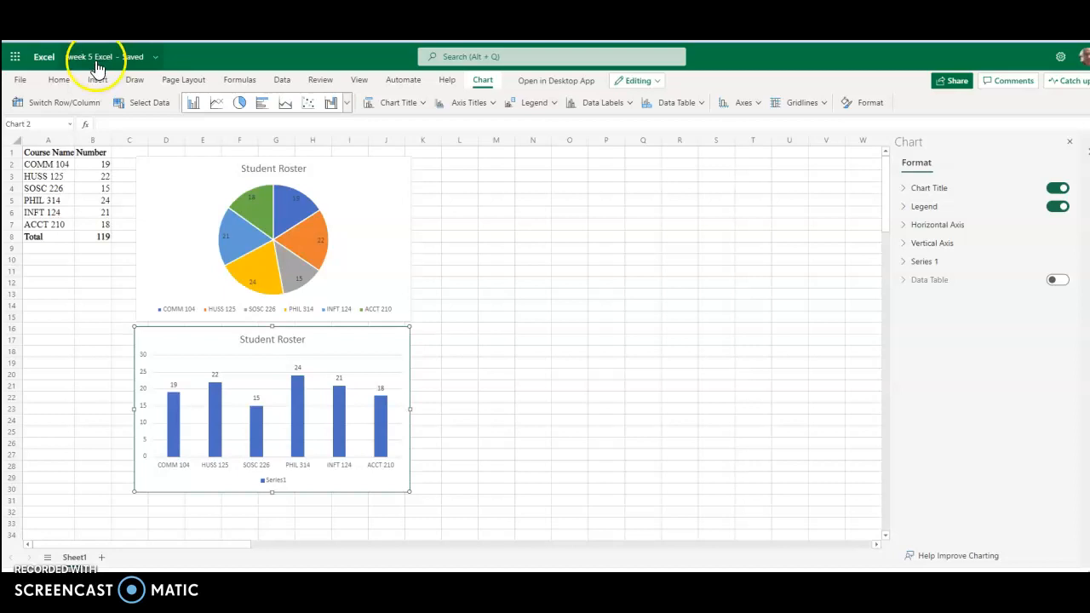
mouse_move(34, 59)
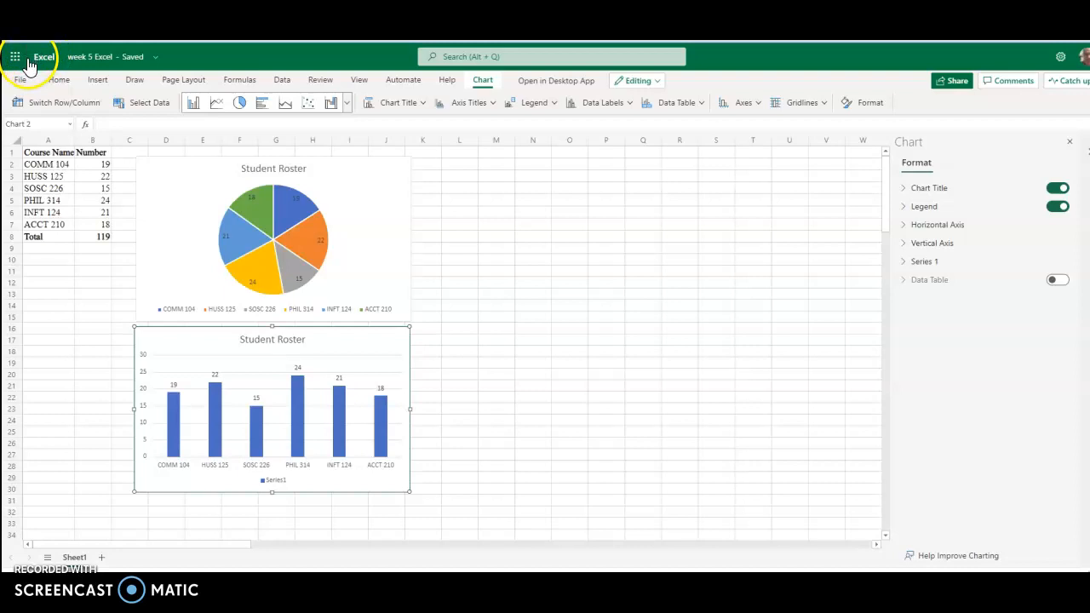
mouse_move(14, 57)
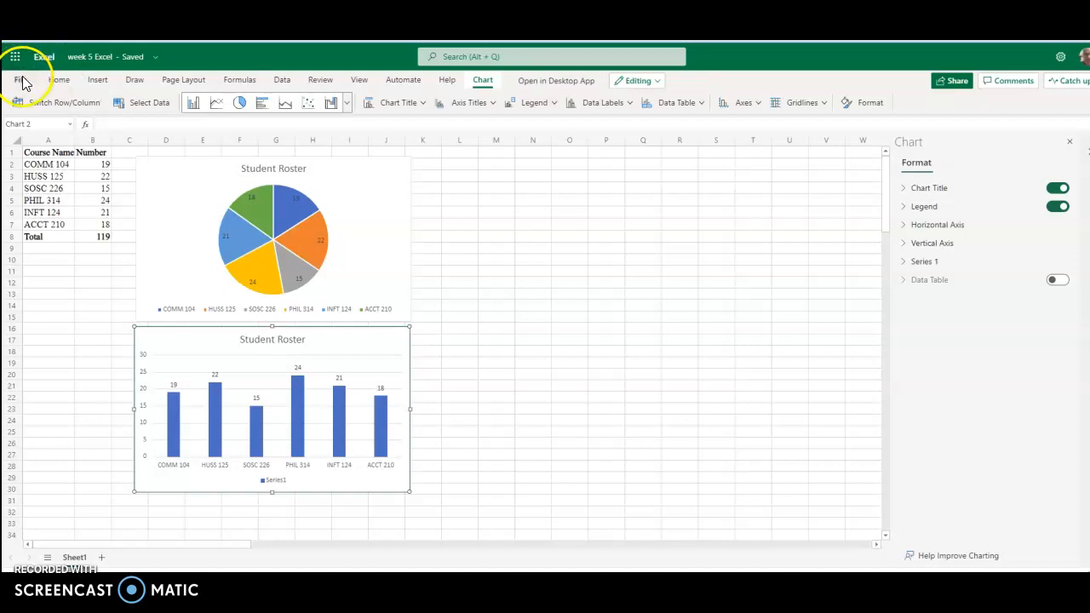
- Download a copy of the week 5 Excel workbook via File > Save As
left_click(19, 80)
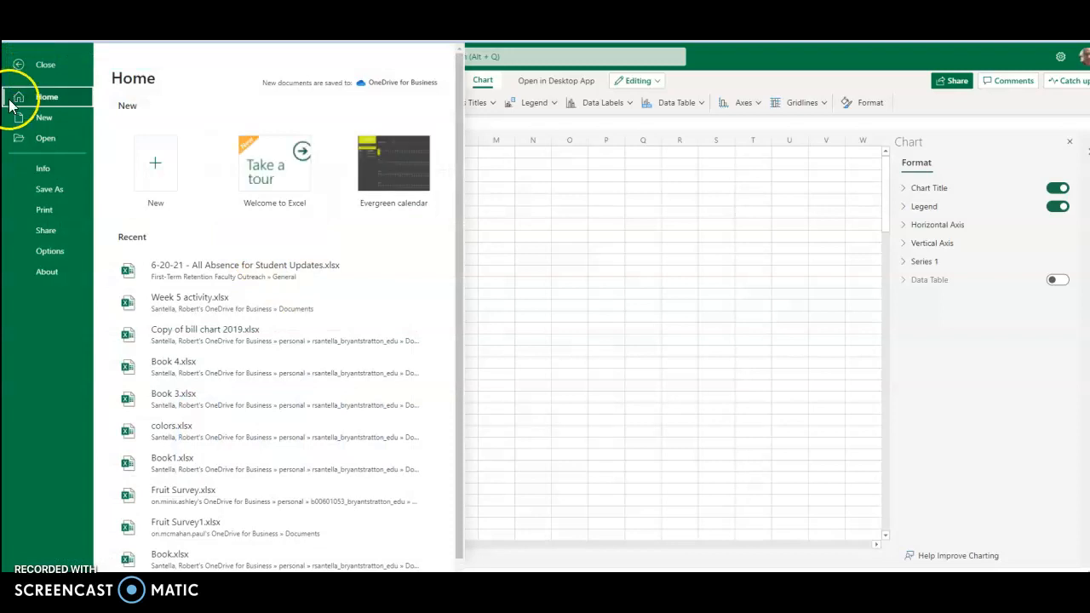
left_click(50, 189)
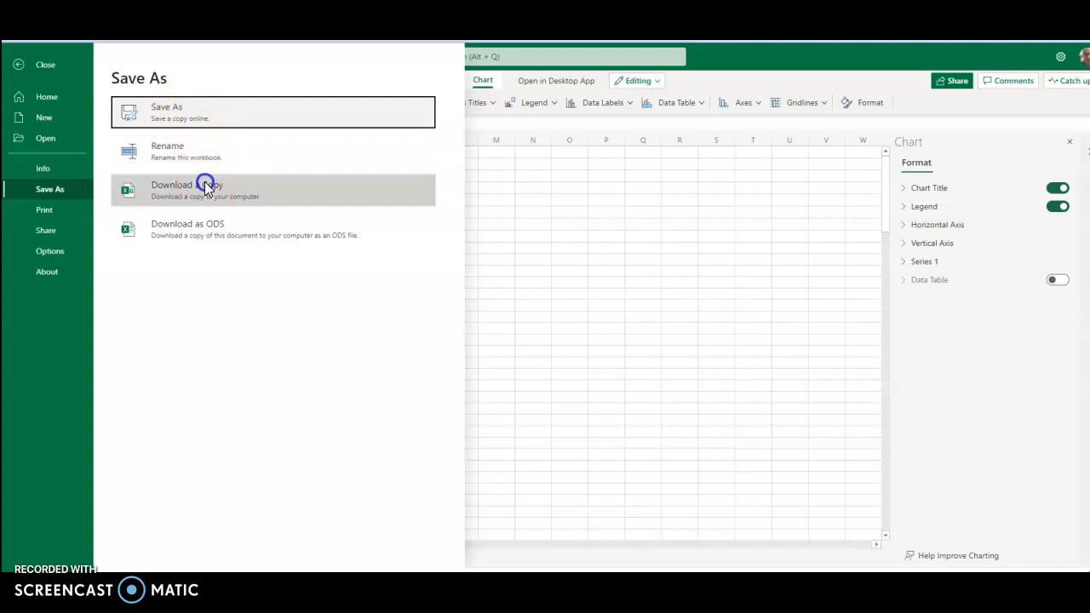
left_click(204, 184)
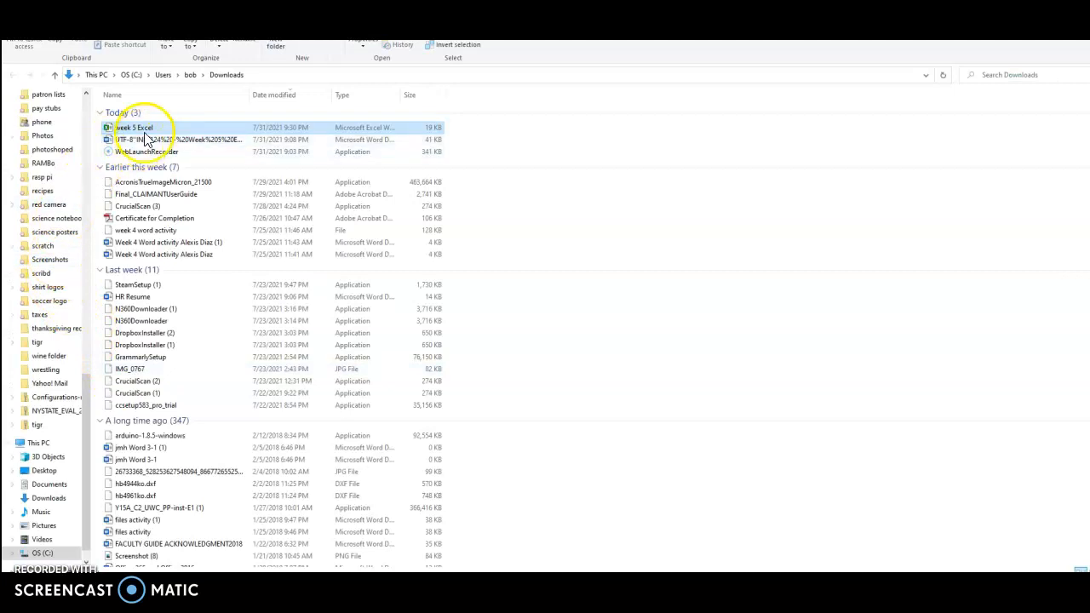
mouse_move(204, 280)
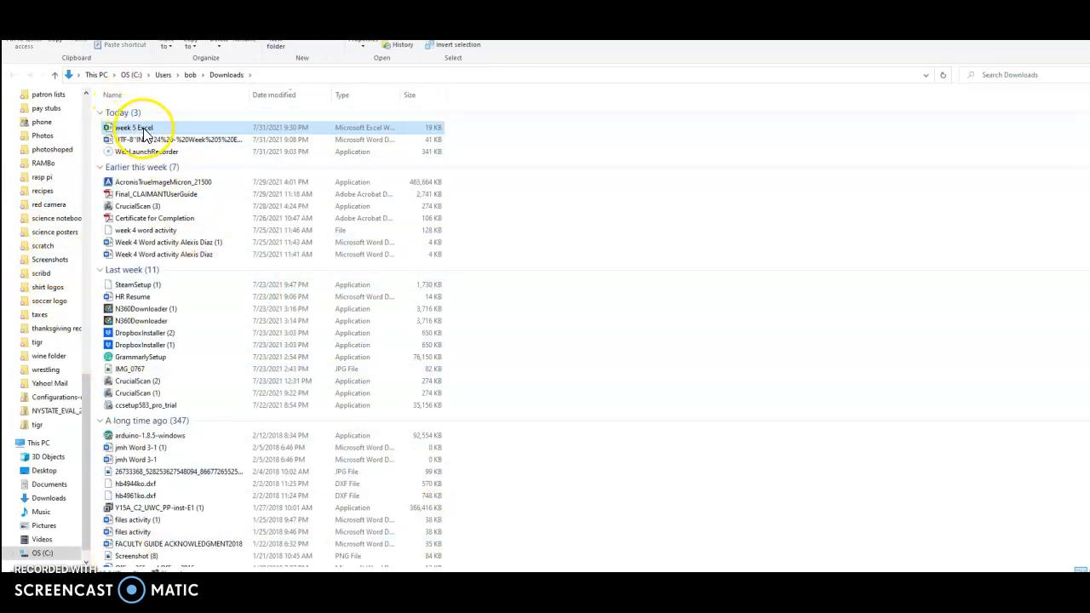
- Open the downloaded week 5 Excel file from today's Downloads
double_click(137, 126)
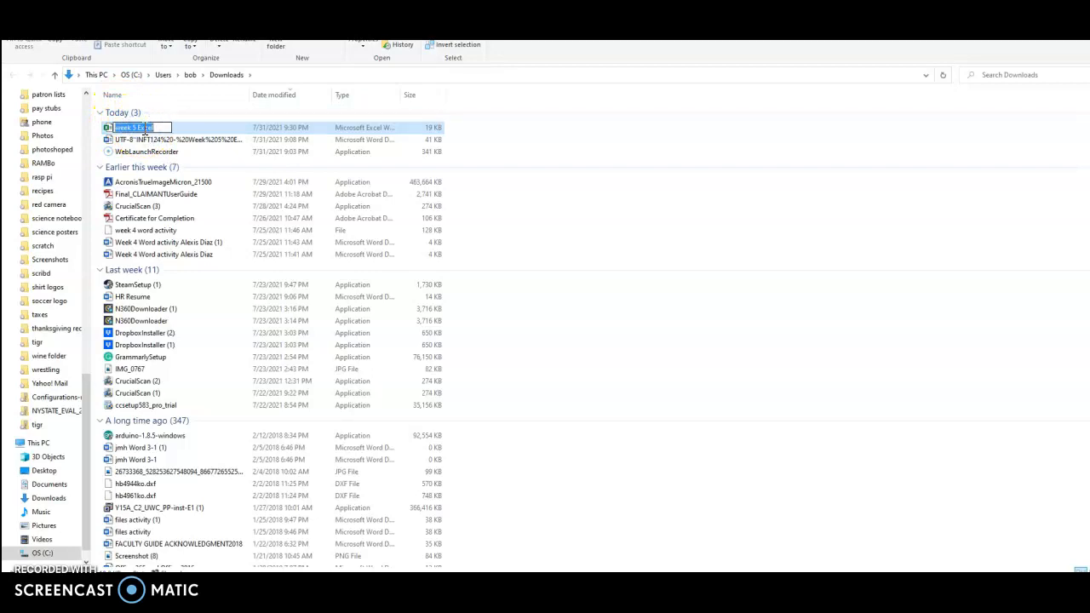